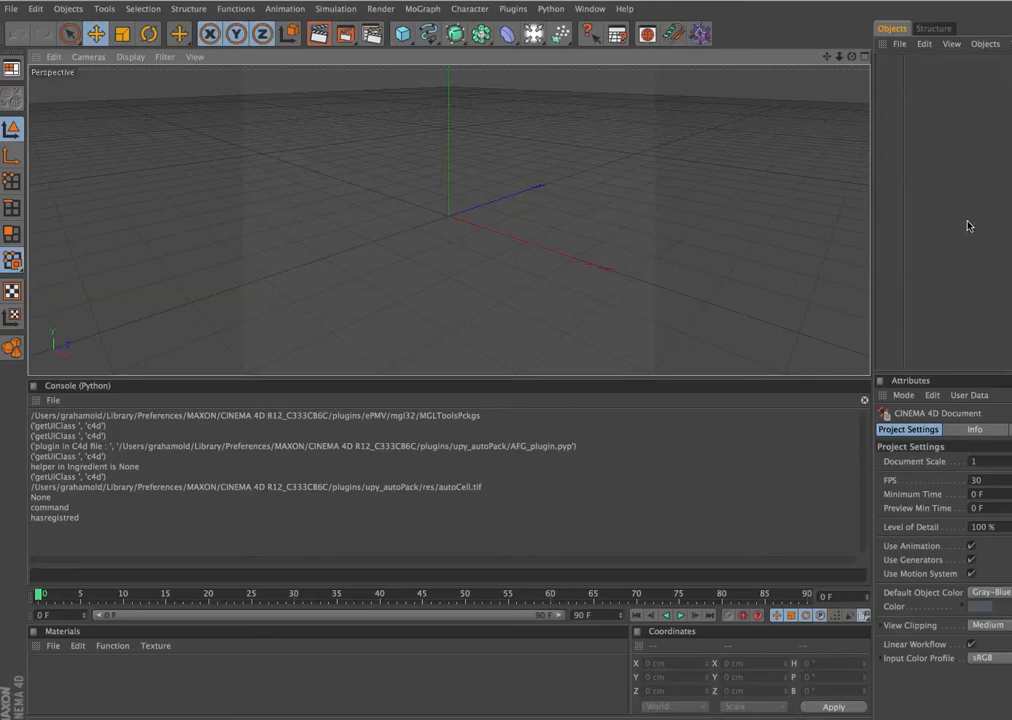
mouse_move(752, 314)
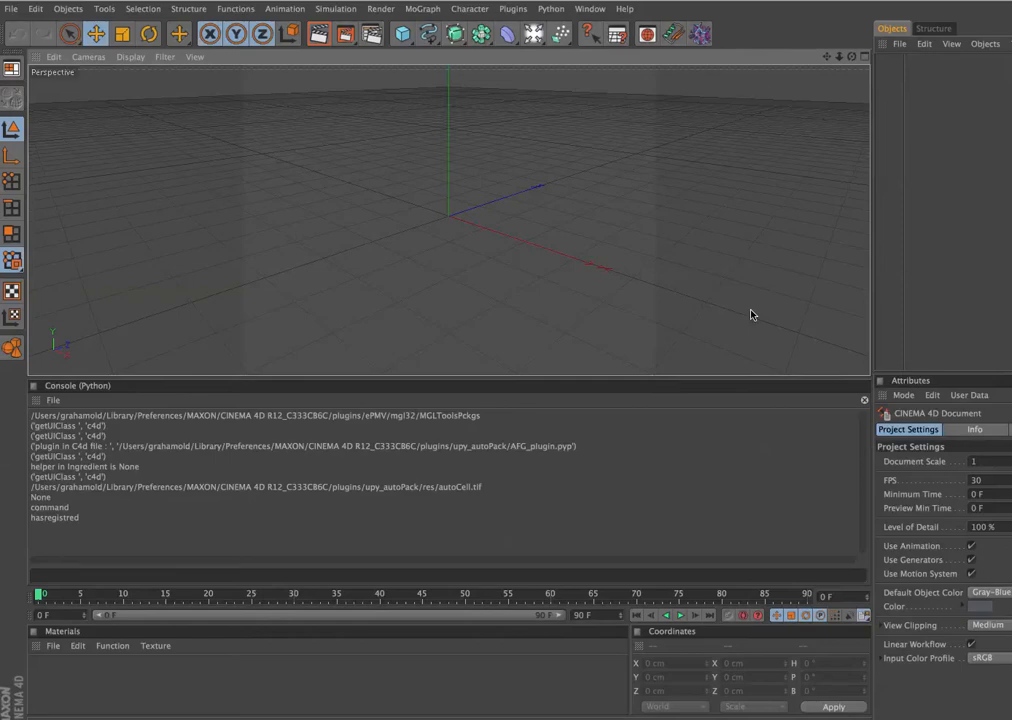
mouse_move(270, 359)
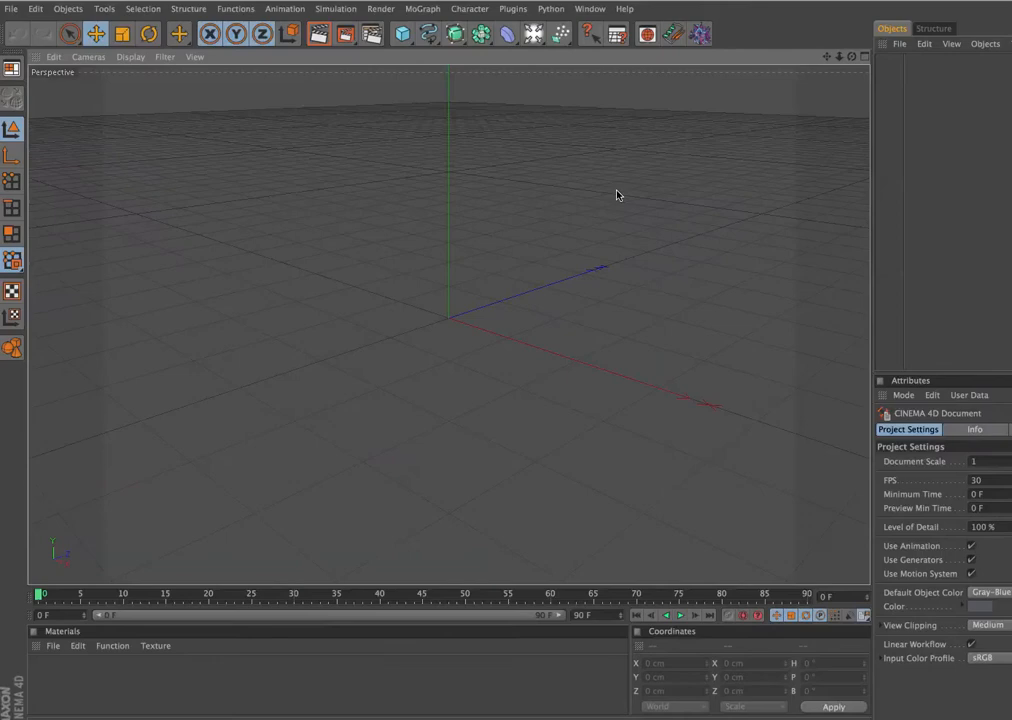
mouse_move(628, 182)
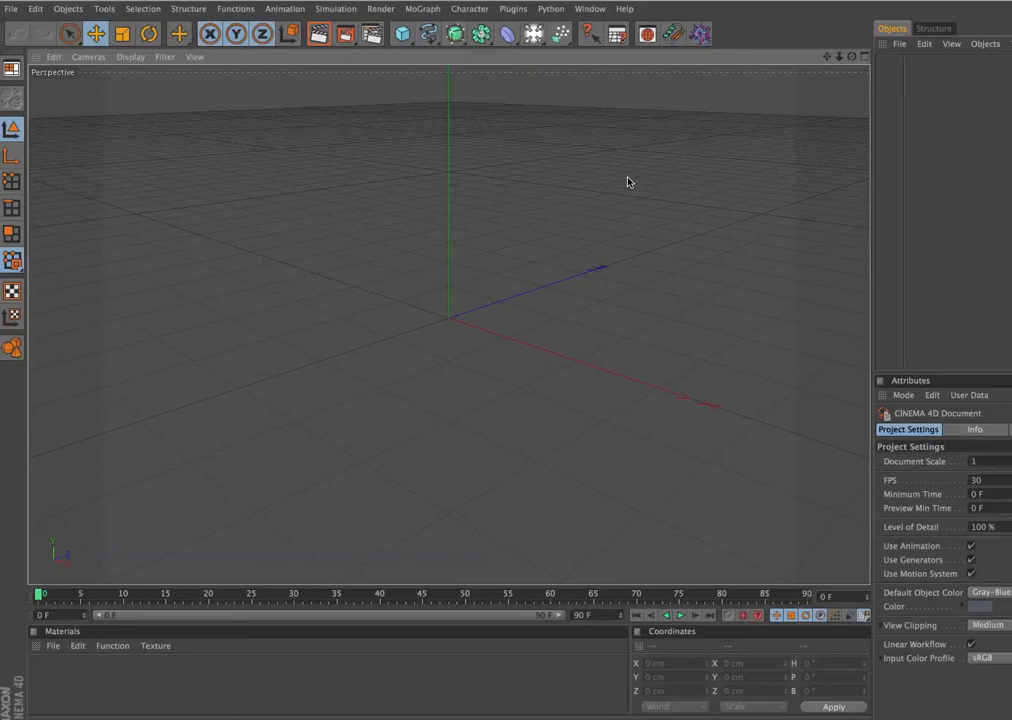
mouse_move(708, 38)
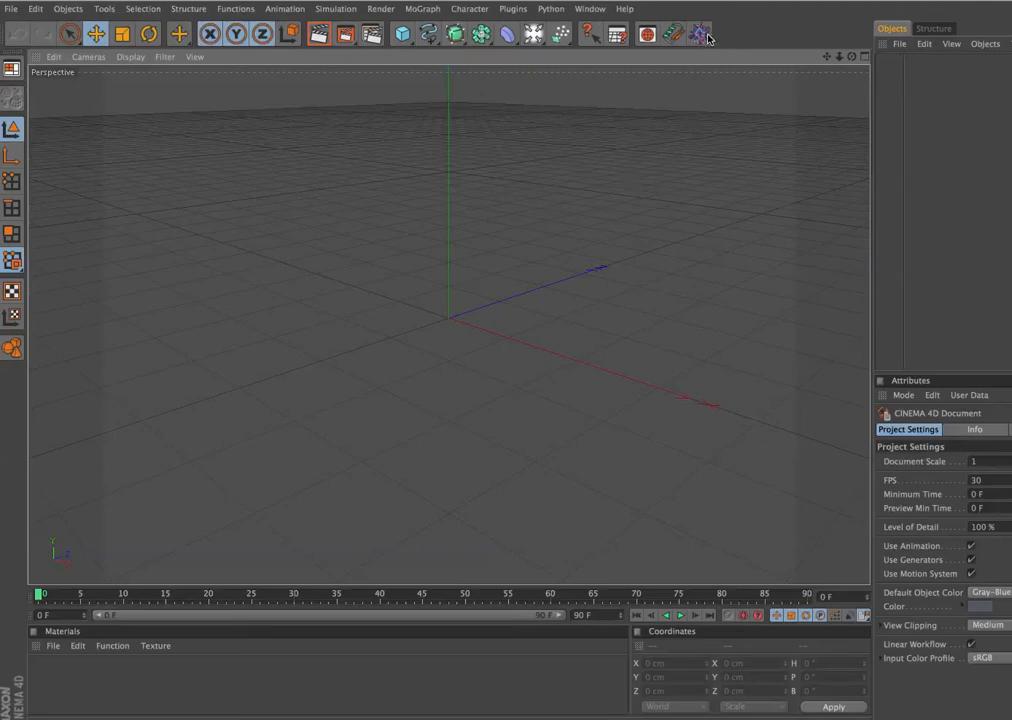
mouse_move(707, 40)
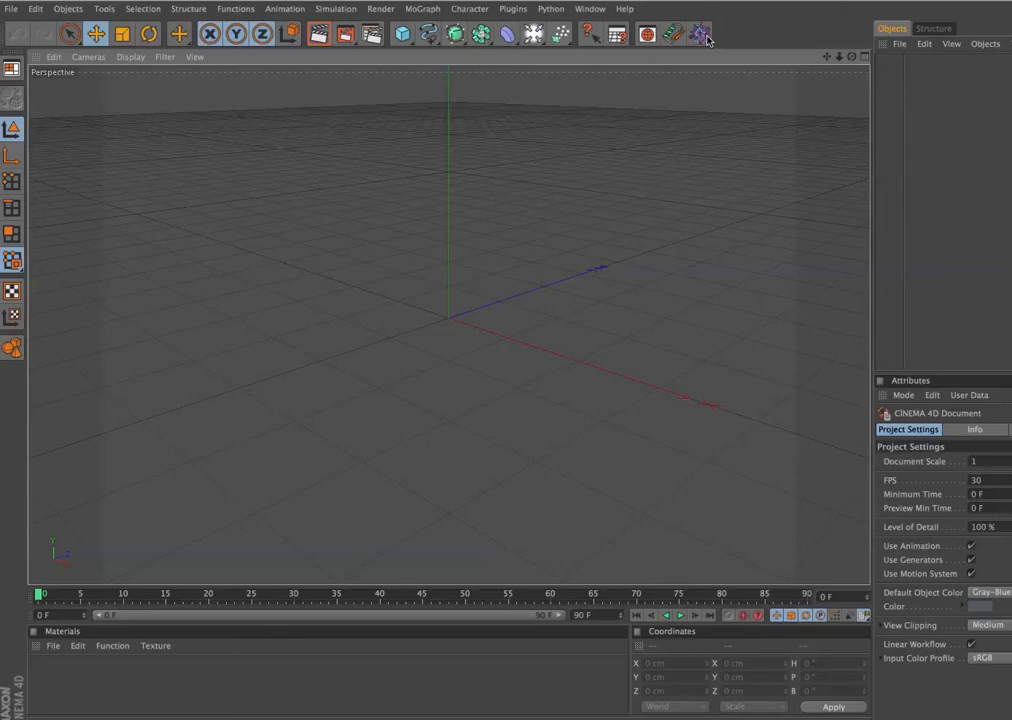
mouse_move(702, 37)
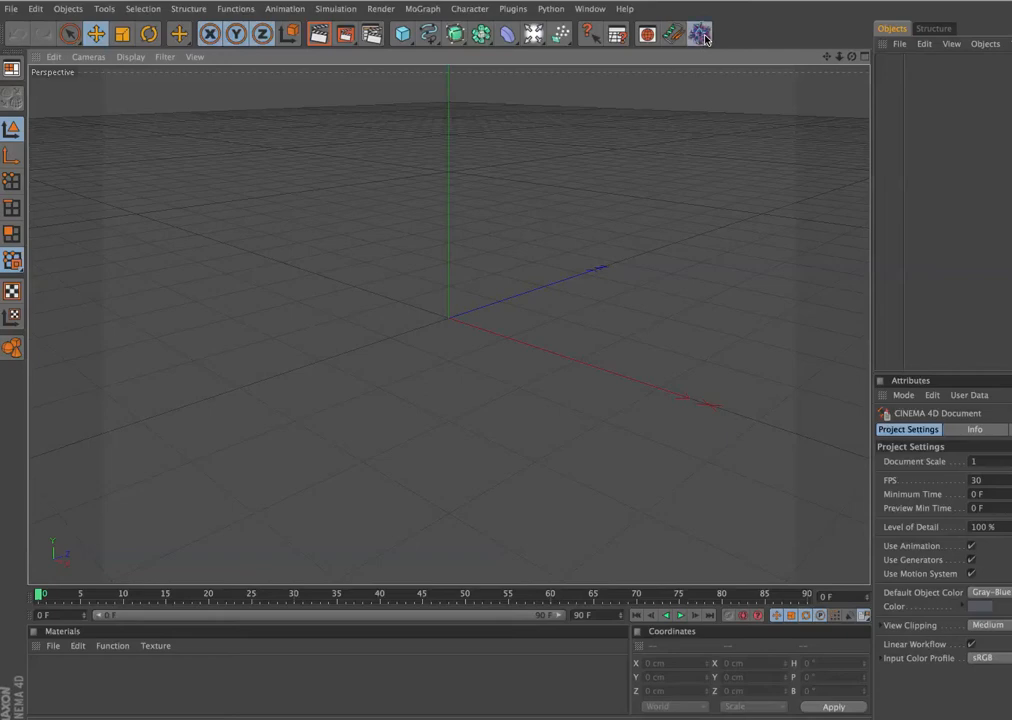
Open autoPACK, review its options, and select the HIV_1.3-1.4_LipidBilayerTest recipe
click(700, 33)
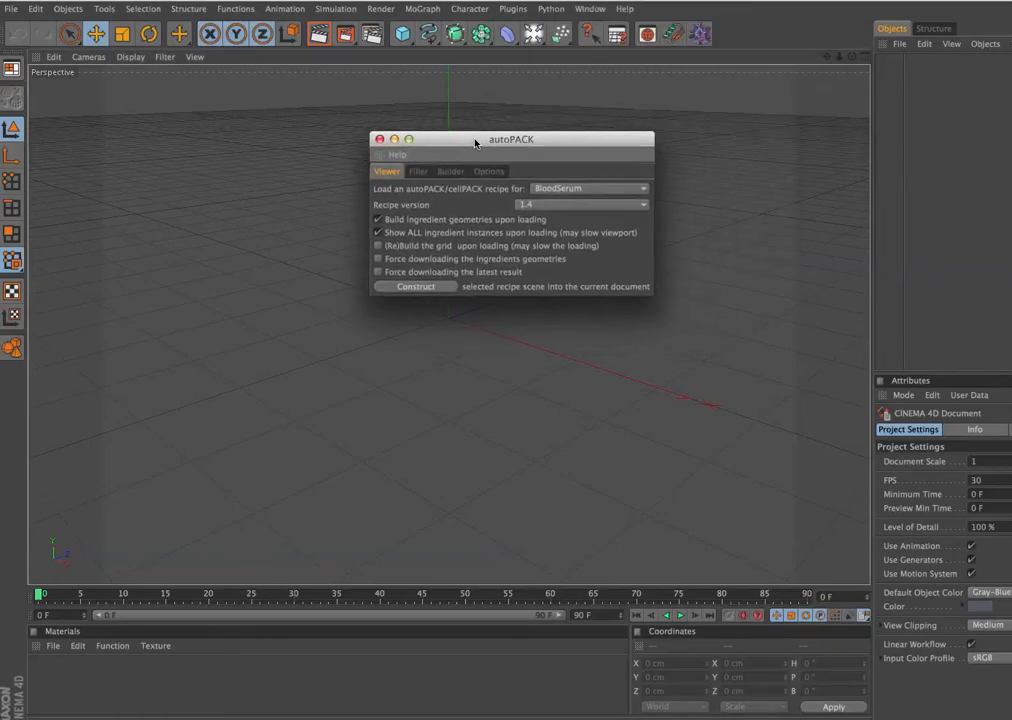
click(489, 171)
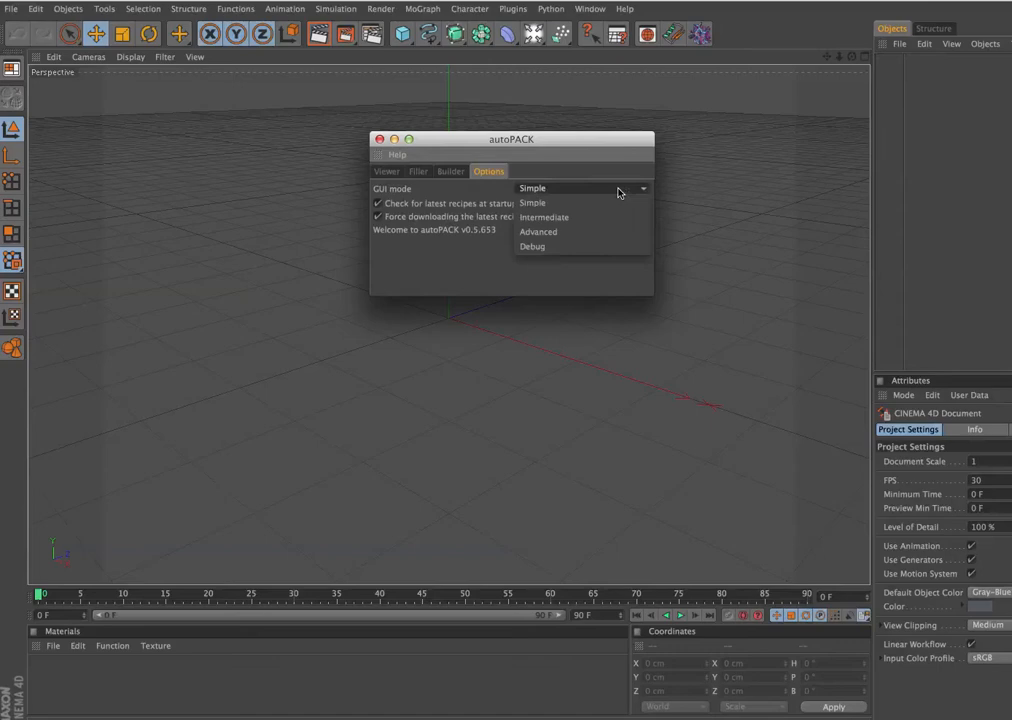
click(532, 247)
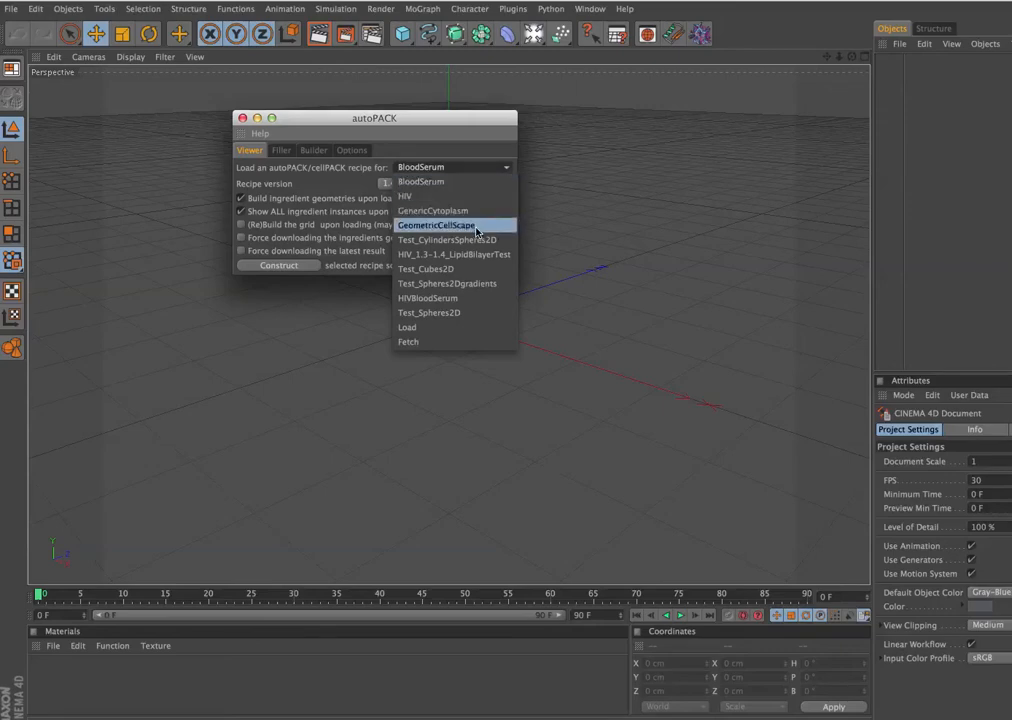
mouse_move(483, 254)
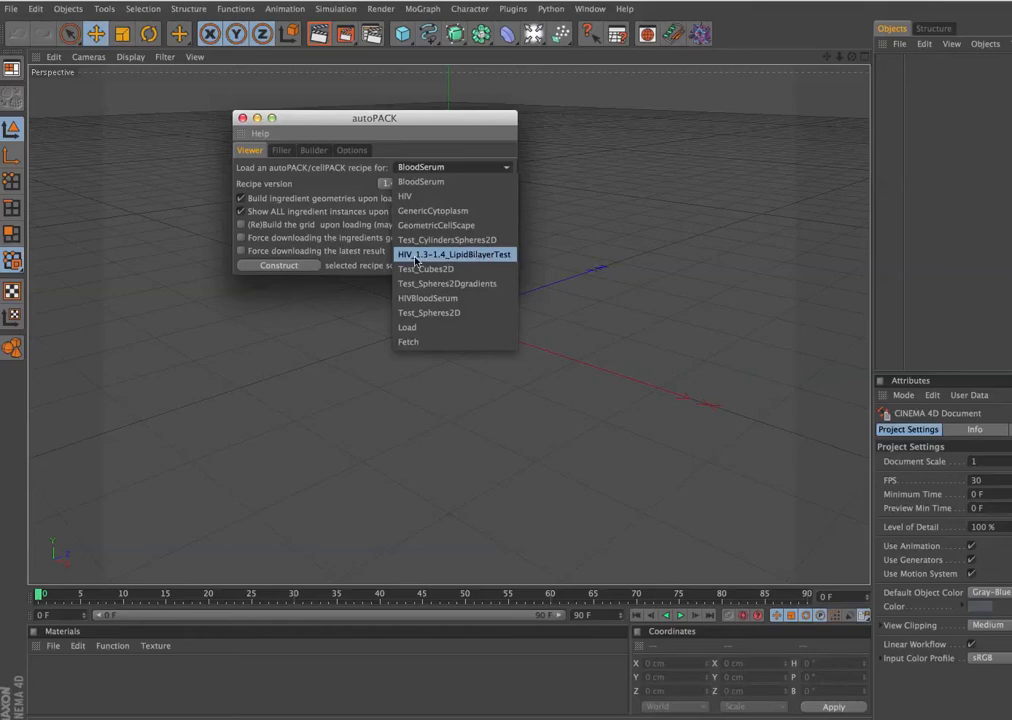
mouse_move(460, 254)
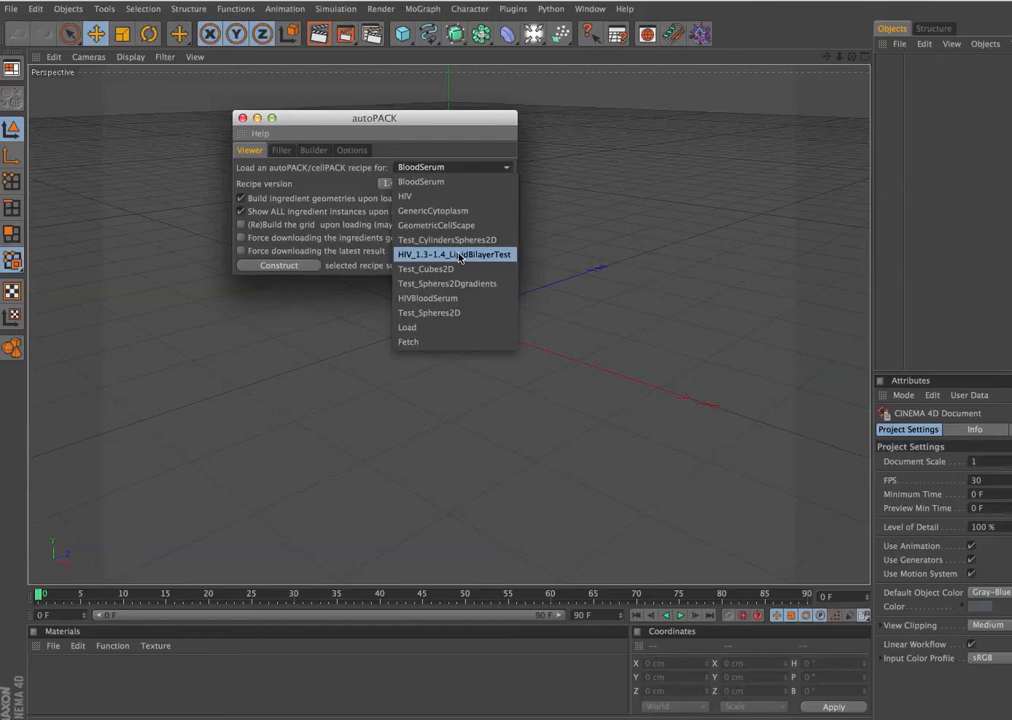
mouse_move(463, 256)
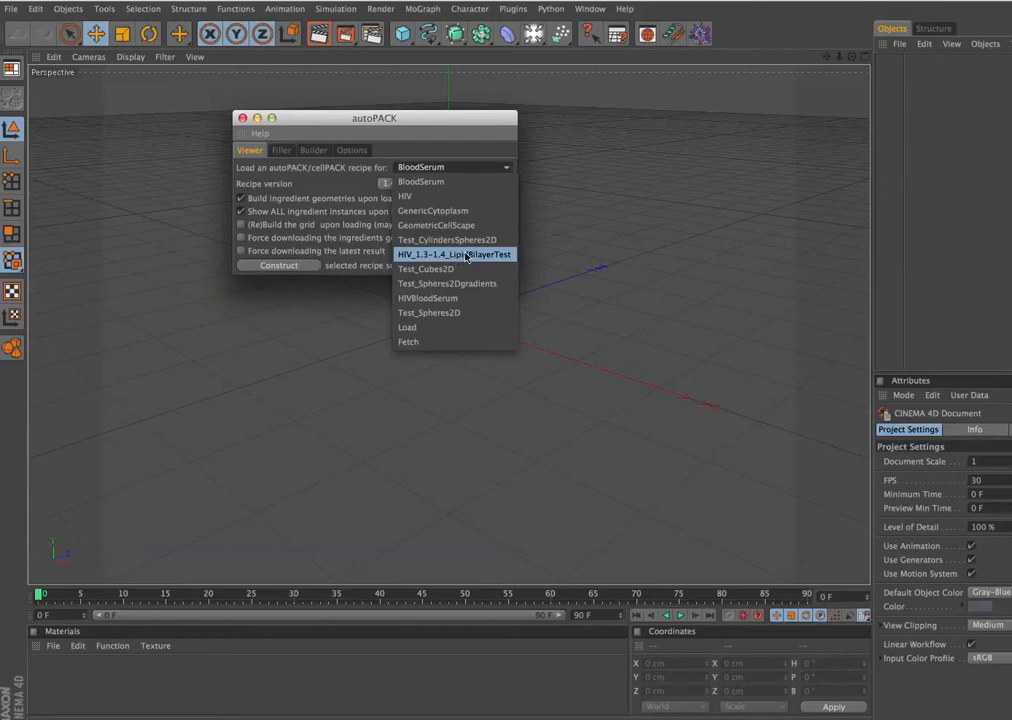
click(454, 254)
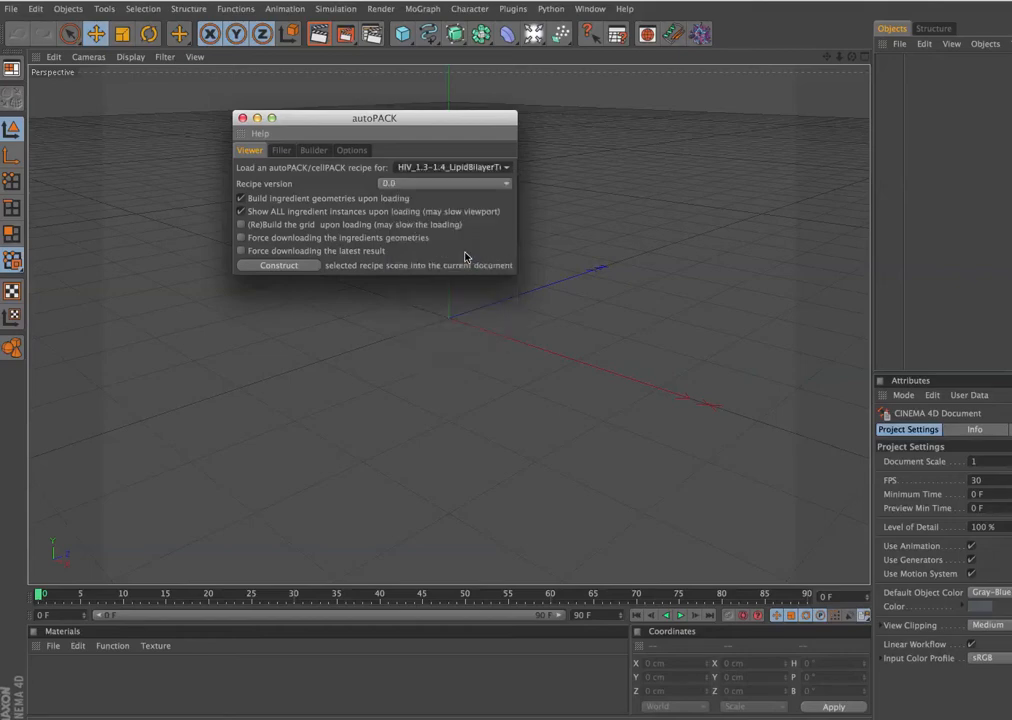
mouse_move(418, 161)
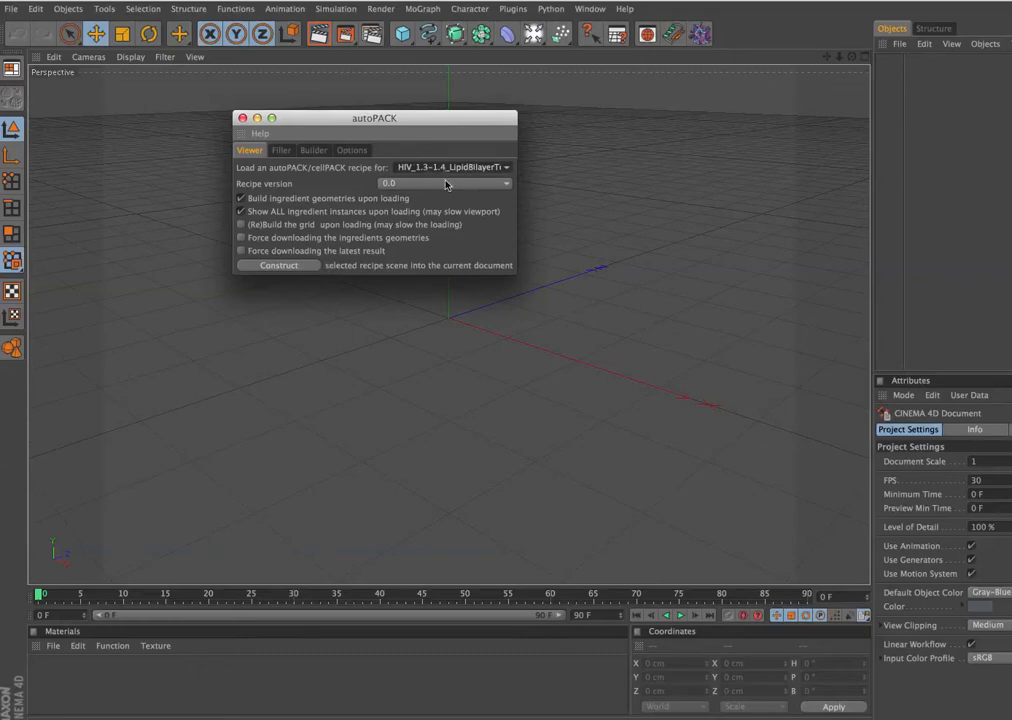
mouse_move(460, 186)
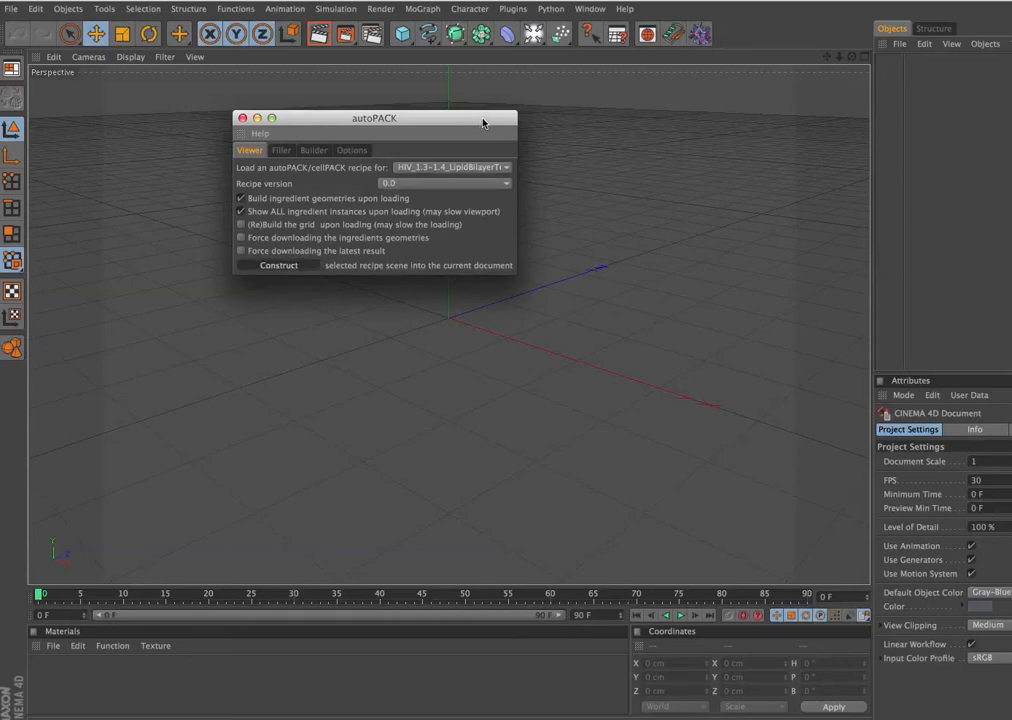
Construct the LipidBilayerTest recipe and move the recipe viewer aside to reveal the red patch
click(279, 265)
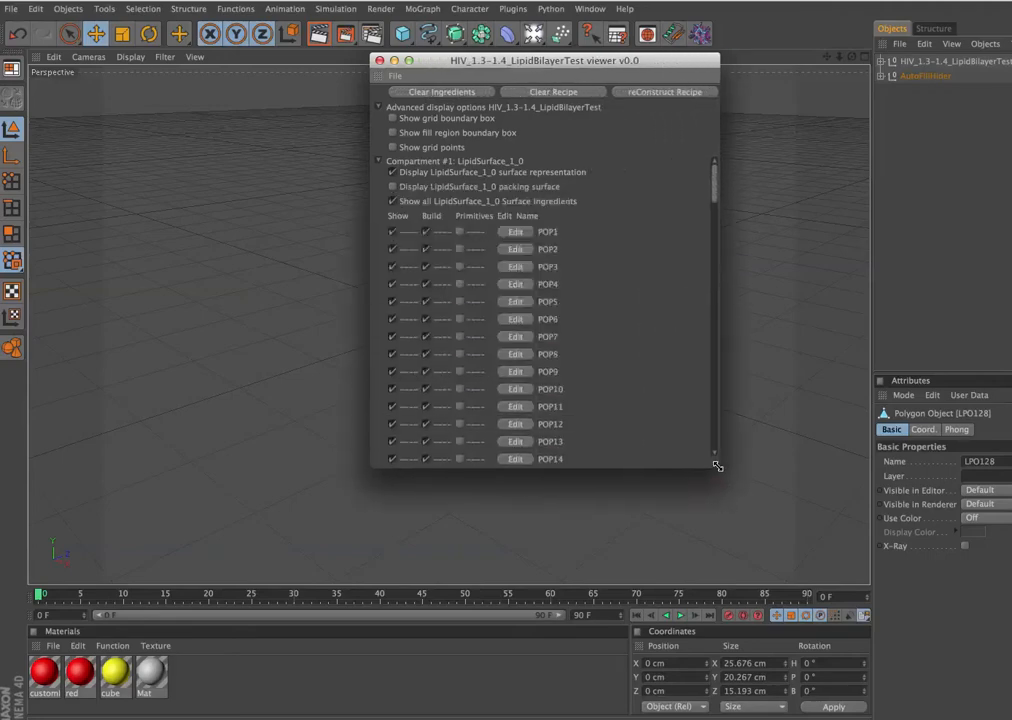
drag(543, 60, 215, 125)
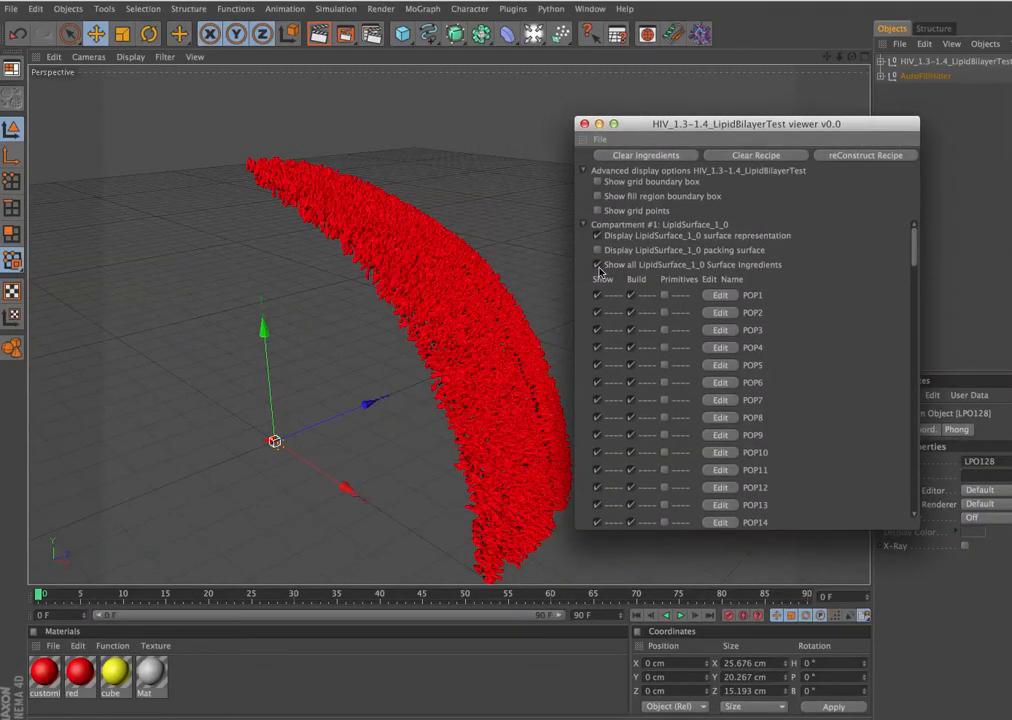
mouse_move(738, 176)
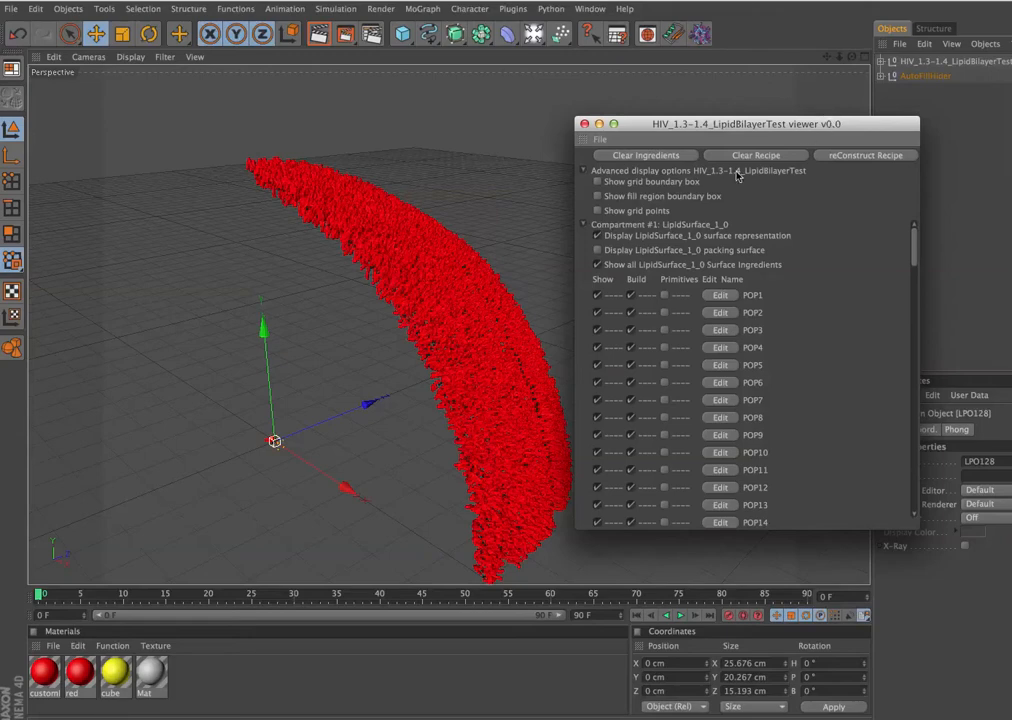
click(598, 250)
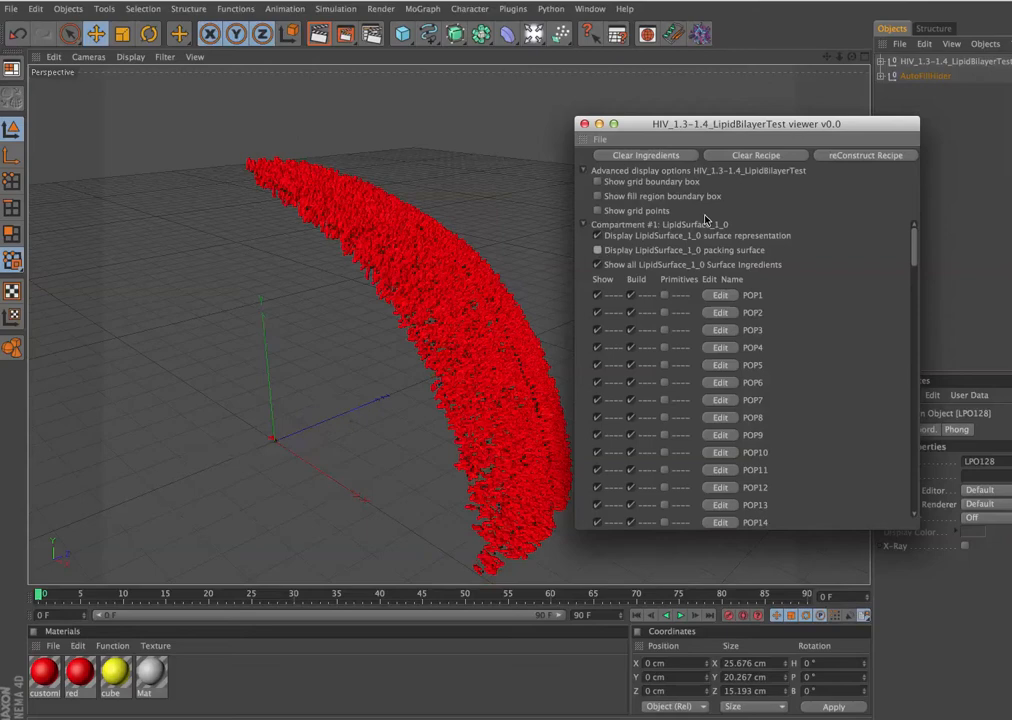
click(585, 123)
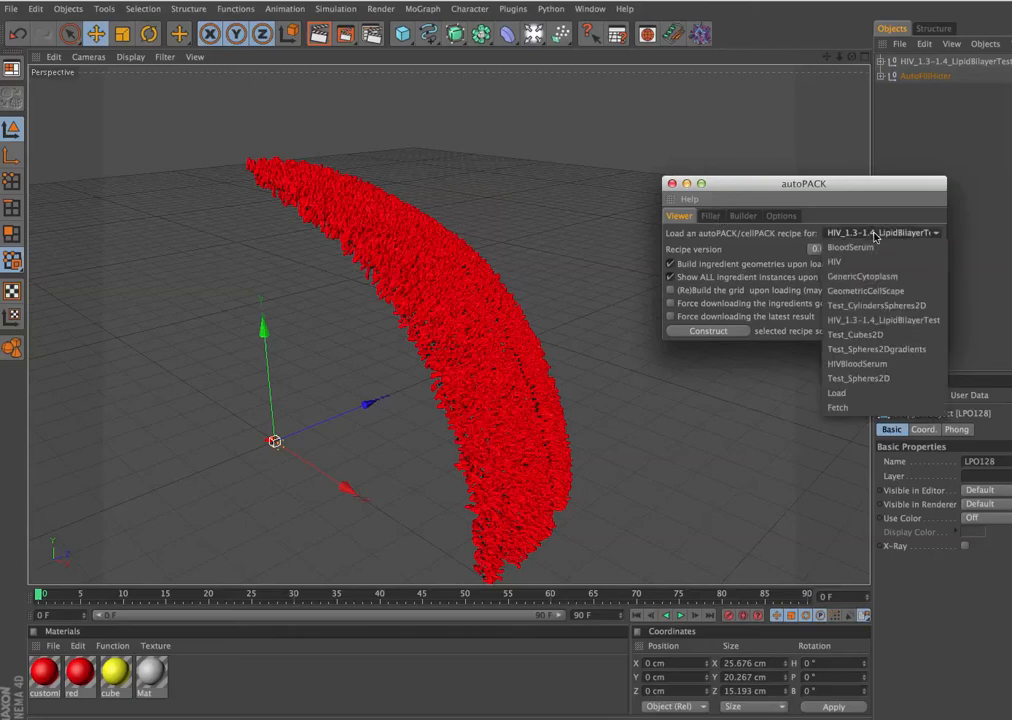
Load and construct the full HIV 1.4 recipe, then close the autoPACK loader
click(833, 261)
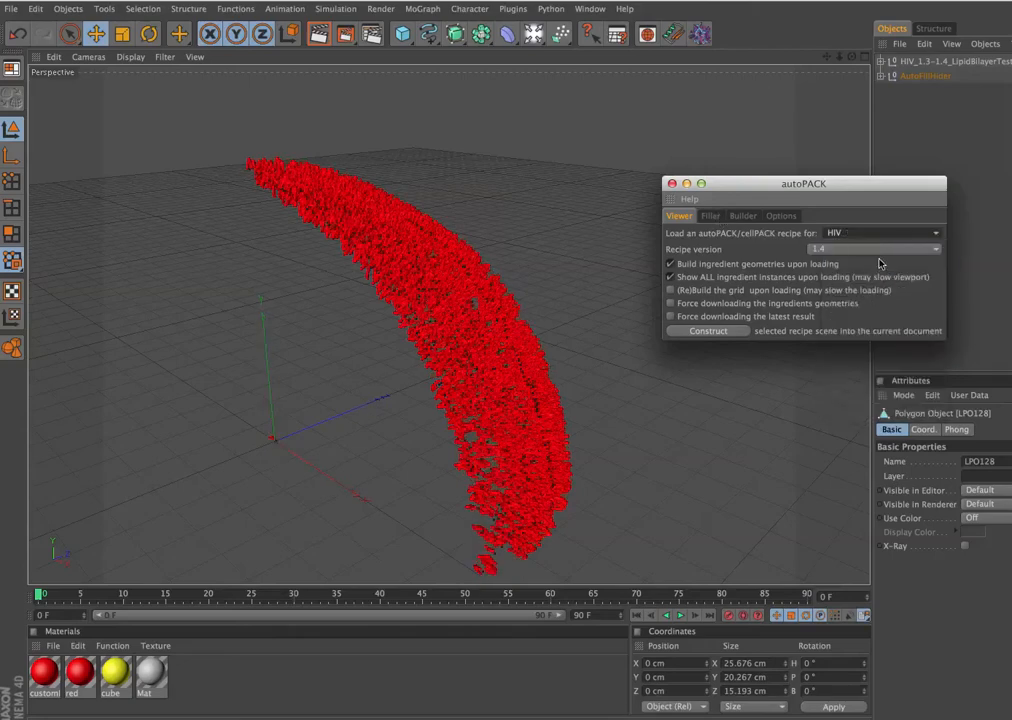
click(875, 249)
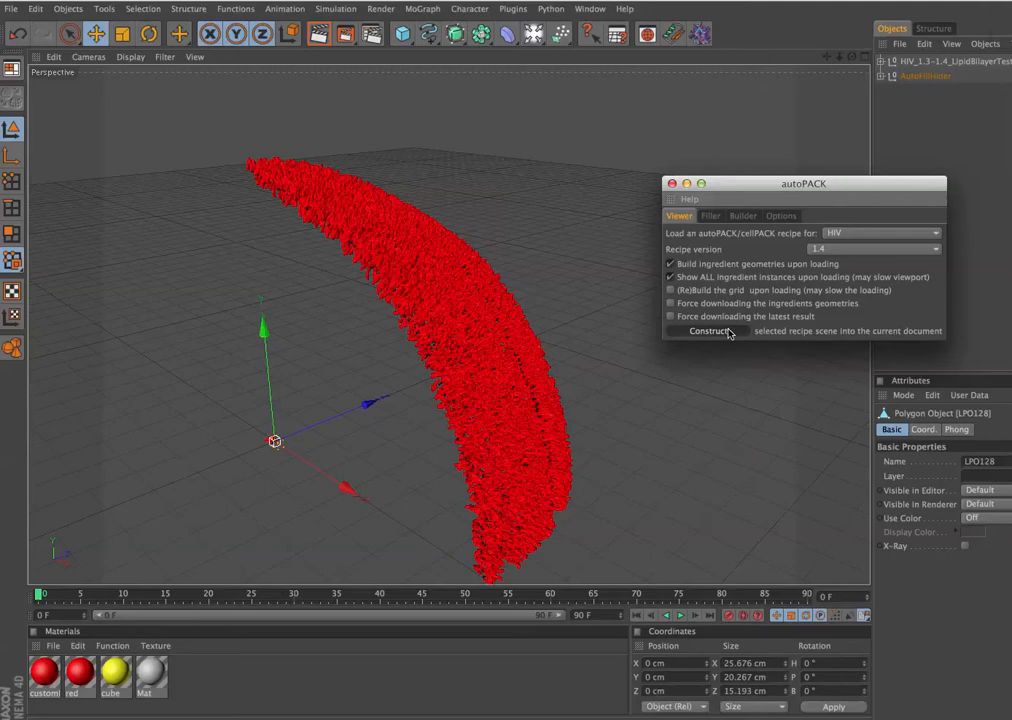
click(708, 331)
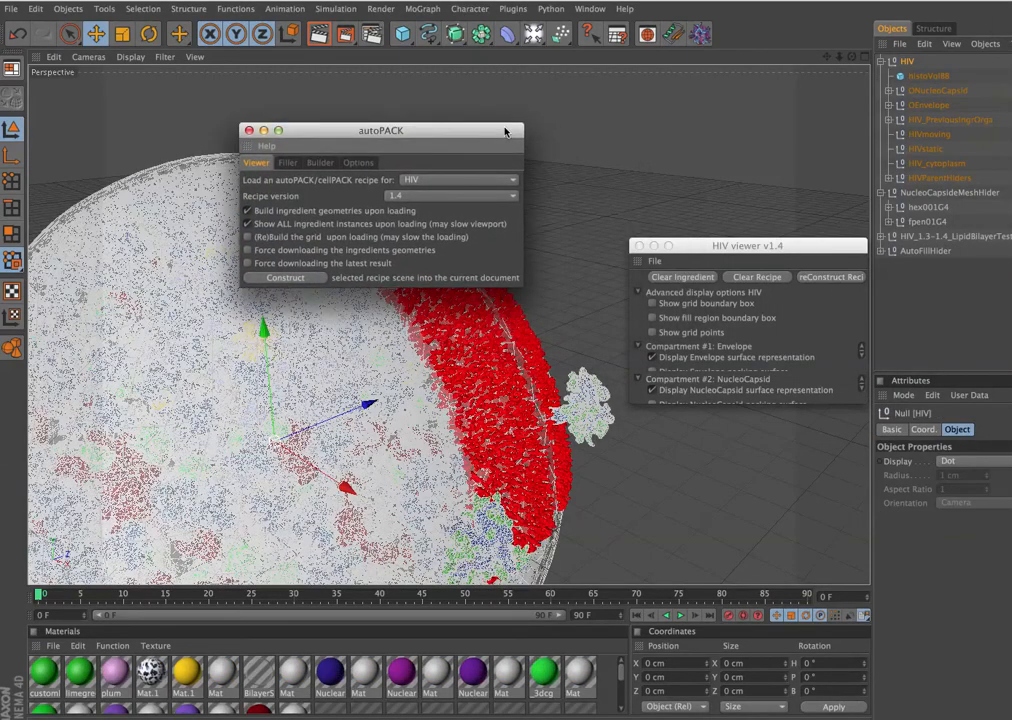
click(250, 130)
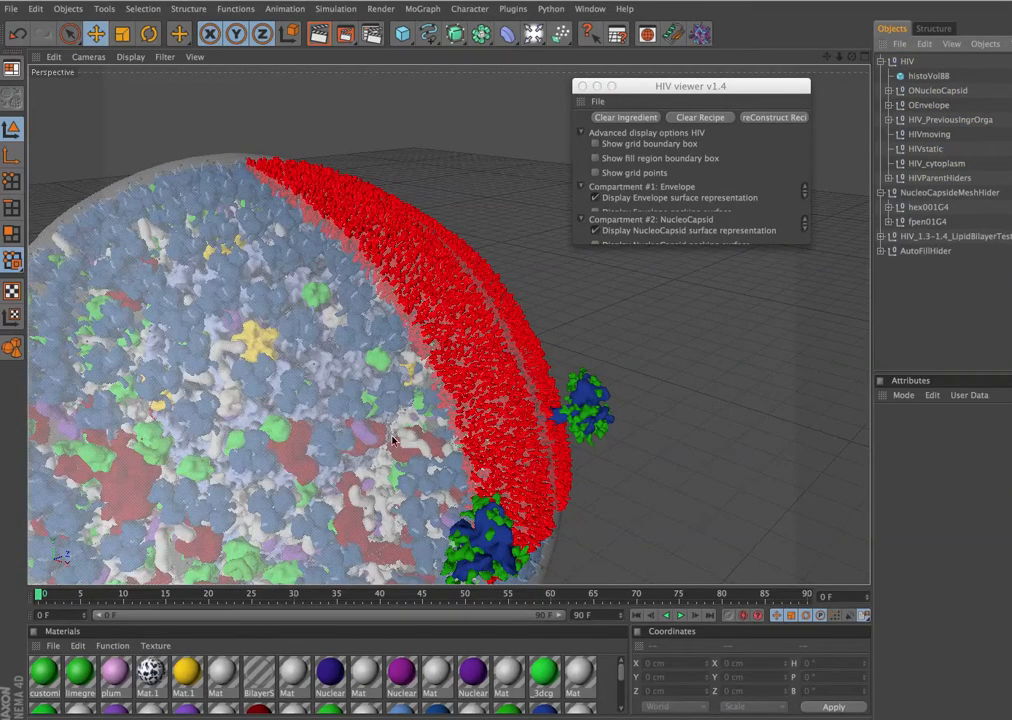
mouse_move(540, 408)
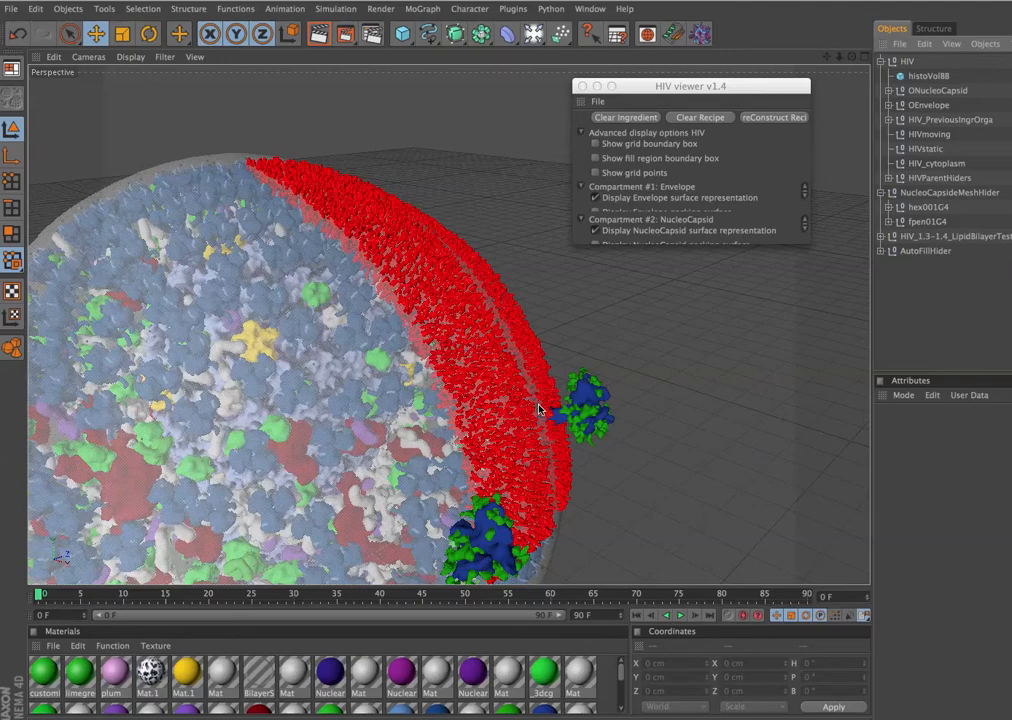
mouse_move(782, 90)
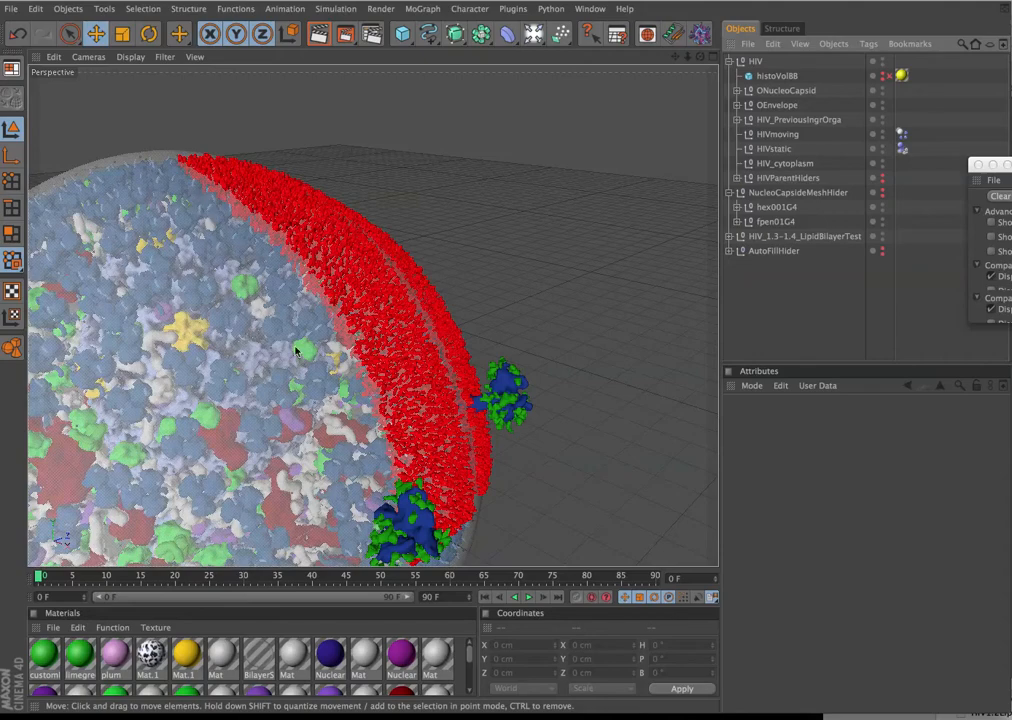
Select OEnvelope and turn off Display Envelope surface representation in the HIV viewer
click(786, 105)
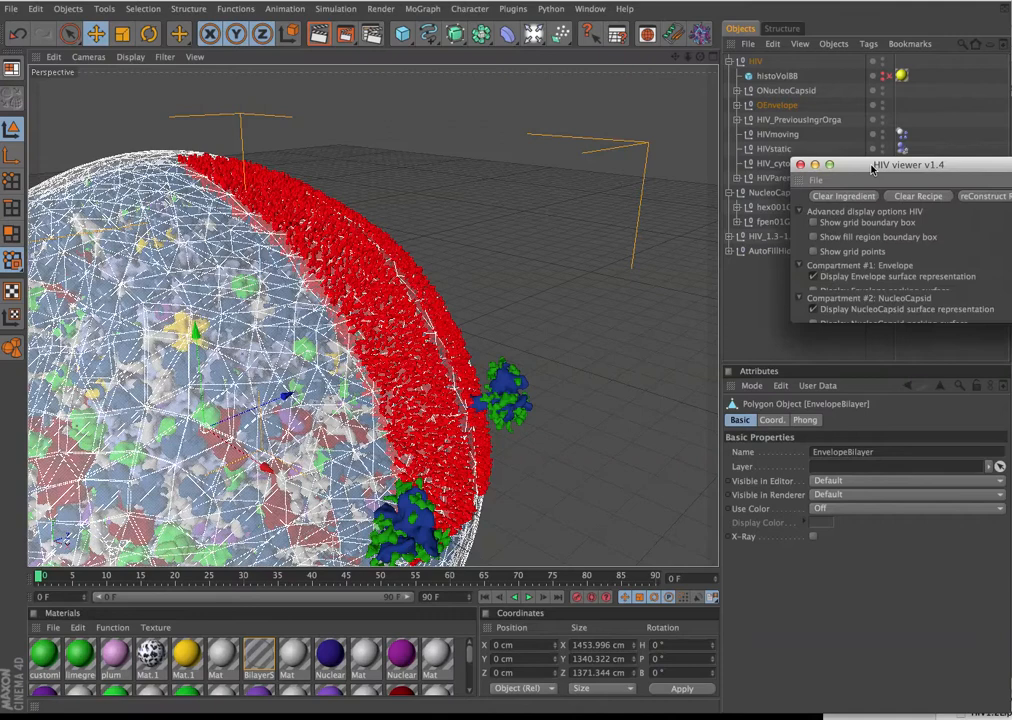
drag(908, 164, 593, 122)
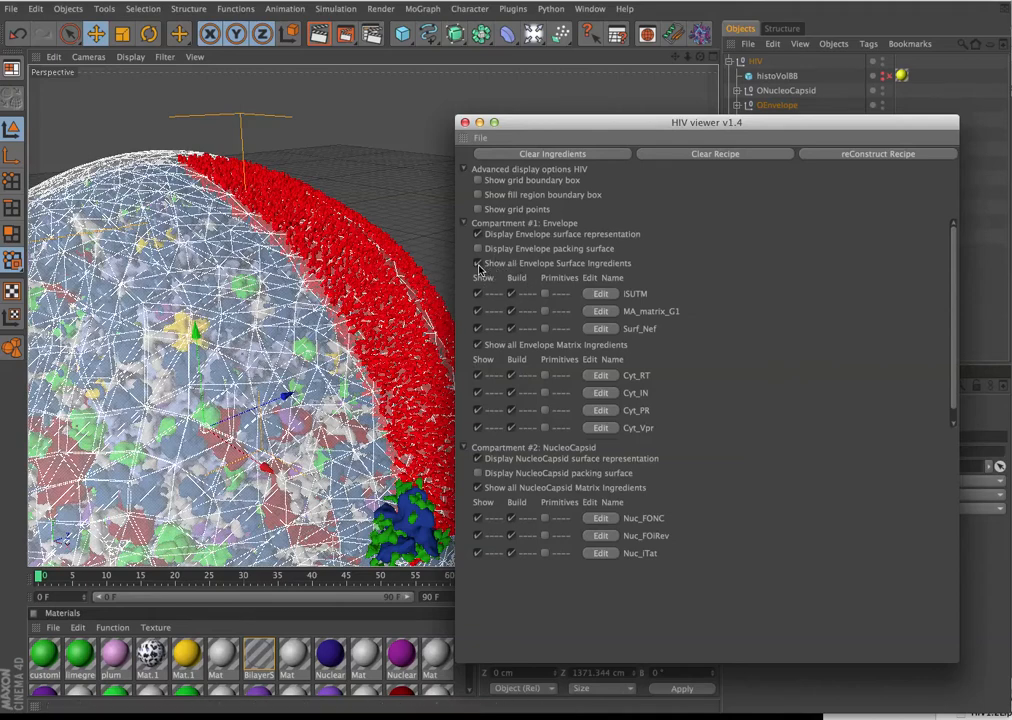
click(478, 263)
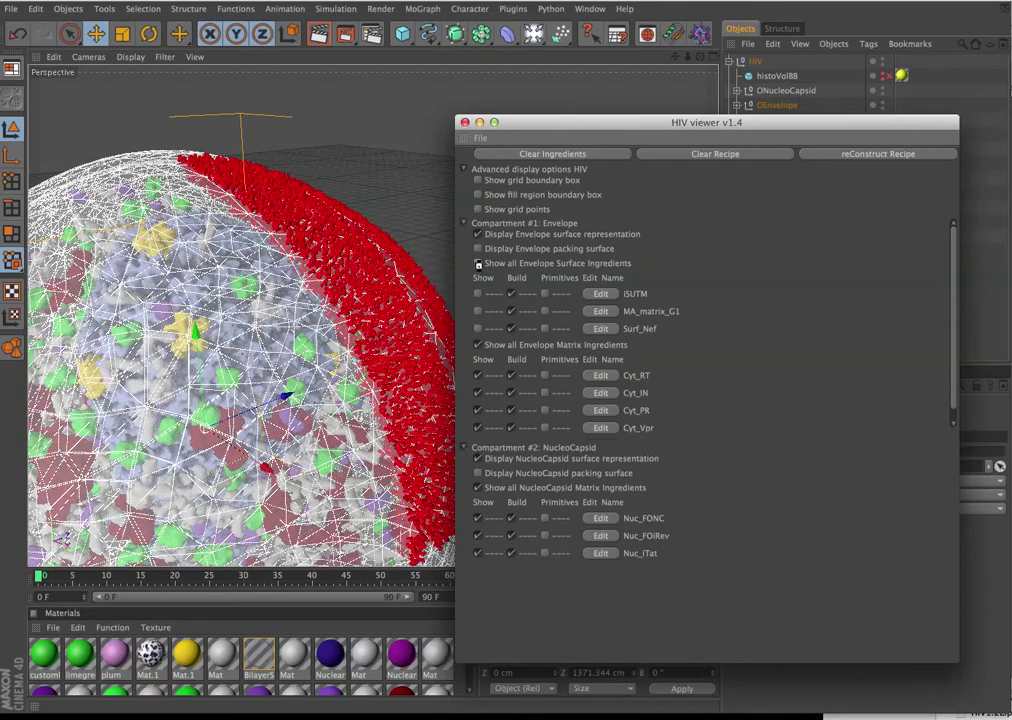
click(478, 234)
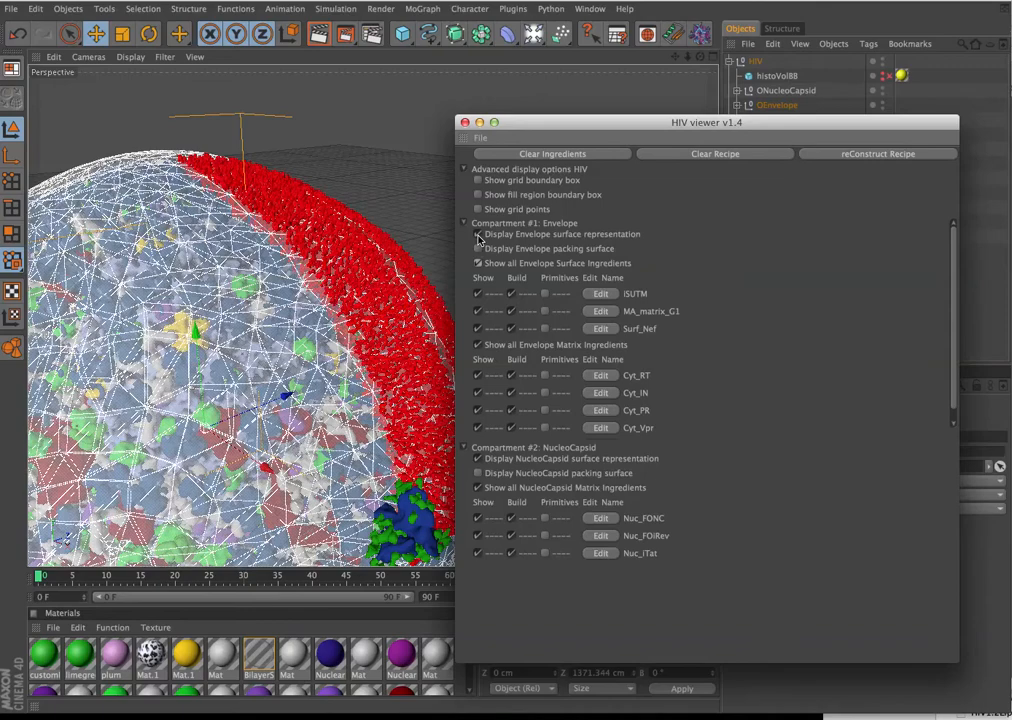
click(478, 233)
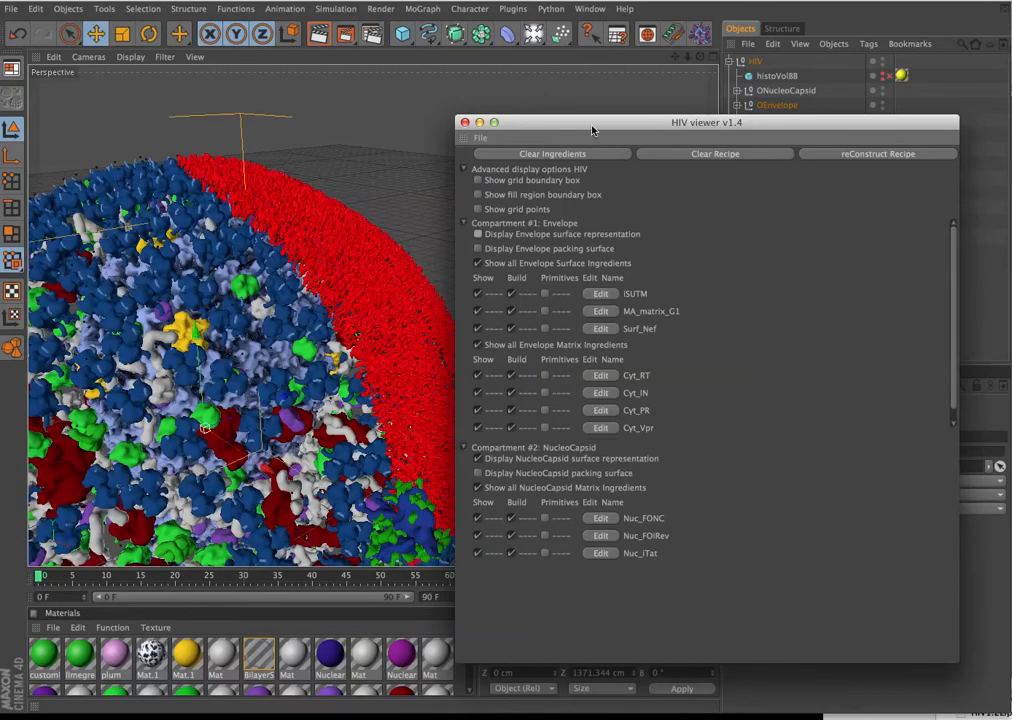
drag(706, 122, 867, 171)
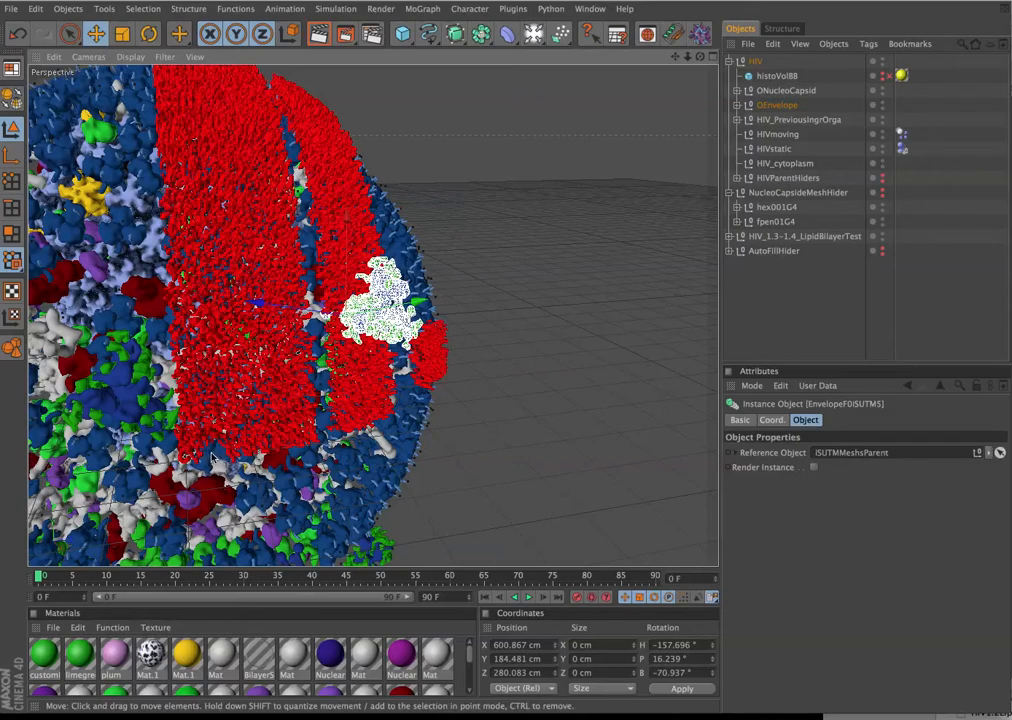
mouse_move(207, 471)
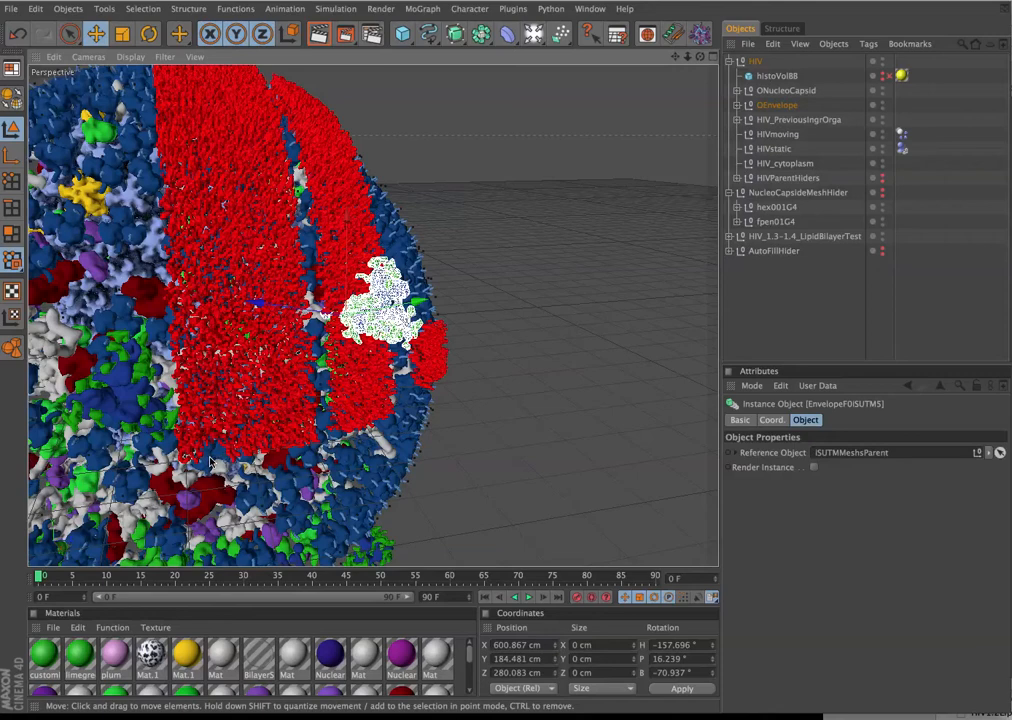
mouse_move(225, 467)
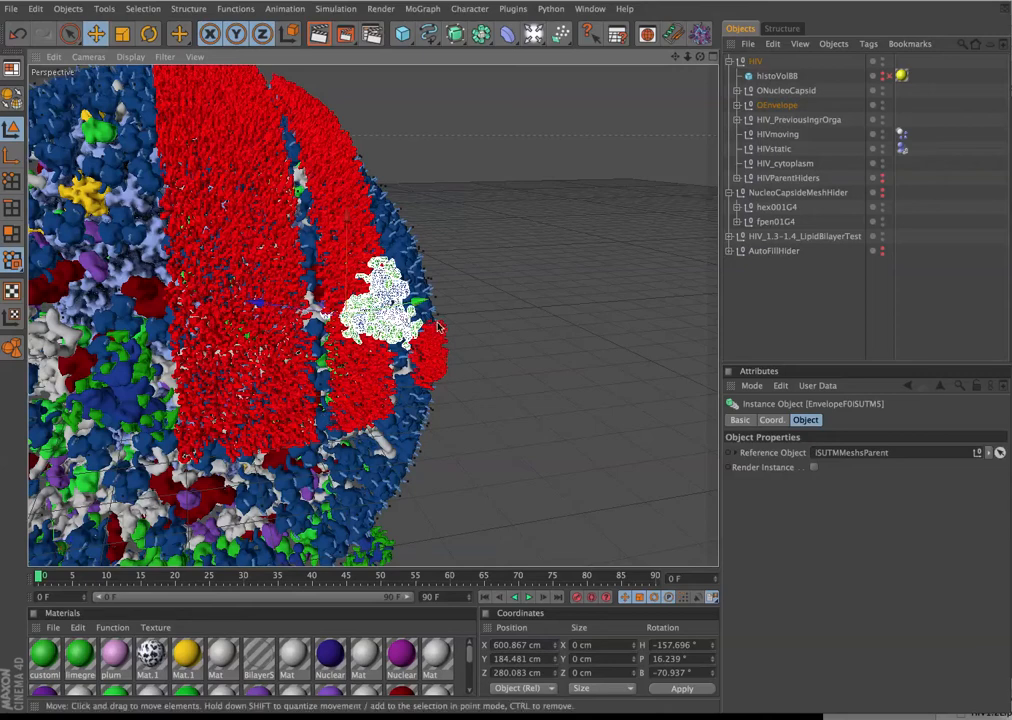
mouse_move(420, 375)
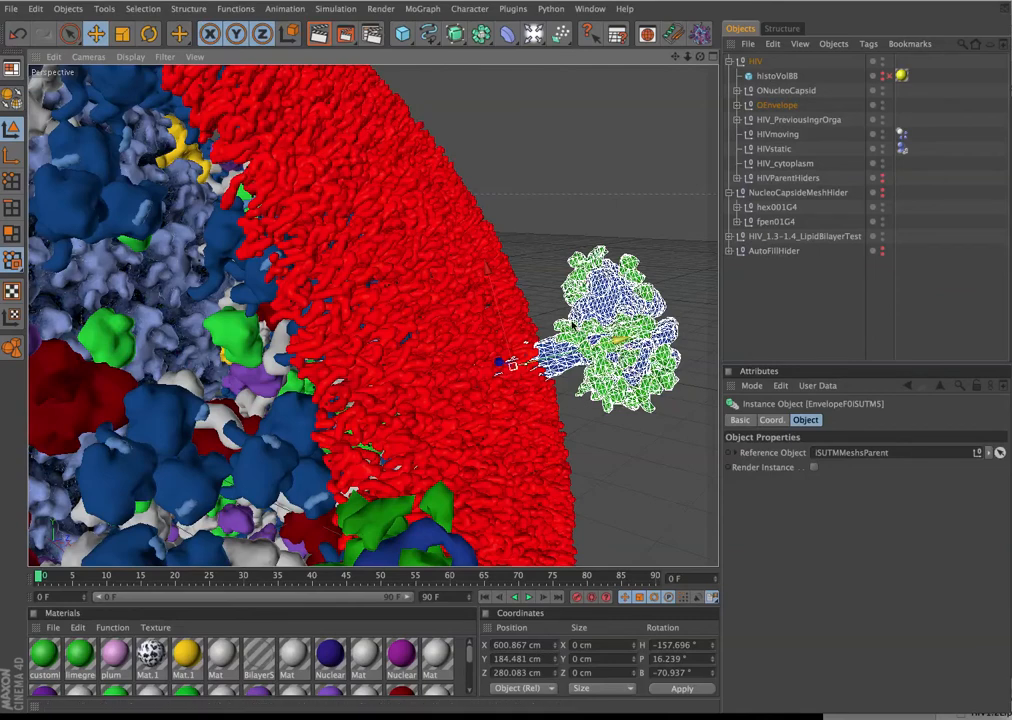
mouse_move(540, 420)
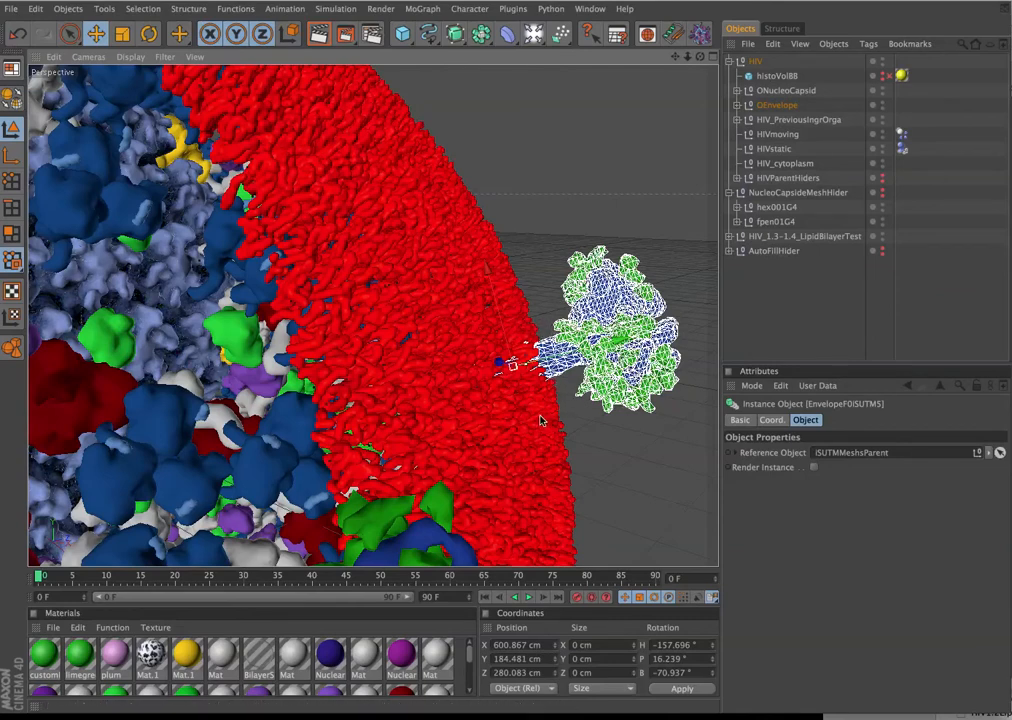
mouse_move(510, 307)
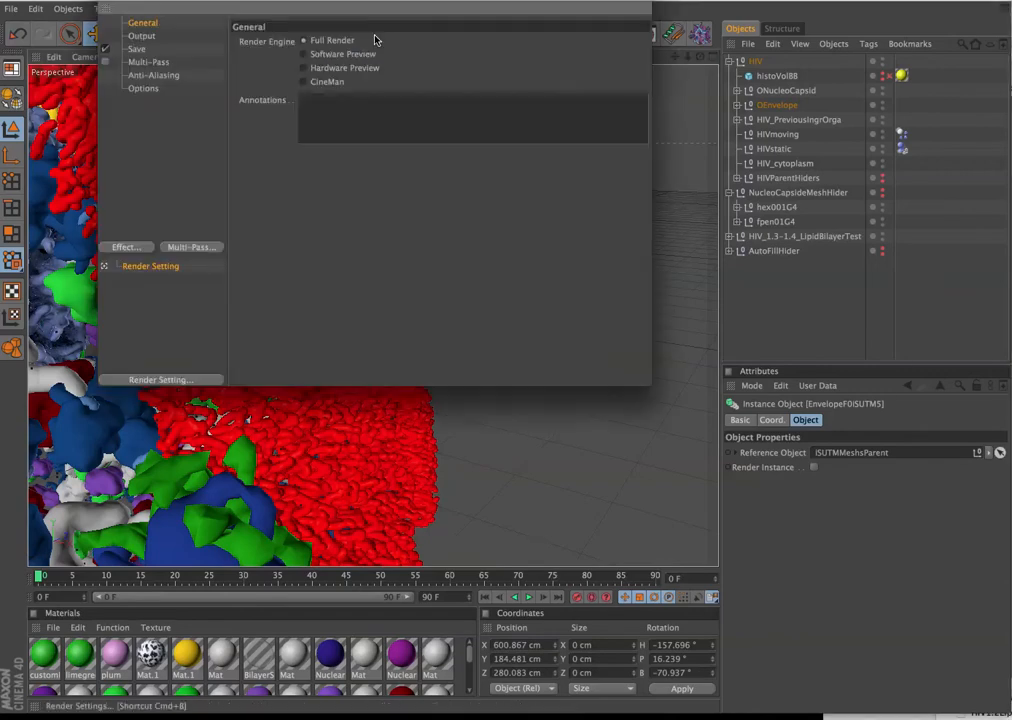
Bring up the post effects list from Render Settings' Effect... button
click(125, 247)
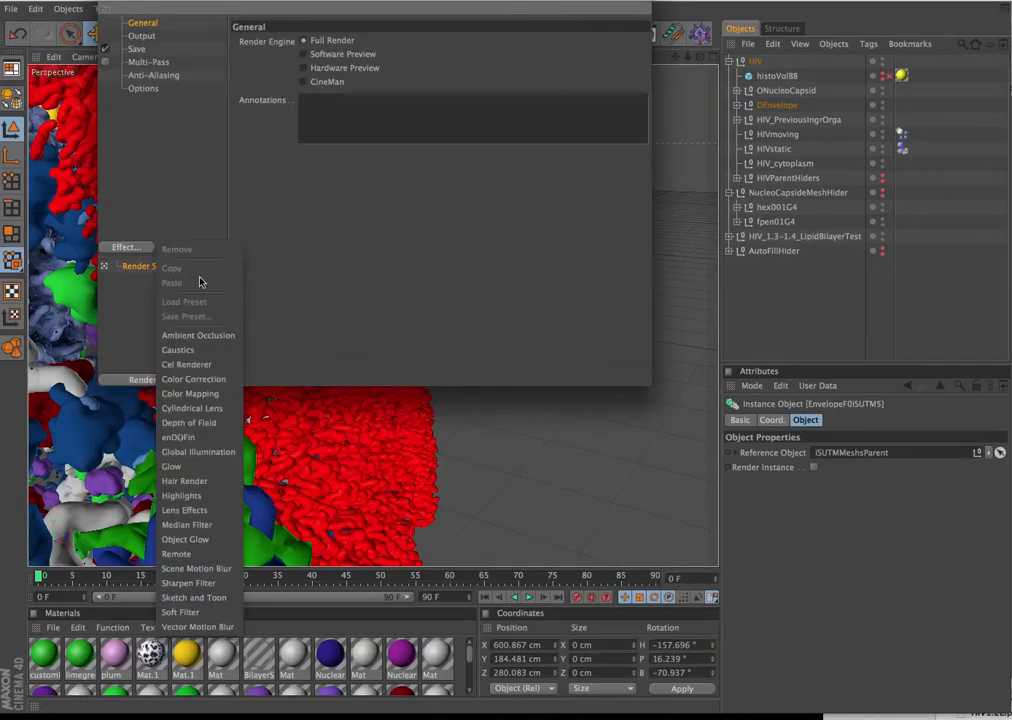
click(198, 335)
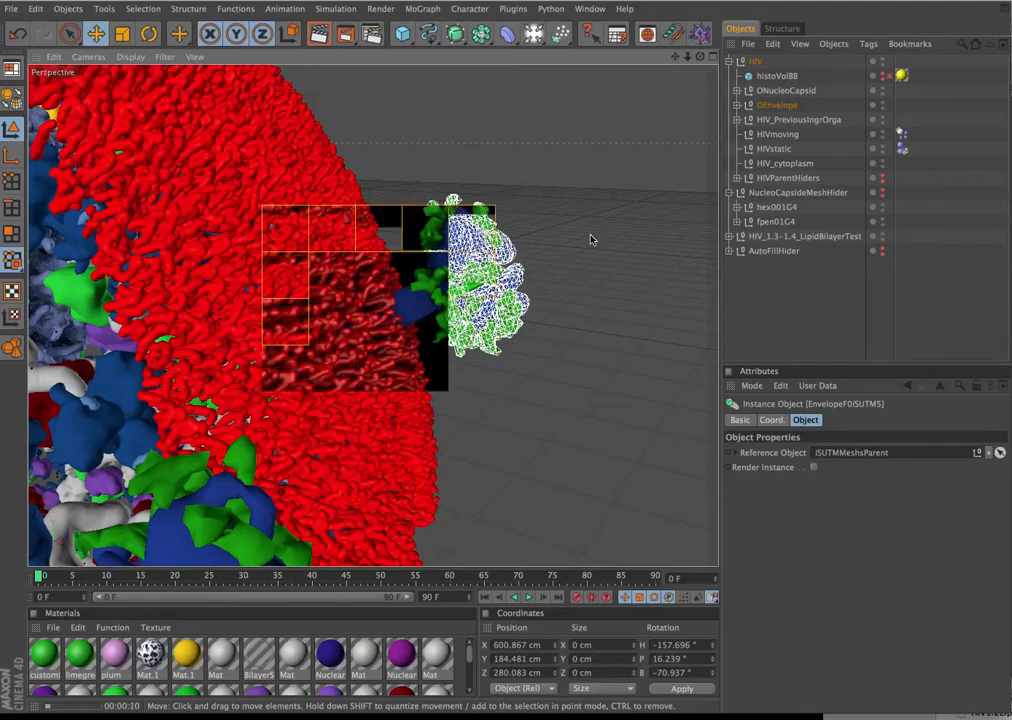
Deselect the protein instance ahead of the region test render
click(785, 163)
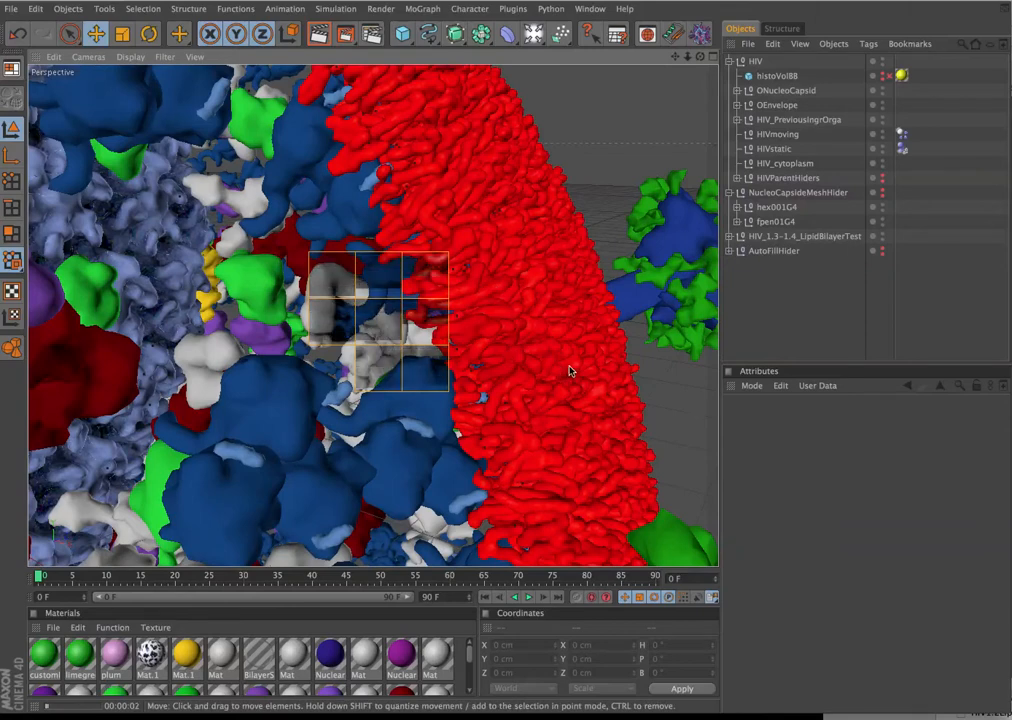
Collapse HIV and expand HIV_1.3-1.4_LipidBilayerTest down through its ParentHiders group
click(730, 61)
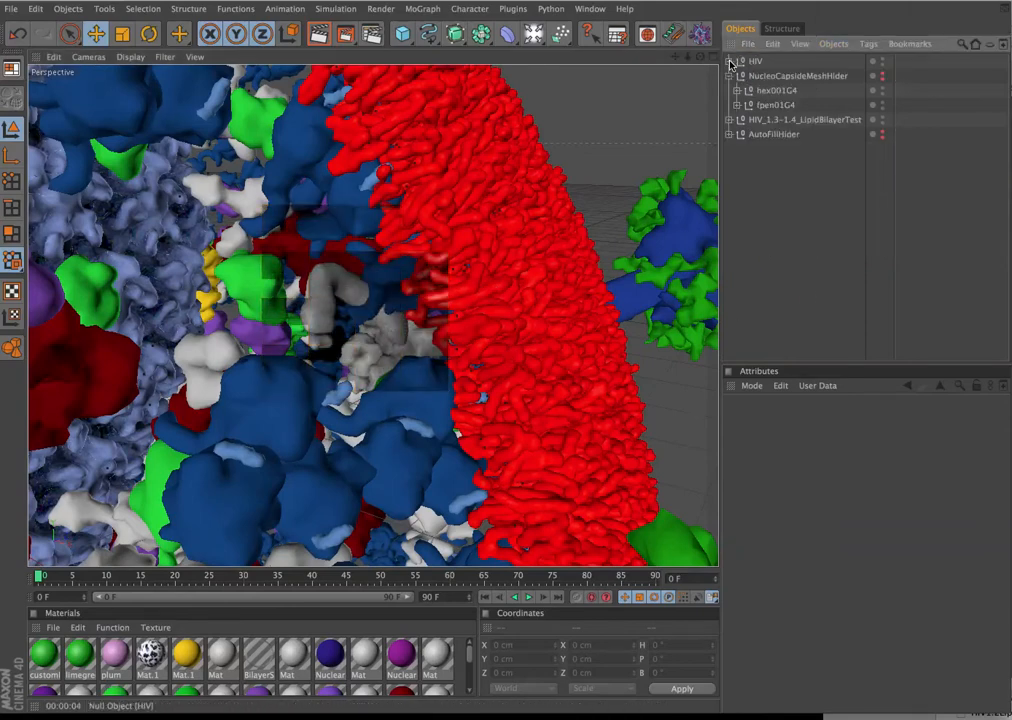
click(731, 119)
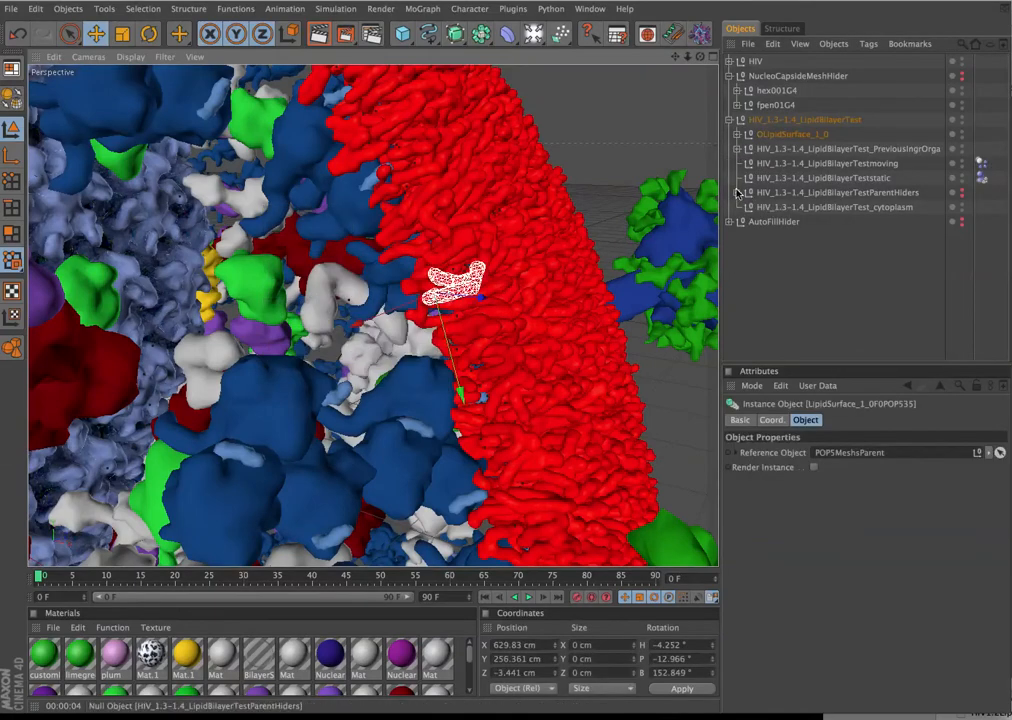
click(737, 193)
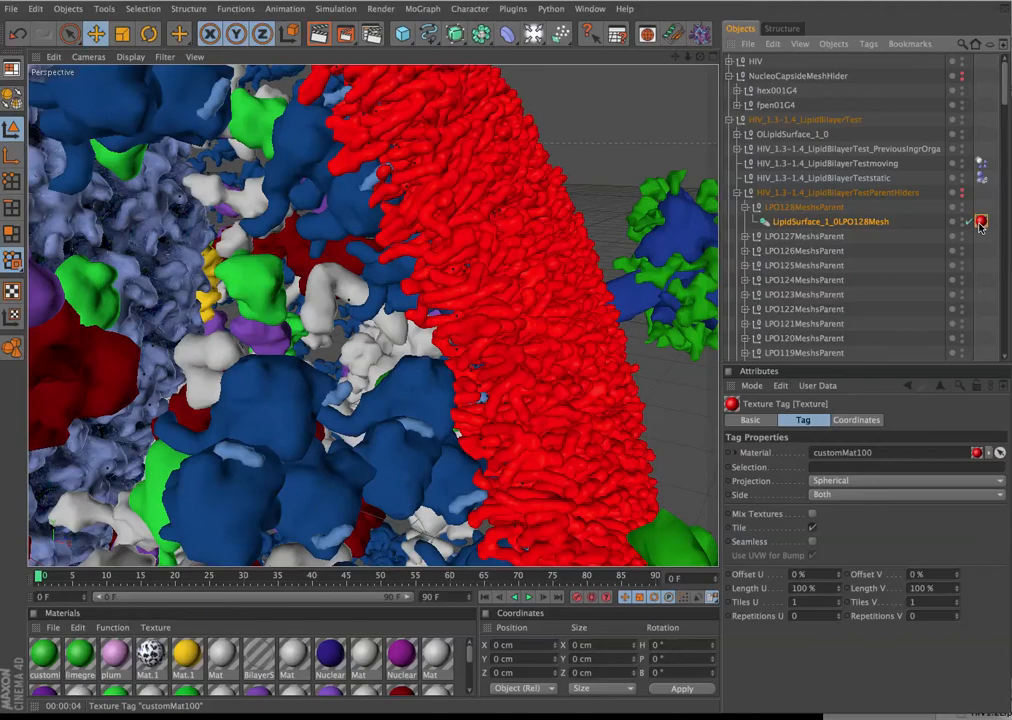
mouse_move(983, 223)
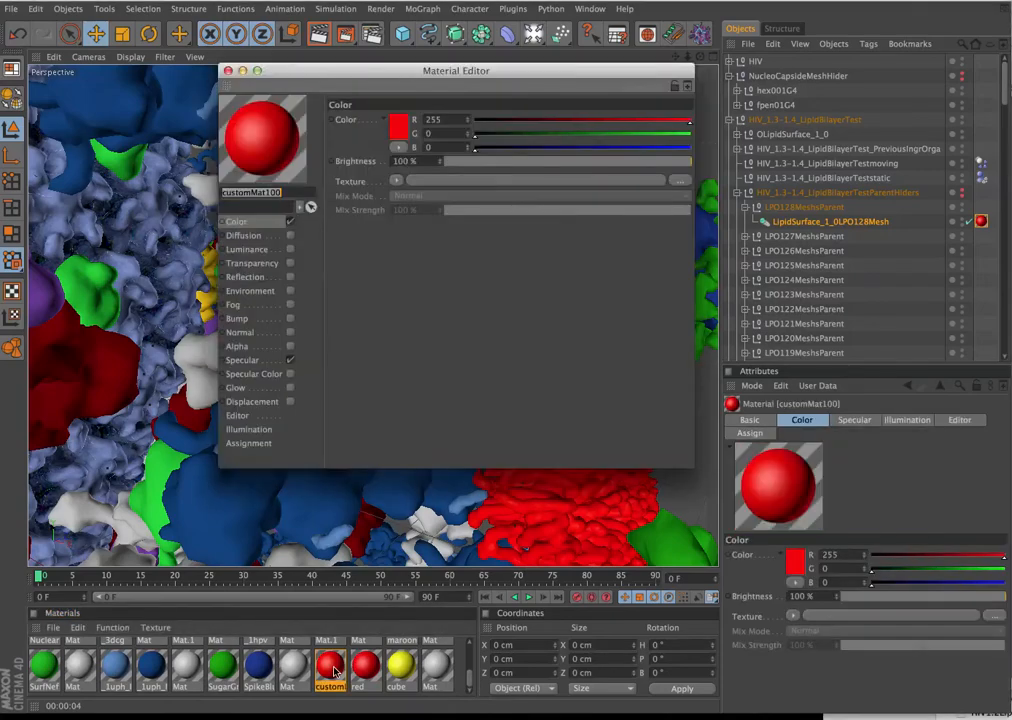
Give customMat100's Color channel a Gradient shader of type 3D - Spherical
drag(456, 70, 320, 158)
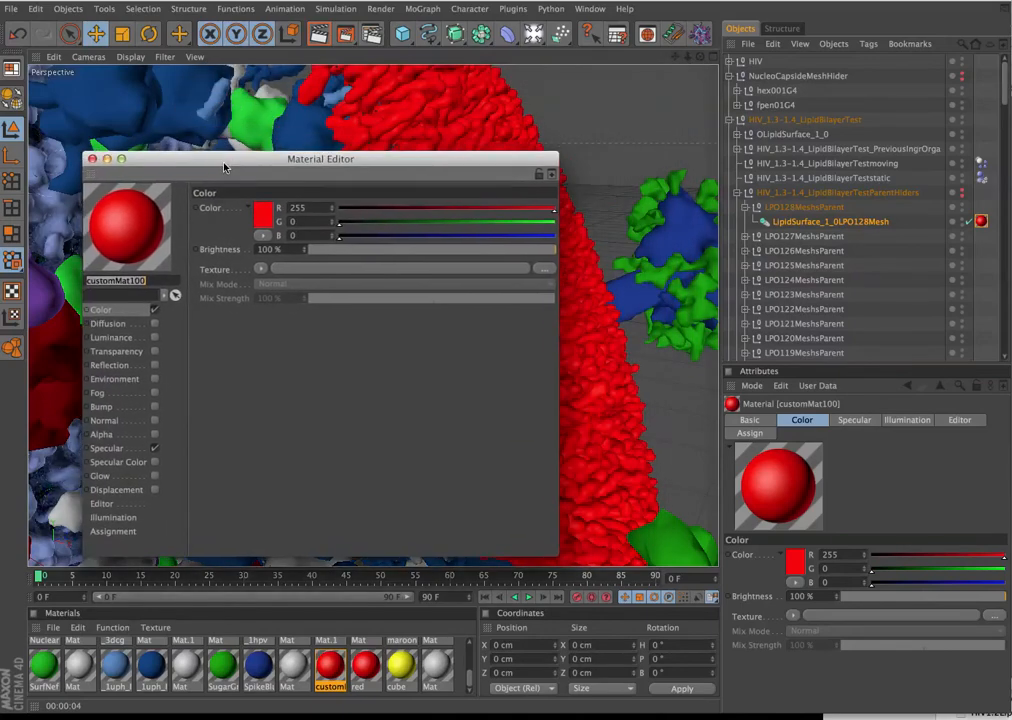
drag(320, 159, 291, 175)
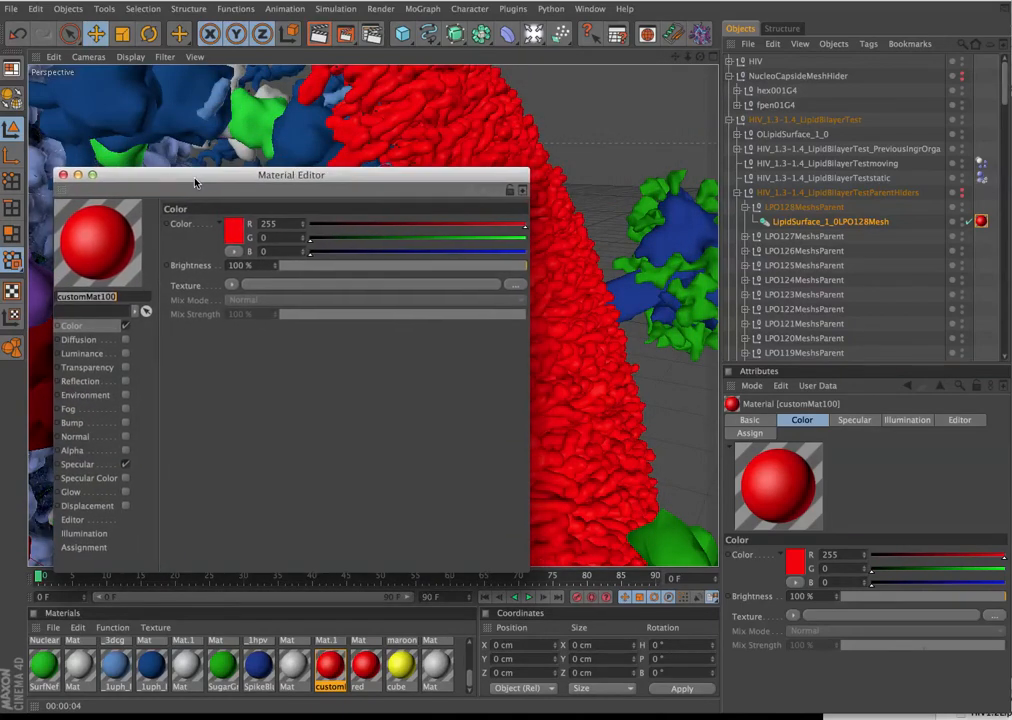
drag(290, 175, 298, 260)
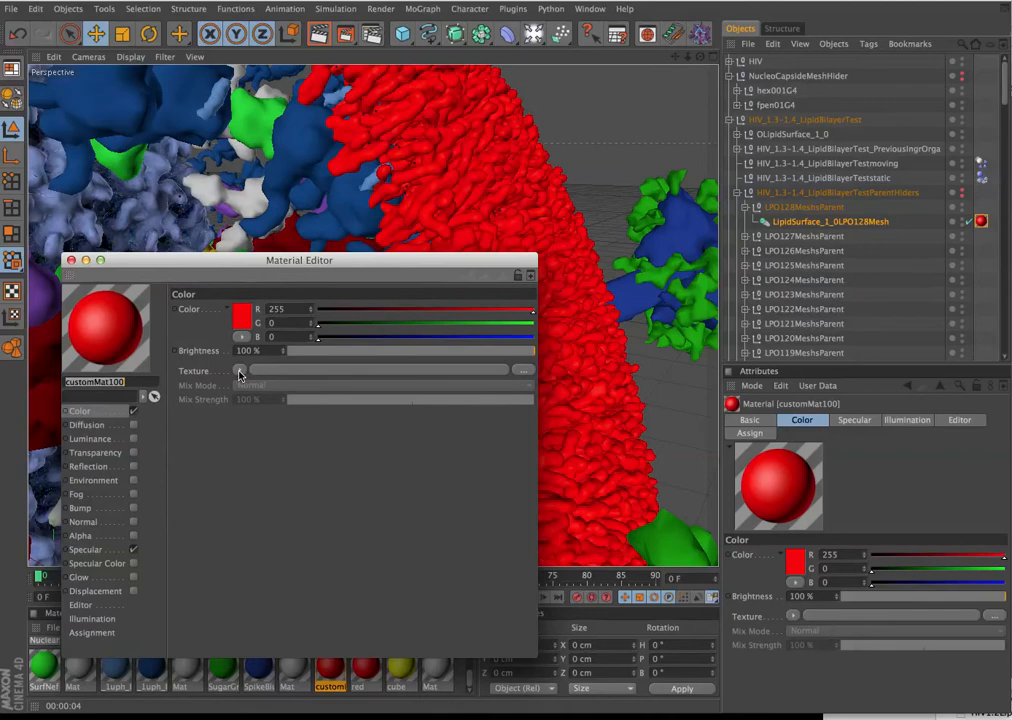
click(523, 370)
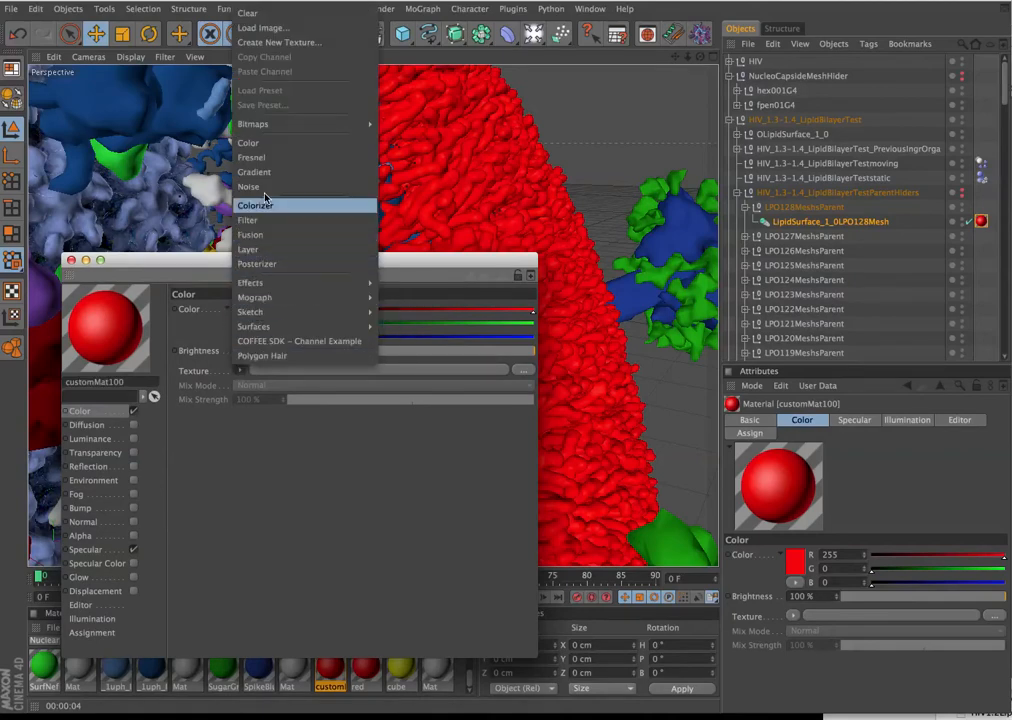
click(254, 171)
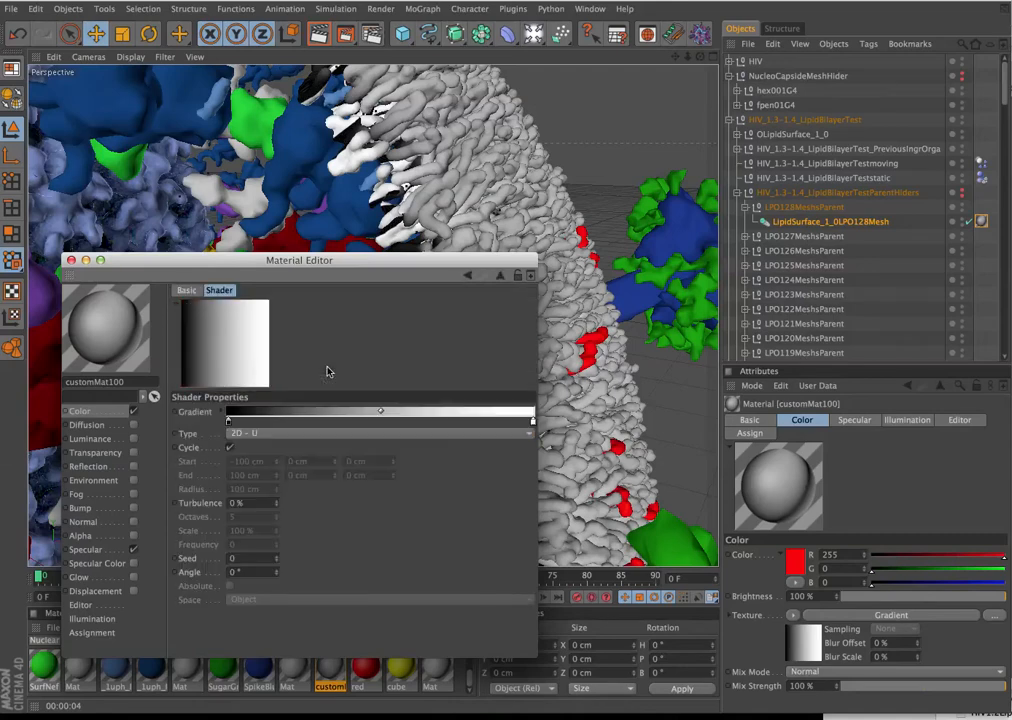
click(380, 433)
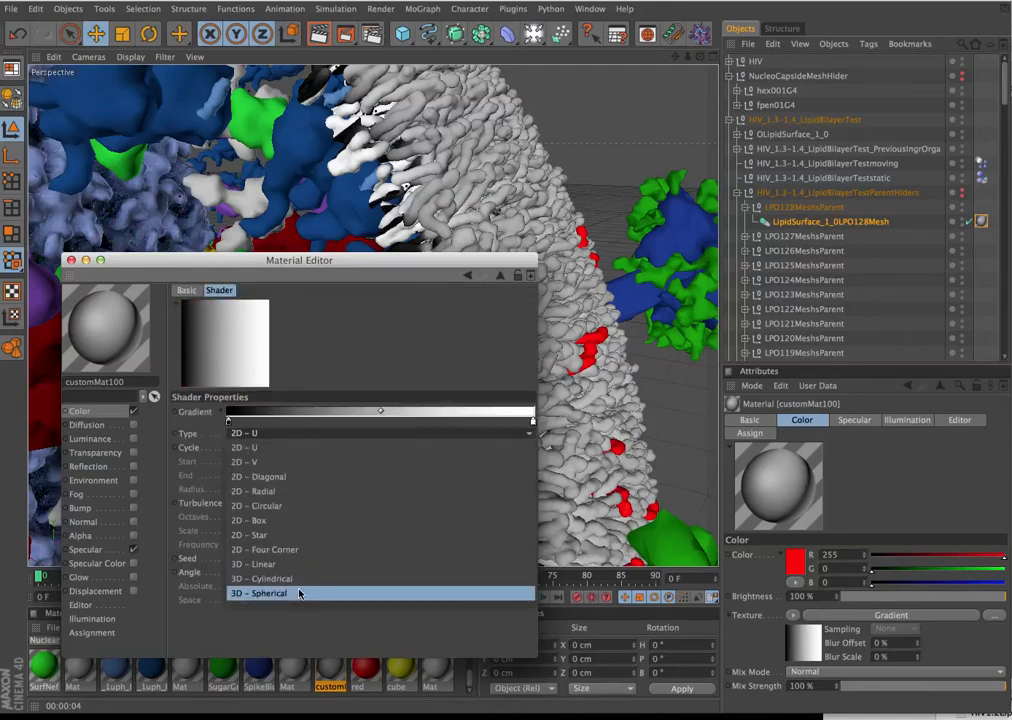
click(258, 595)
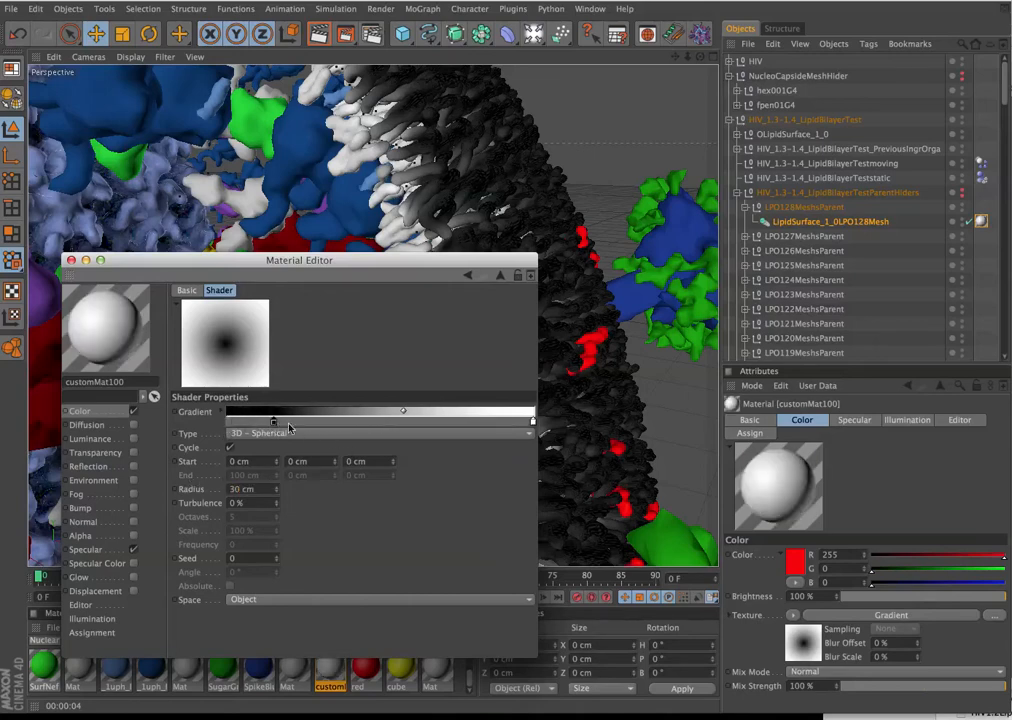
Adjust the lipid material's gradient knots
drag(299, 260, 702, 360)
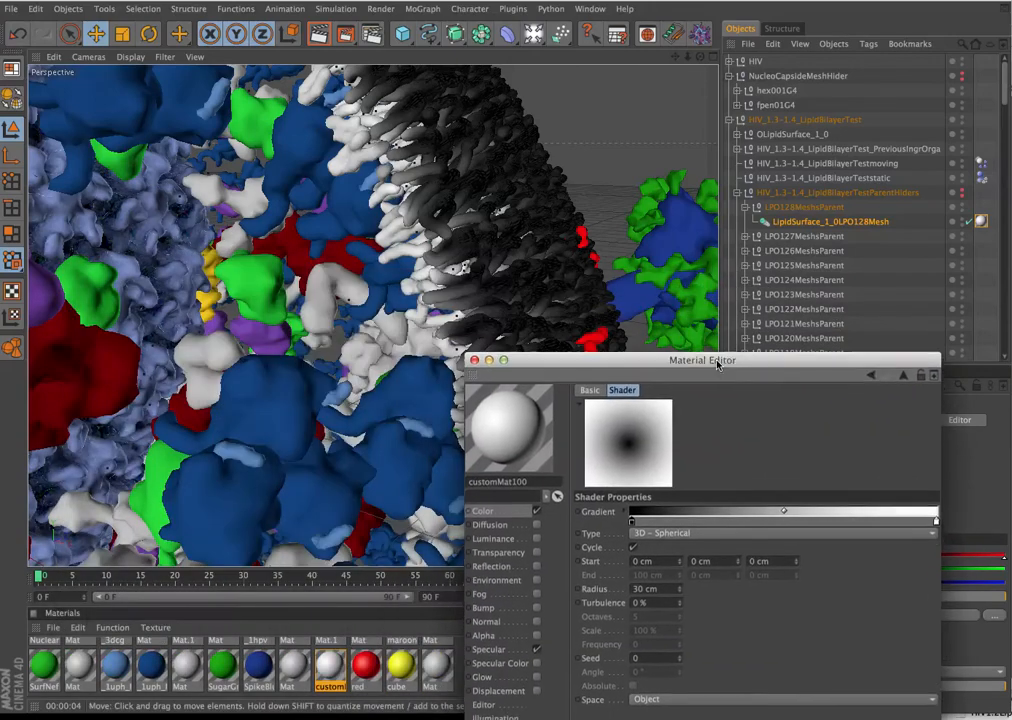
drag(702, 360, 711, 368)
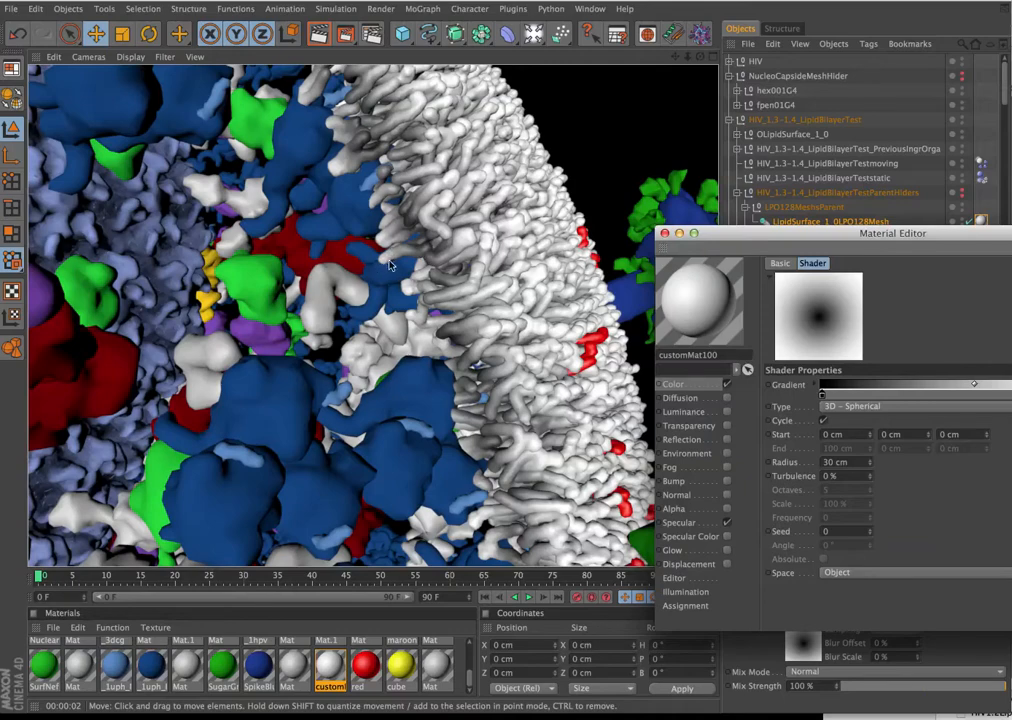
mouse_move(667, 276)
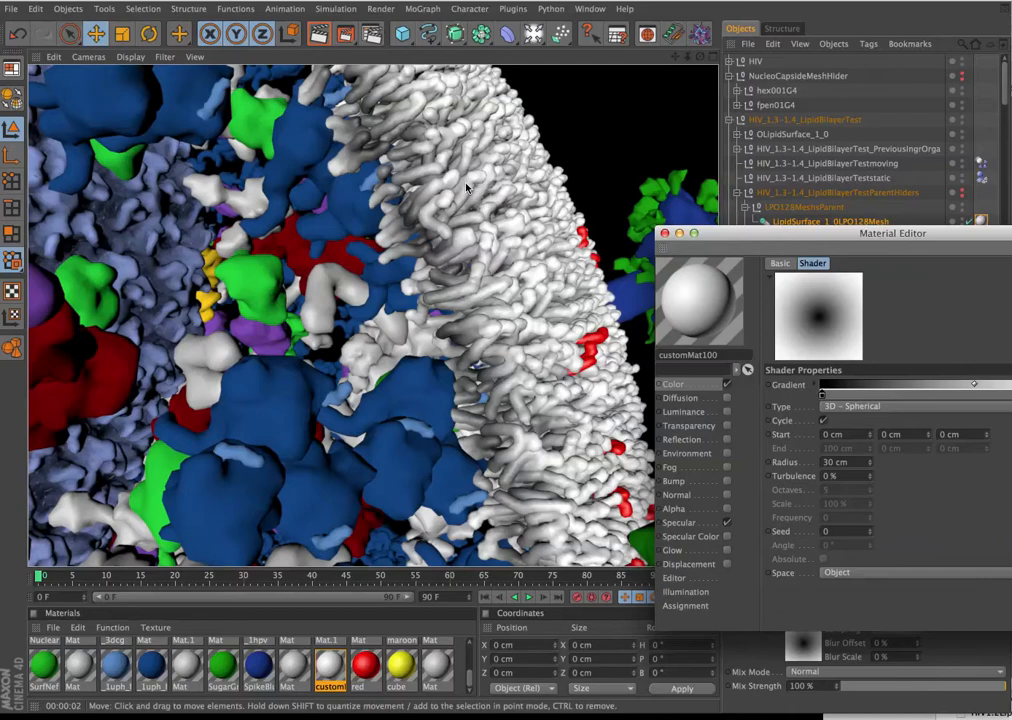
drag(892, 233, 763, 216)
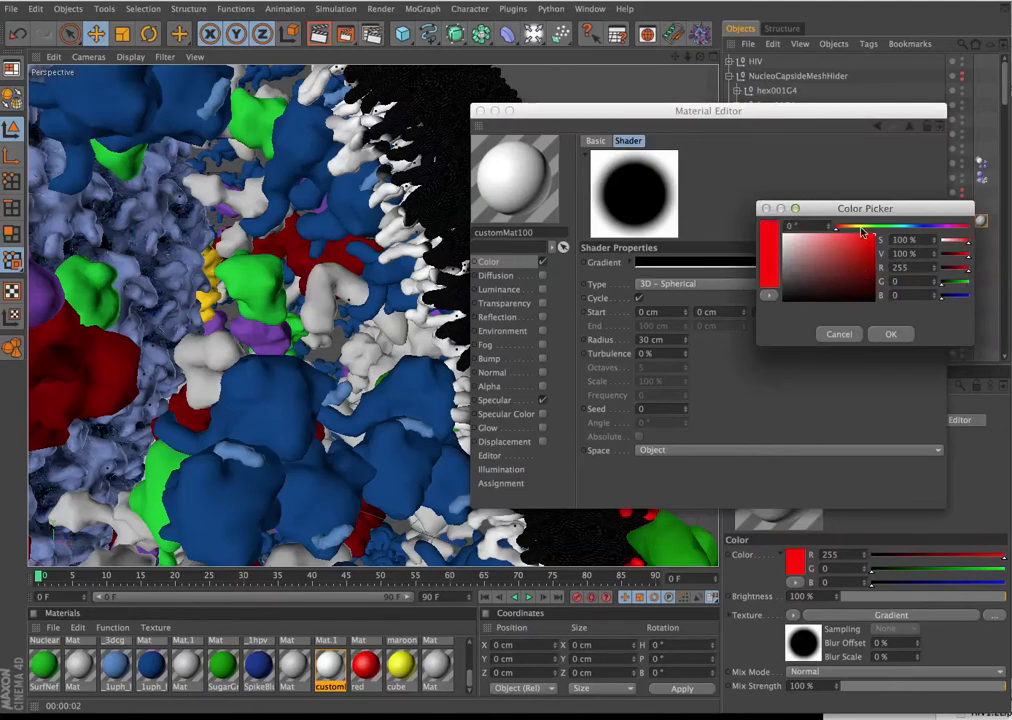
mouse_move(893, 318)
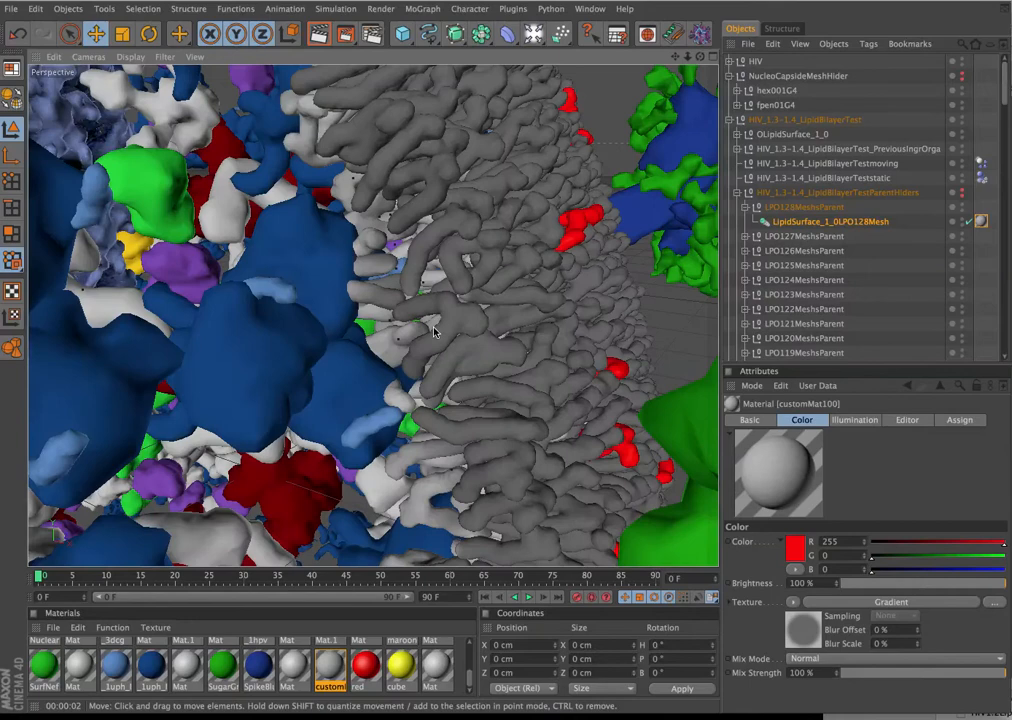
mouse_move(344, 363)
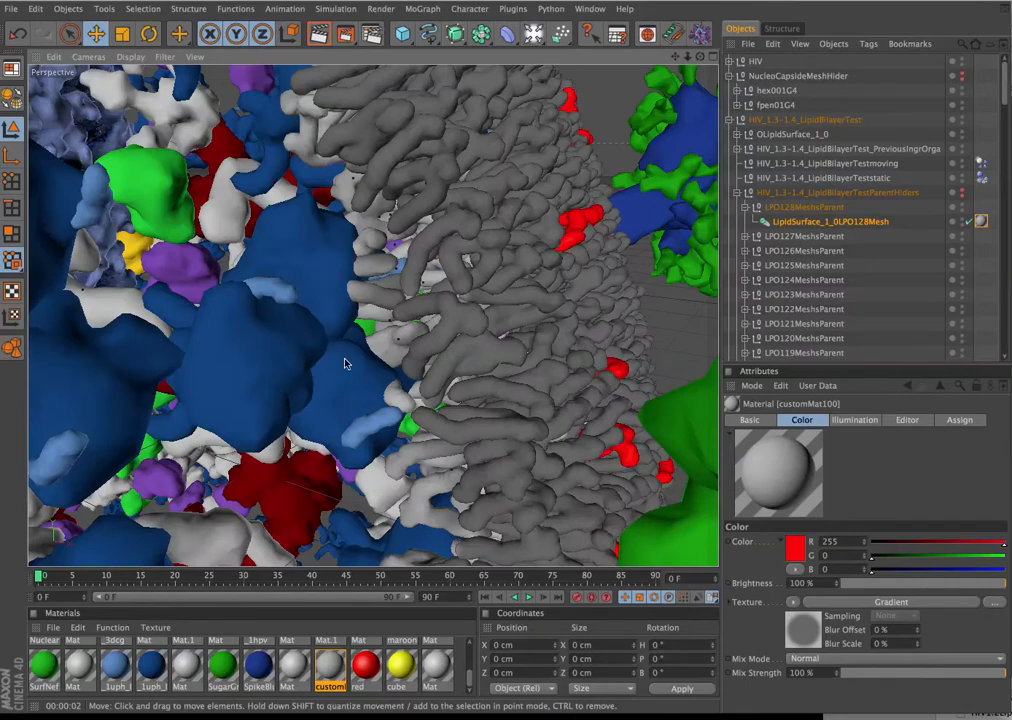
mouse_move(365, 197)
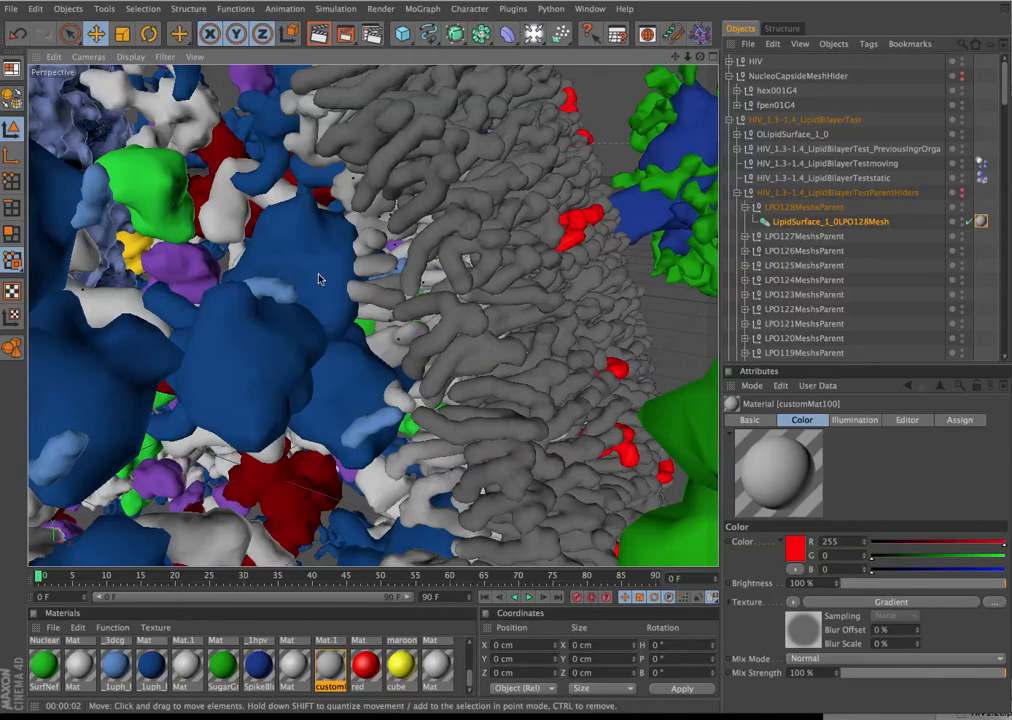
mouse_move(421, 306)
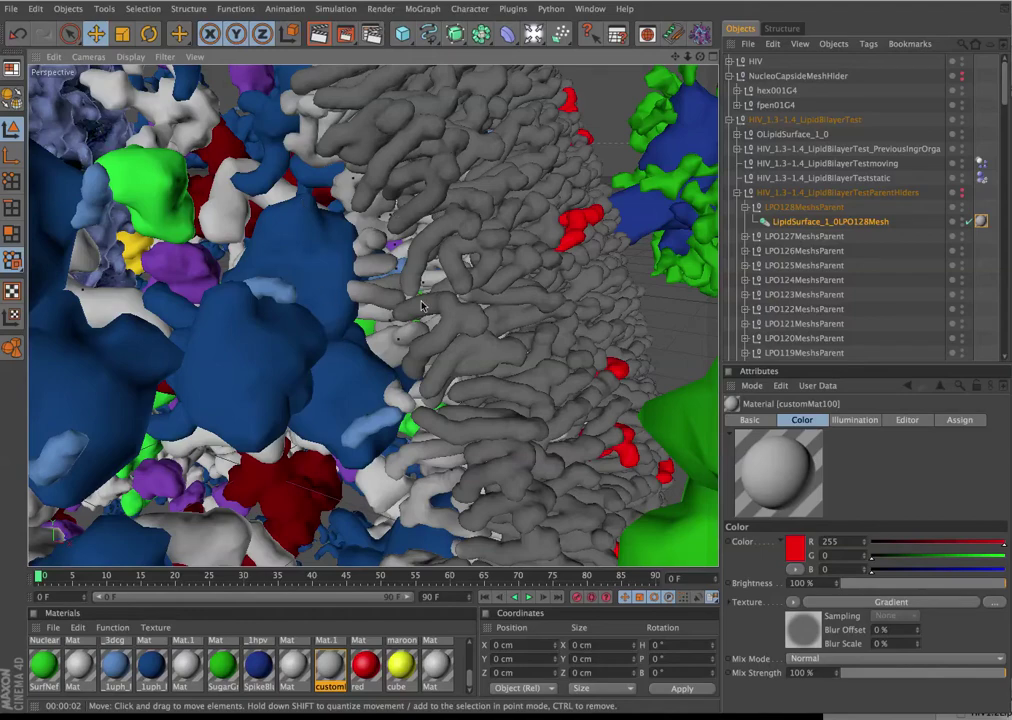
mouse_move(310, 293)
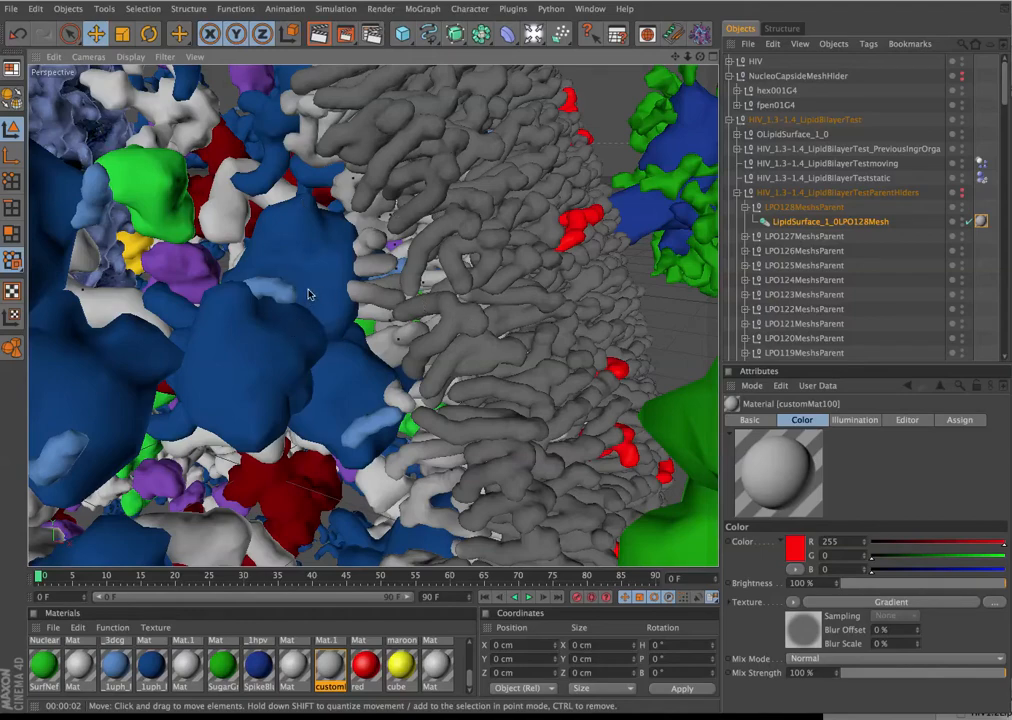
click(280, 300)
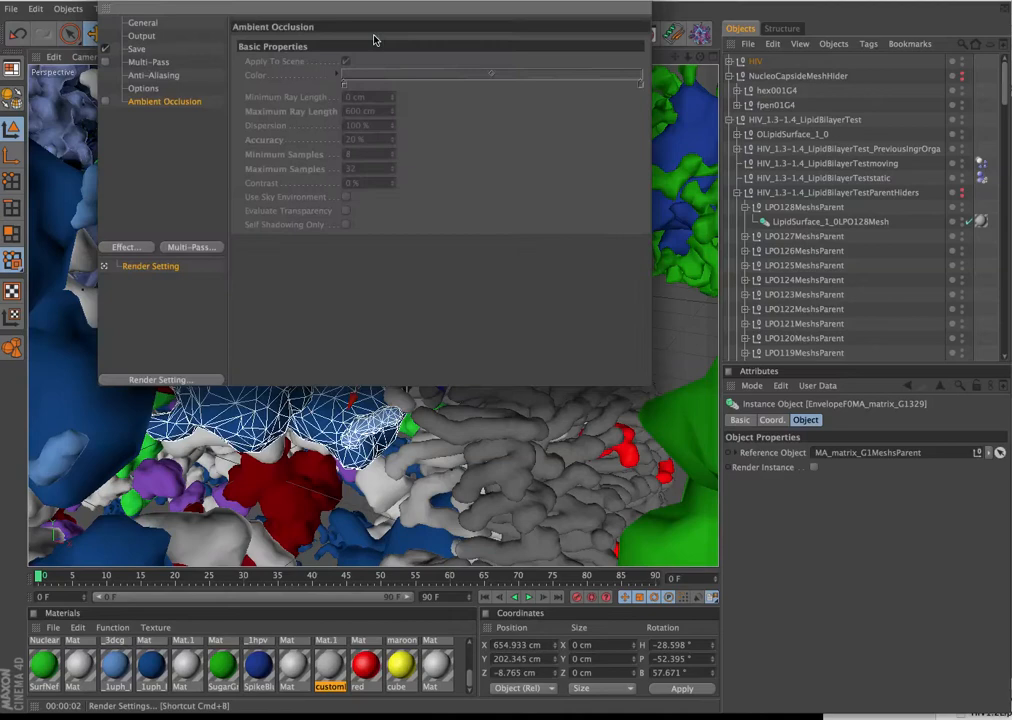
Close Render Settings and draw a render region over the matrix protein
click(346, 61)
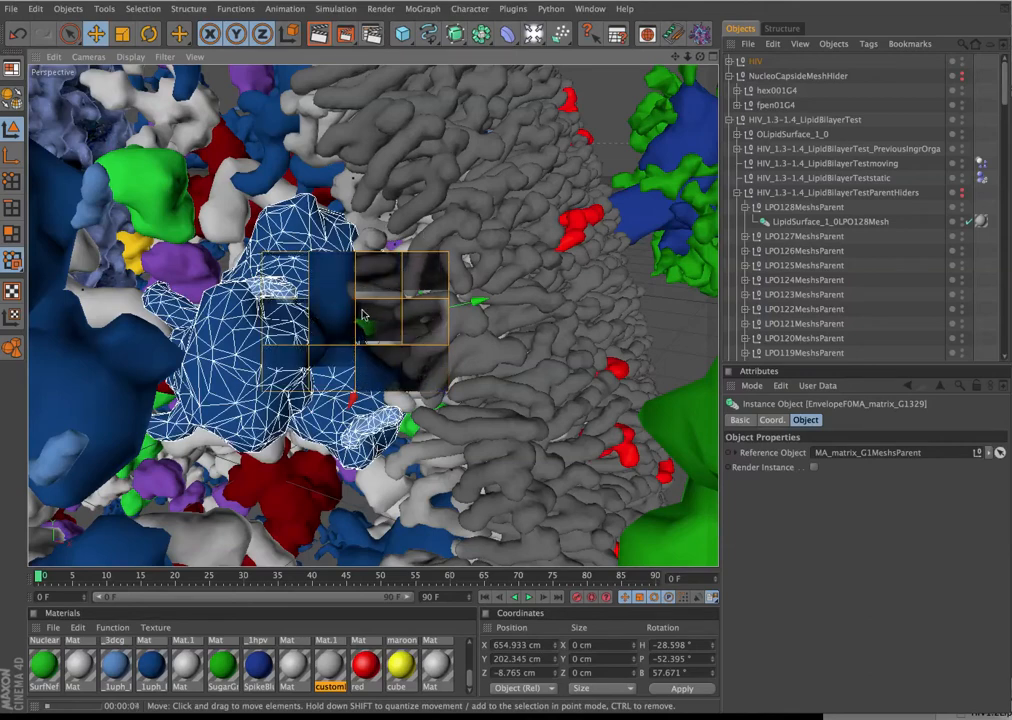
drag(363, 315, 368, 267)
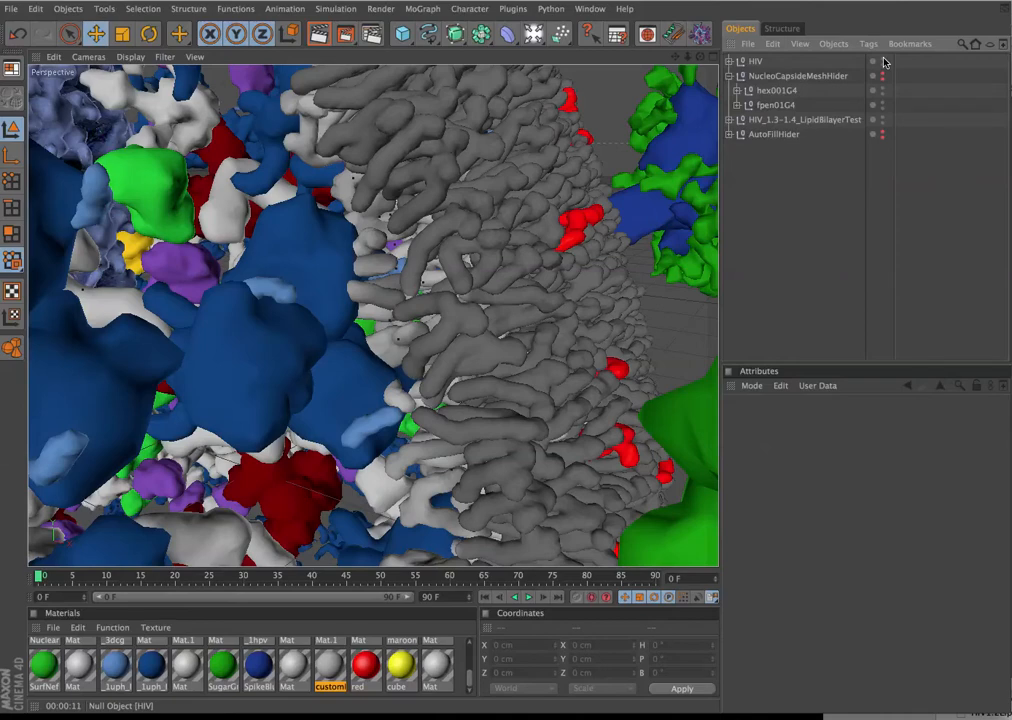
Select EnvelopeF0MA_matrix_G1329, collapse the nucleocapsid hider, expand HIV, and unhide the matrix protein
click(280, 300)
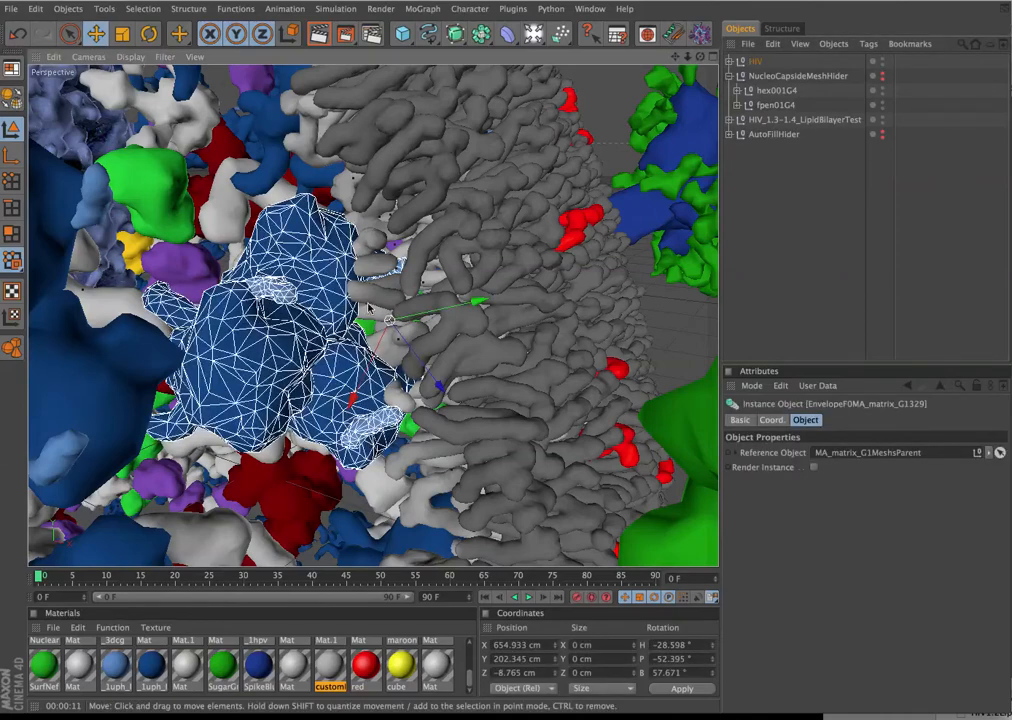
mouse_move(583, 320)
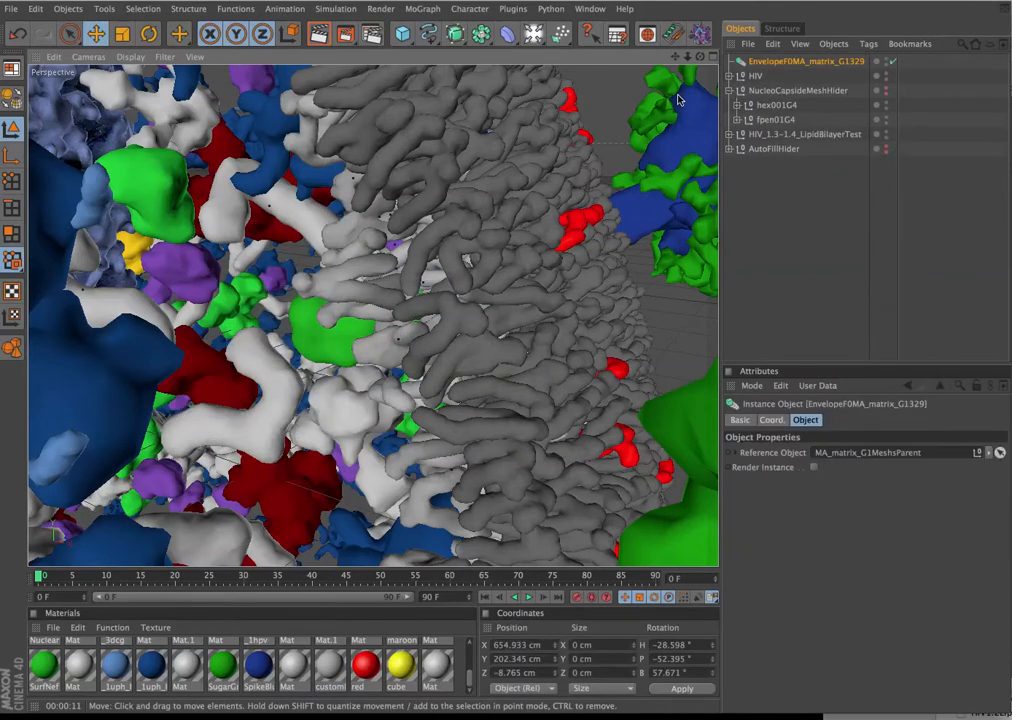
click(797, 90)
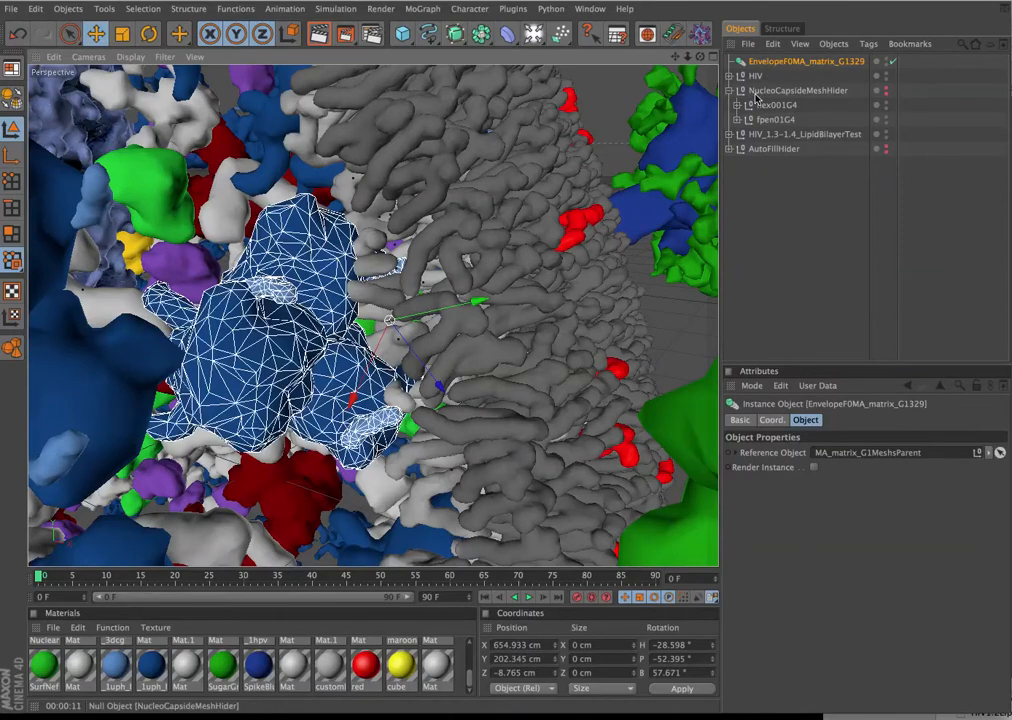
click(733, 90)
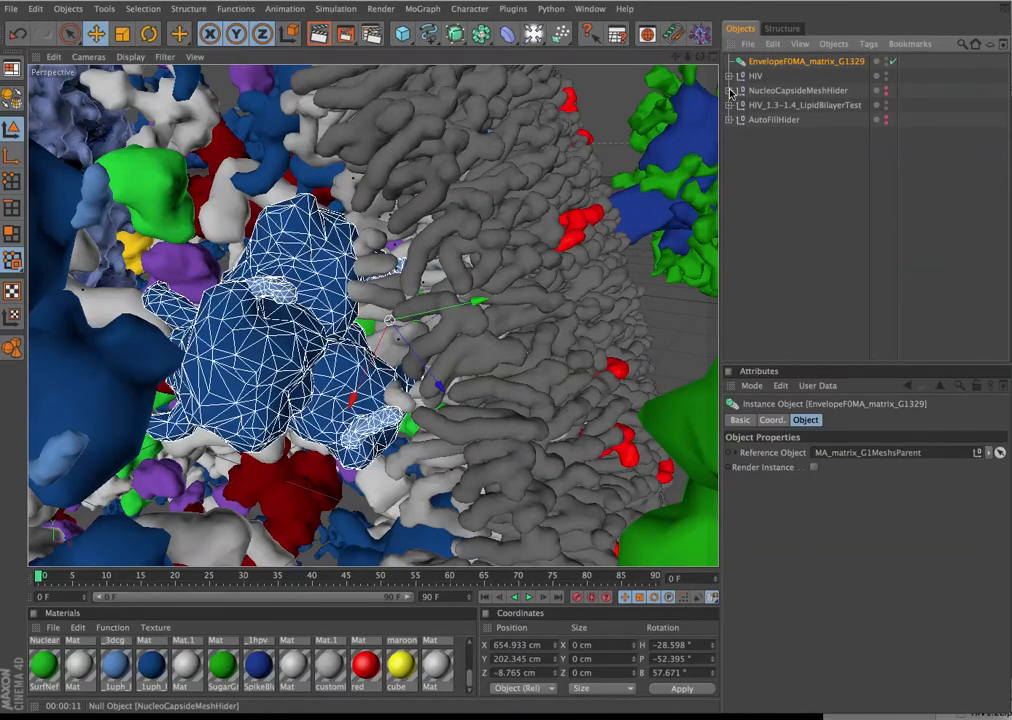
click(730, 75)
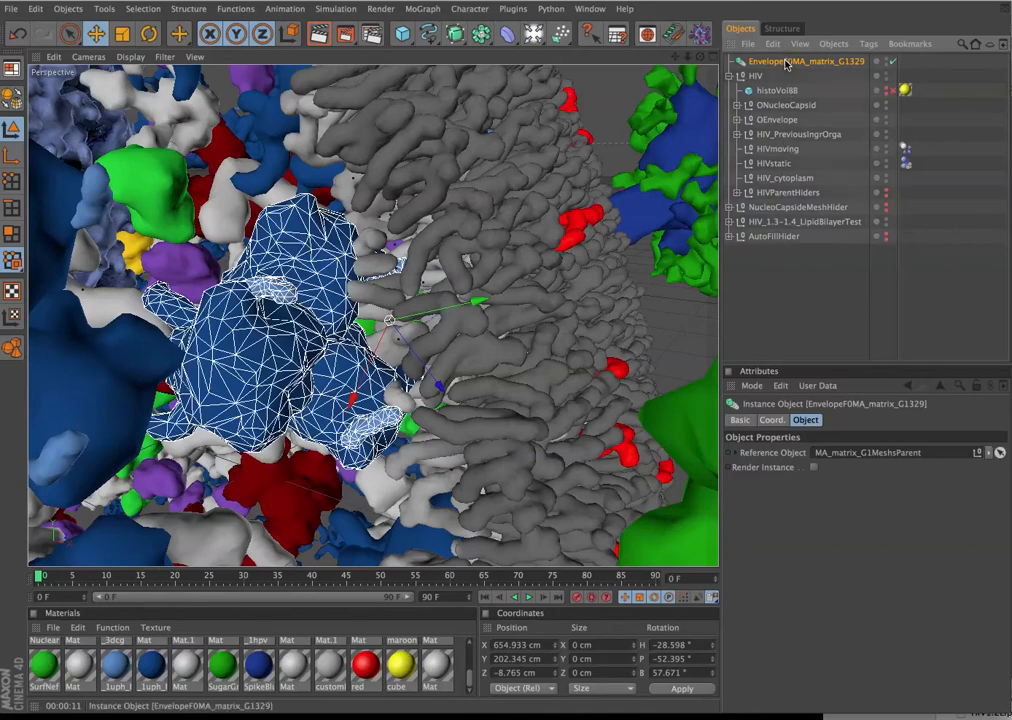
mouse_move(780, 165)
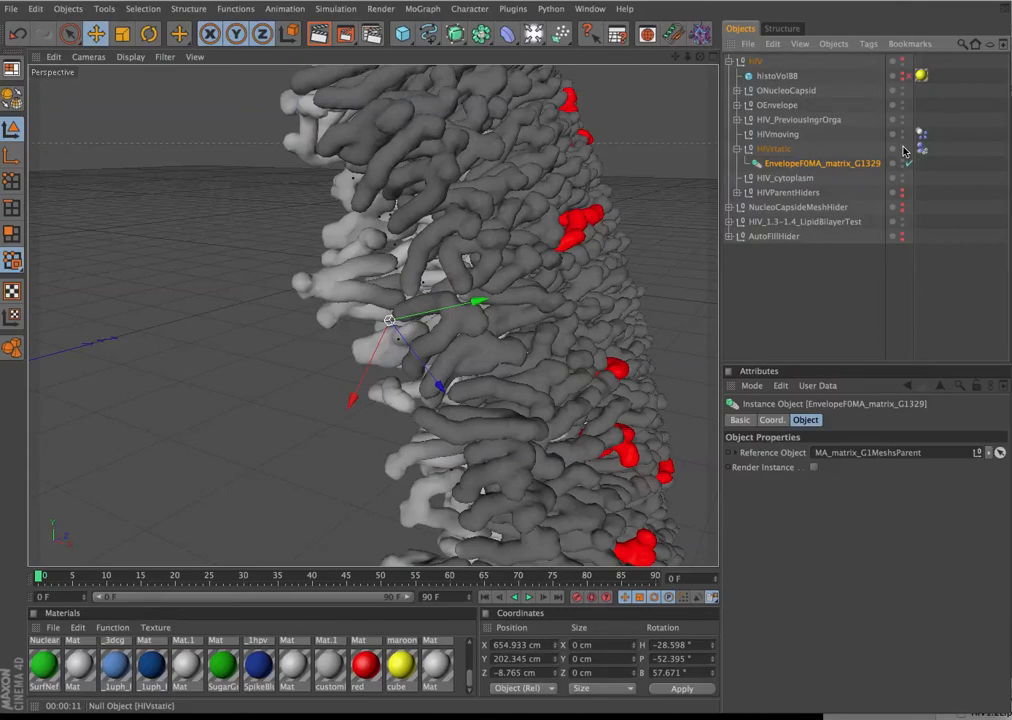
click(904, 163)
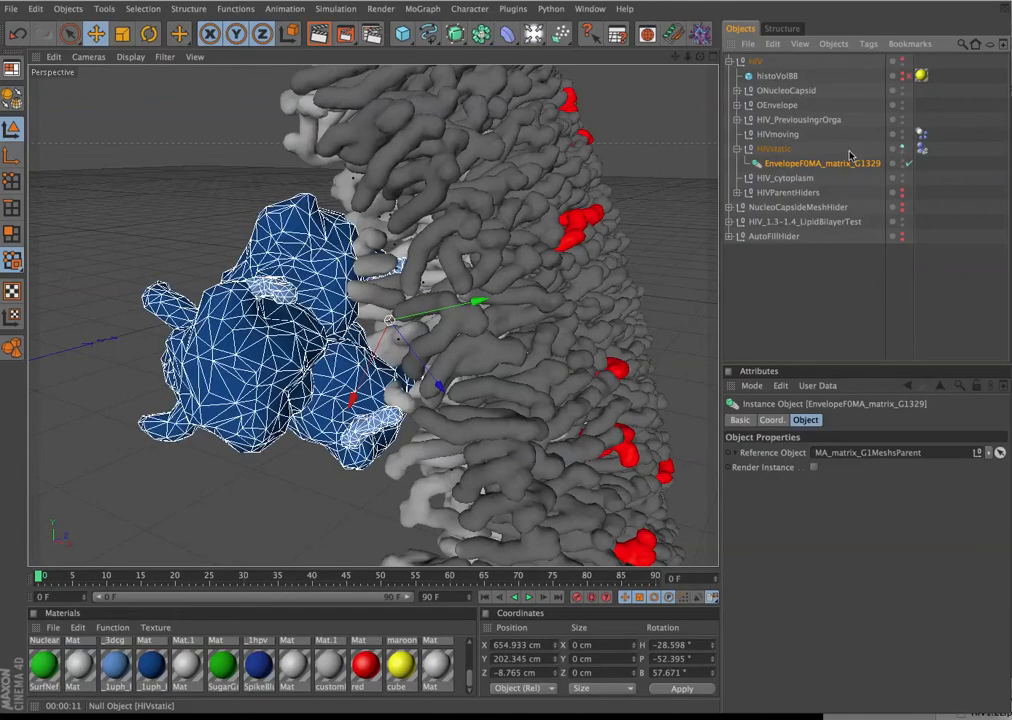
mouse_move(475, 232)
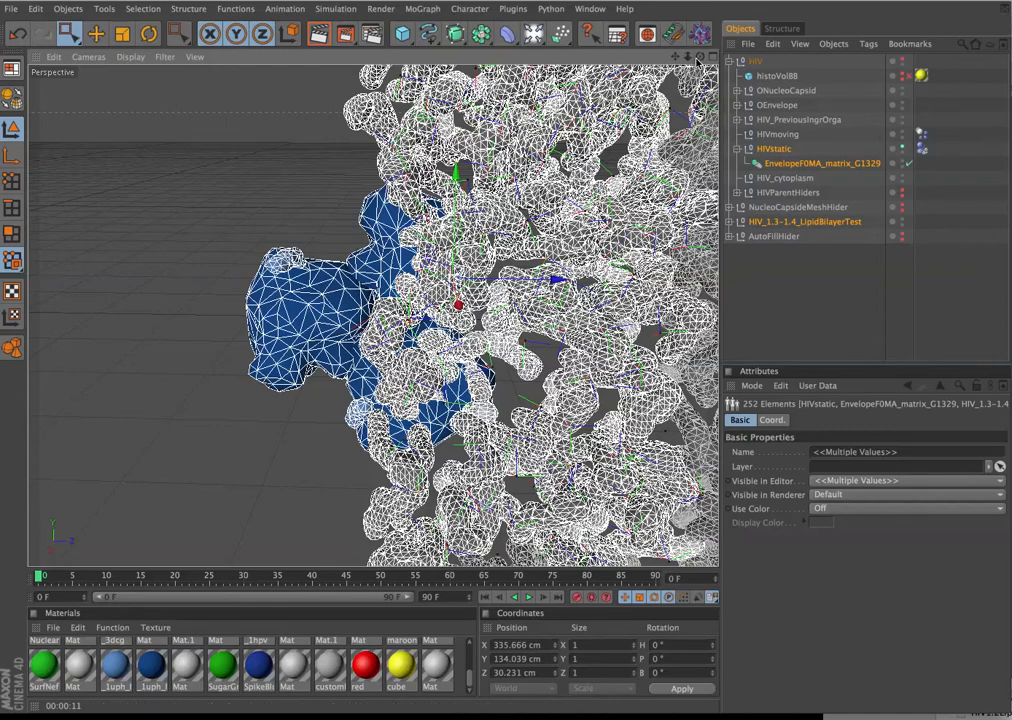
drag(450, 300, 370, 320)
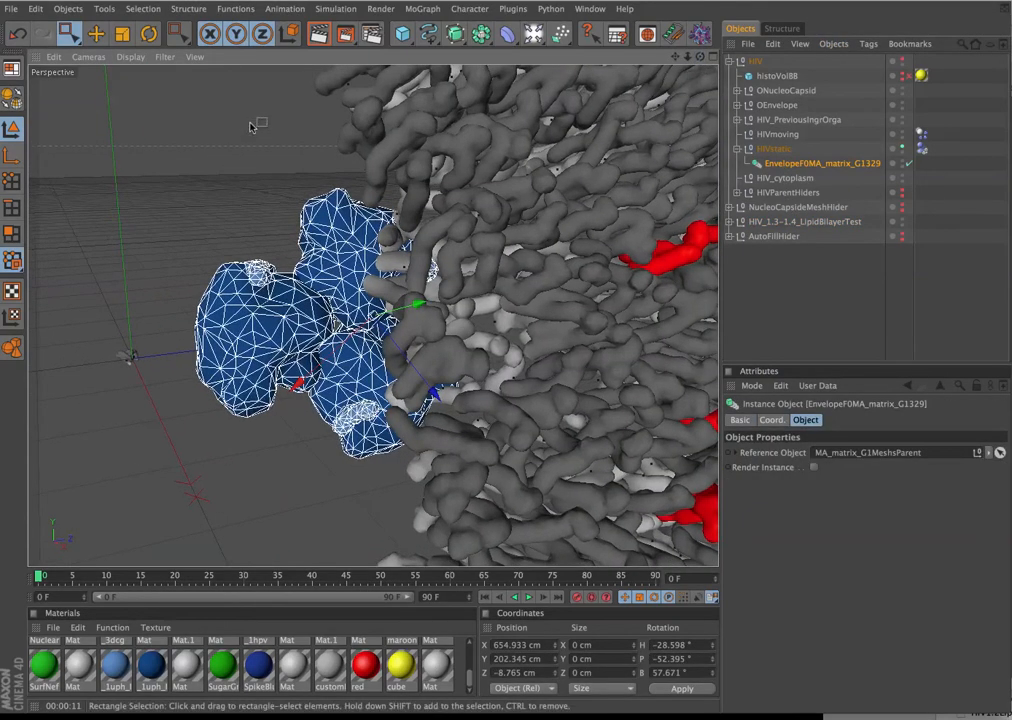
drag(258, 125, 585, 510)
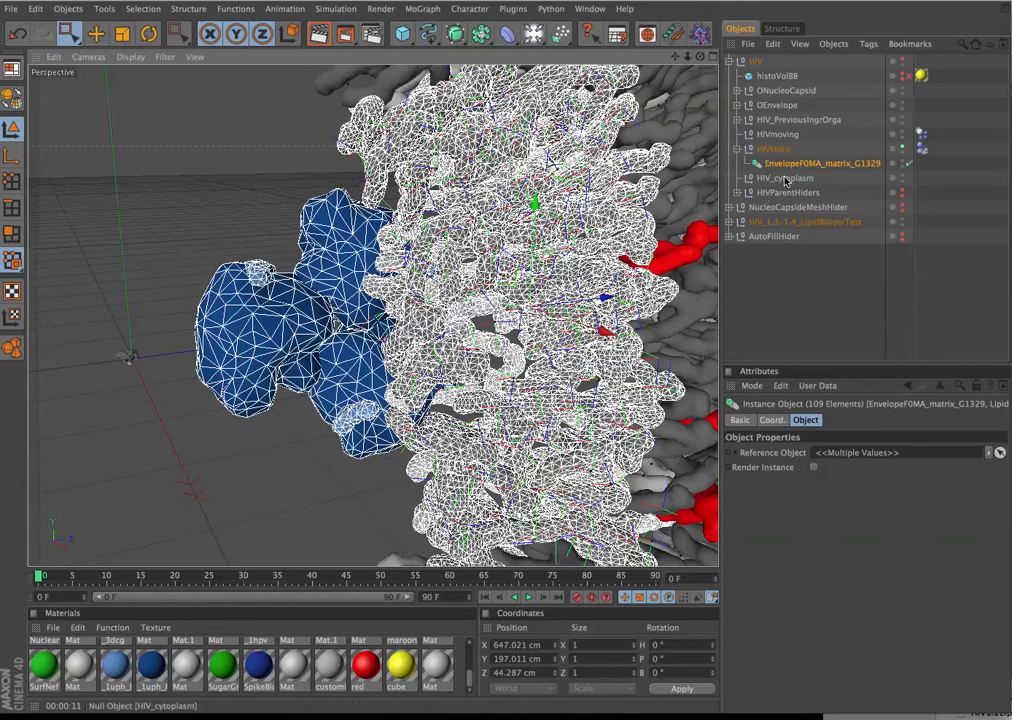
click(822, 163)
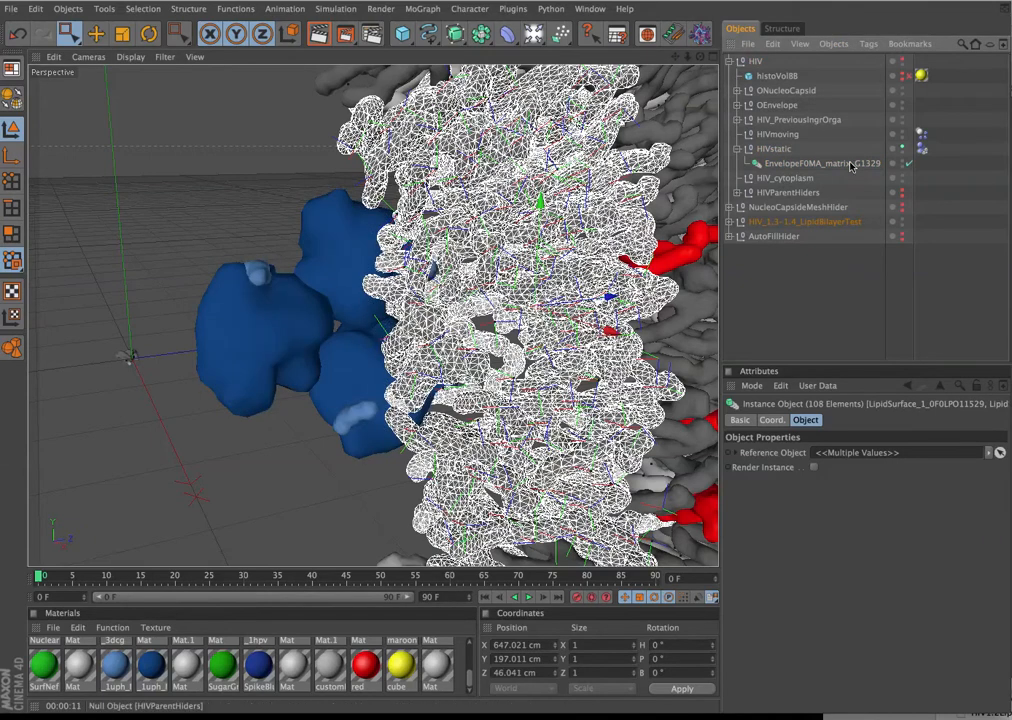
click(800, 222)
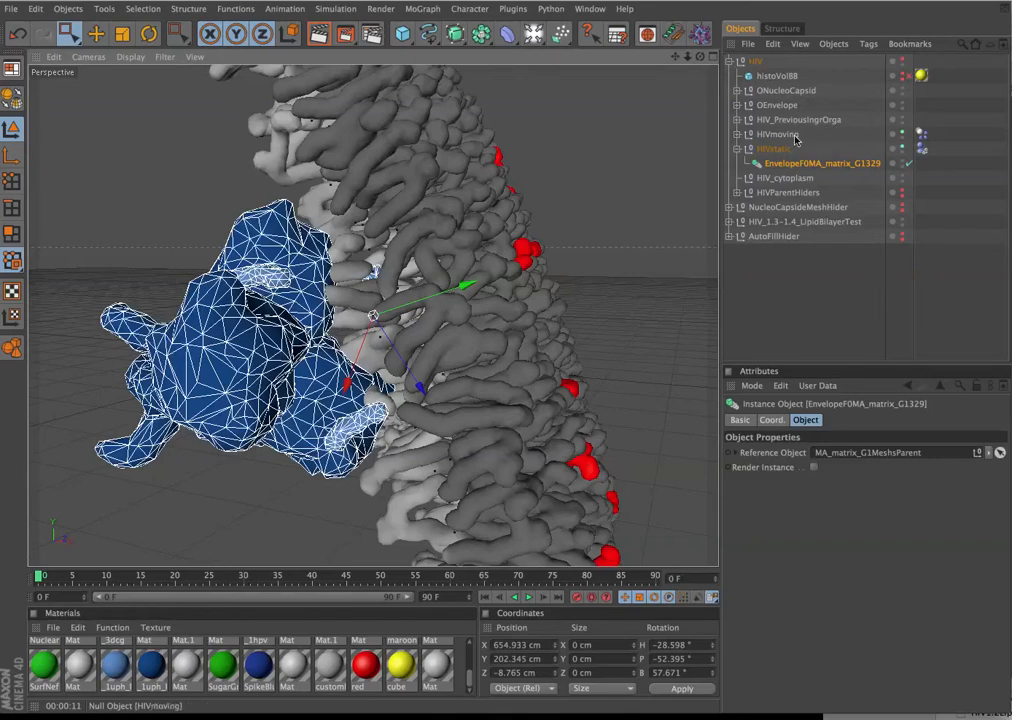
Check HIVmoving's dynamics settings, clear the selection, and play the simulation
click(920, 135)
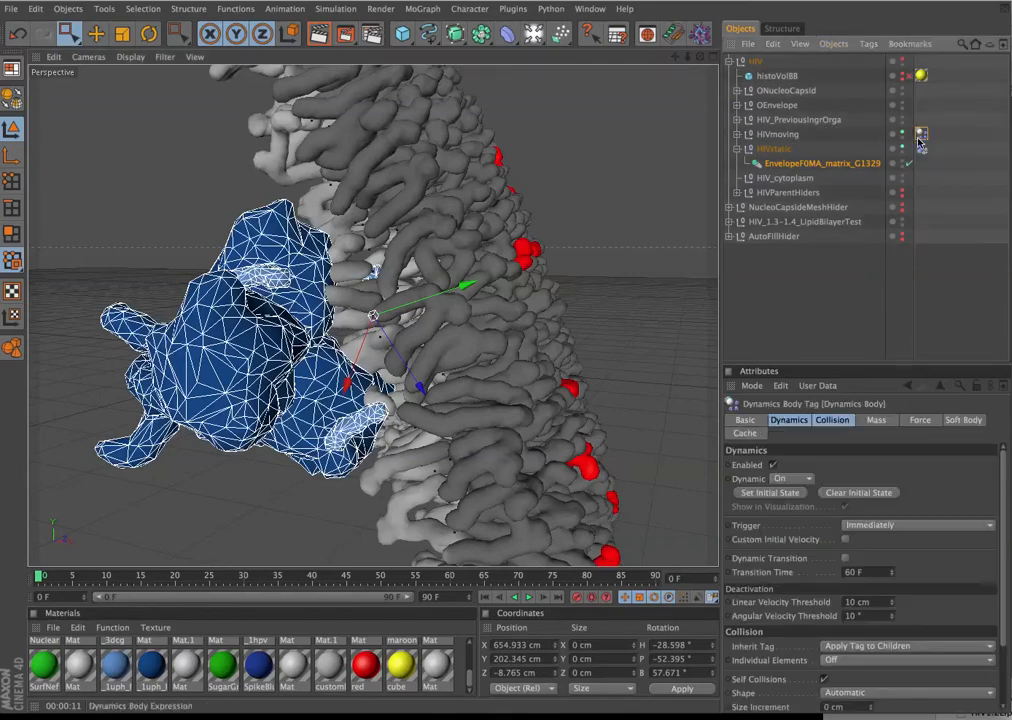
click(919, 163)
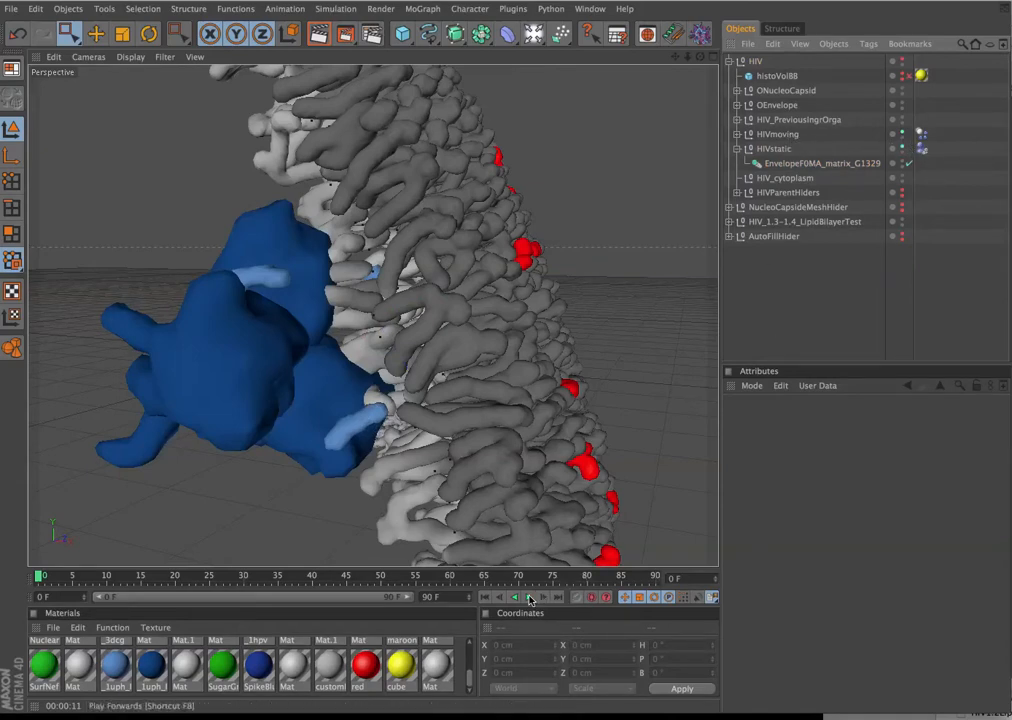
click(530, 596)
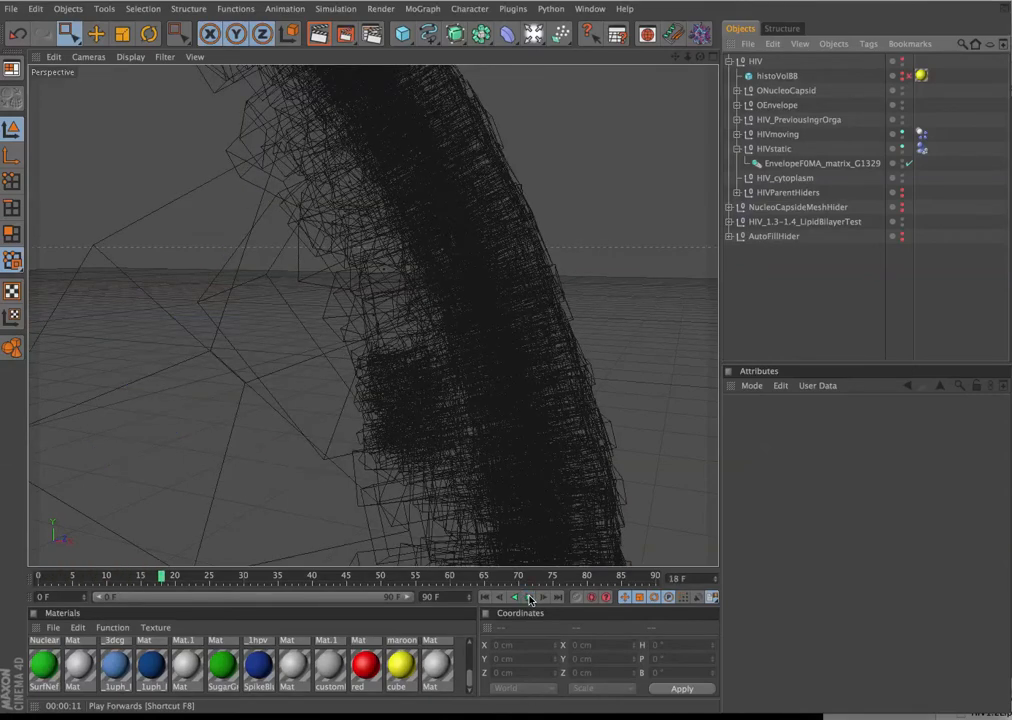
click(529, 596)
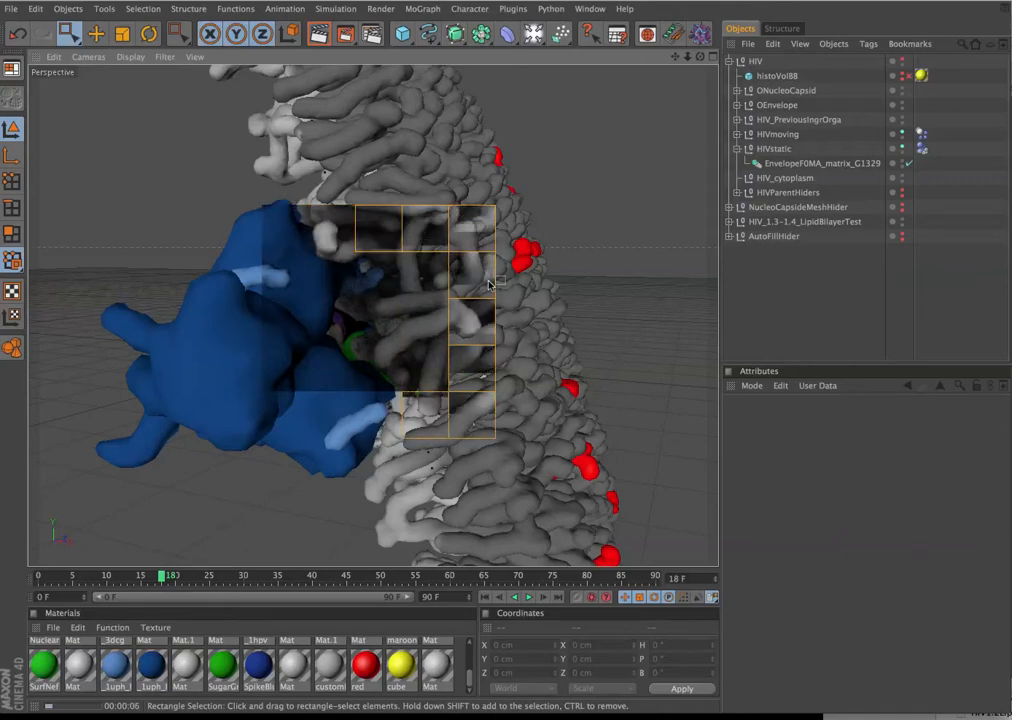
Rewind to frame 0 and step the lipid simulation forward to frame 3
click(529, 597)
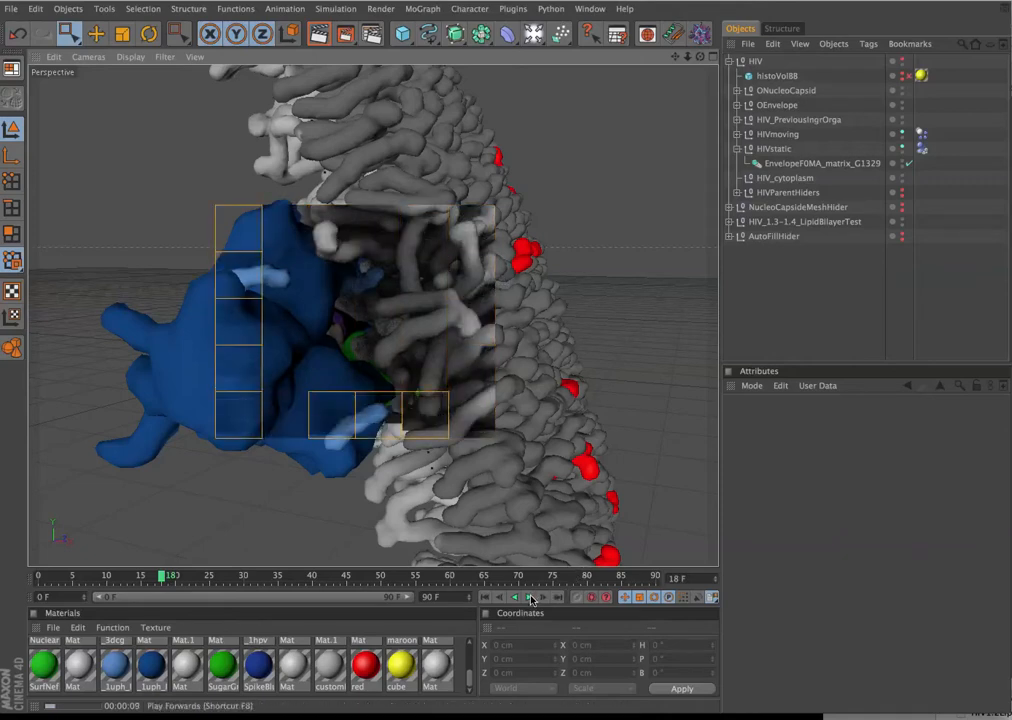
click(485, 597)
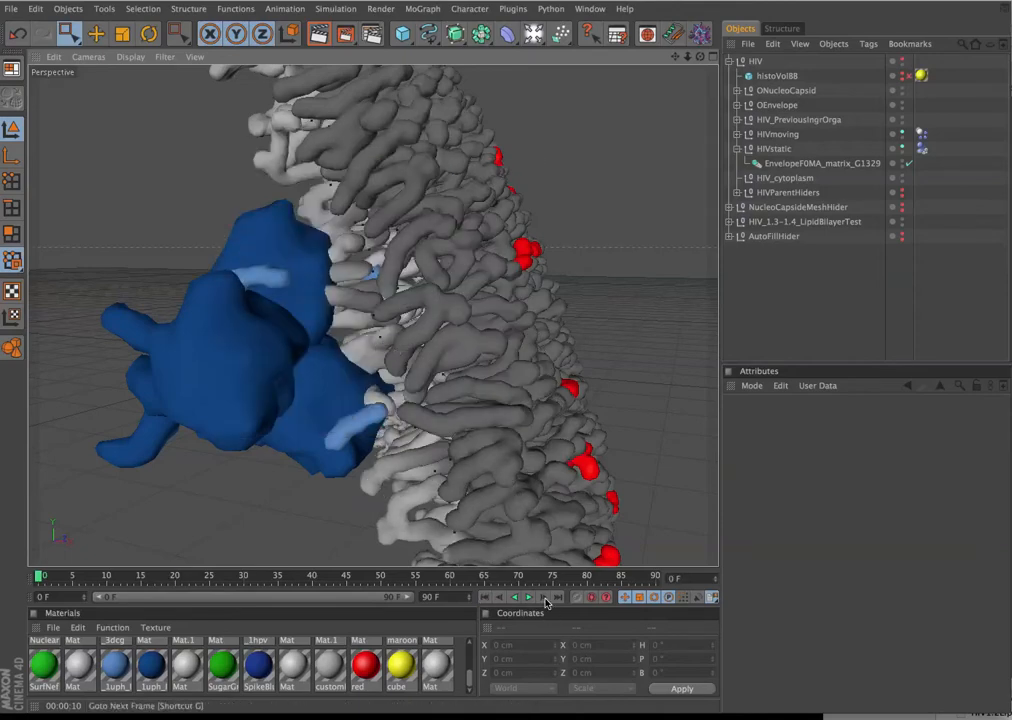
click(529, 596)
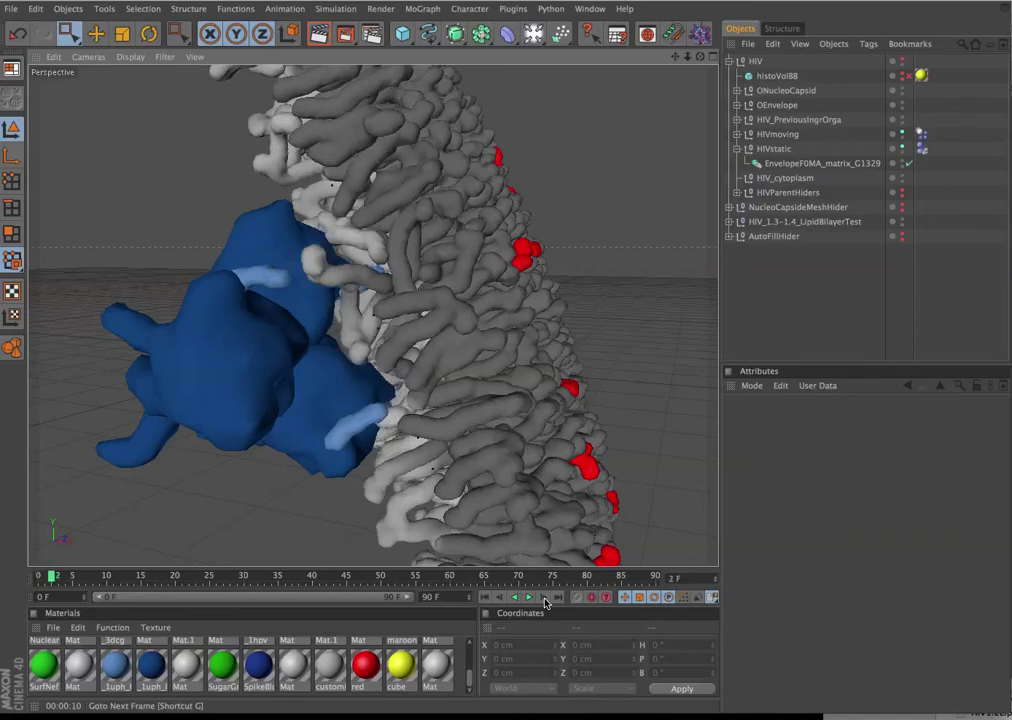
click(547, 596)
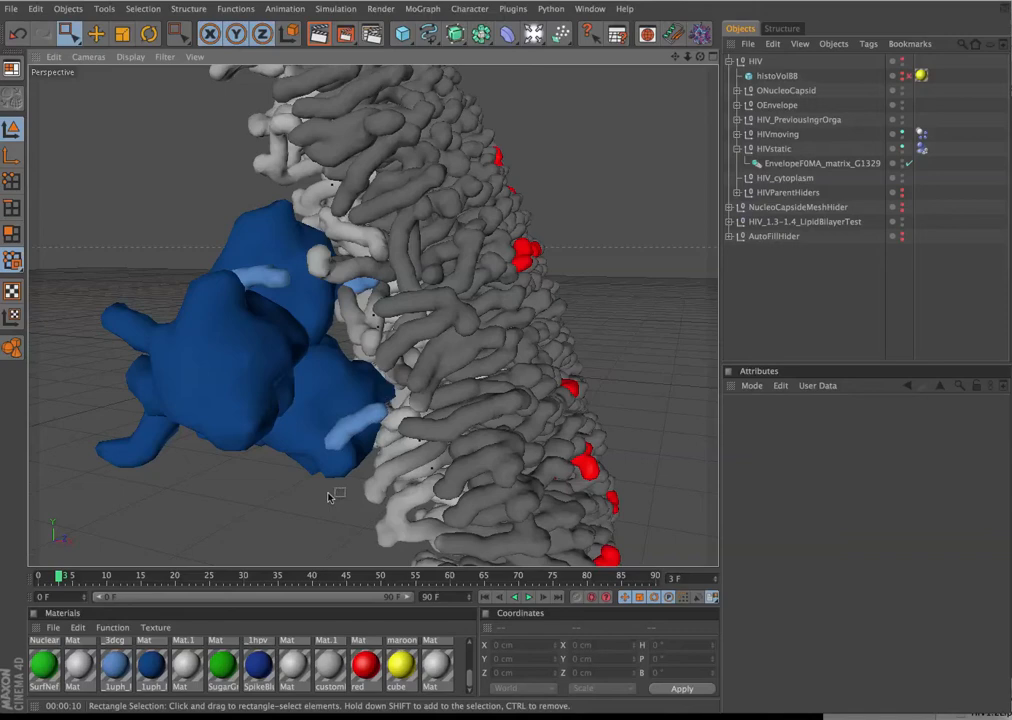
Set HIVstatic's Dynamics Body collision shape to Static Mesh
click(920, 148)
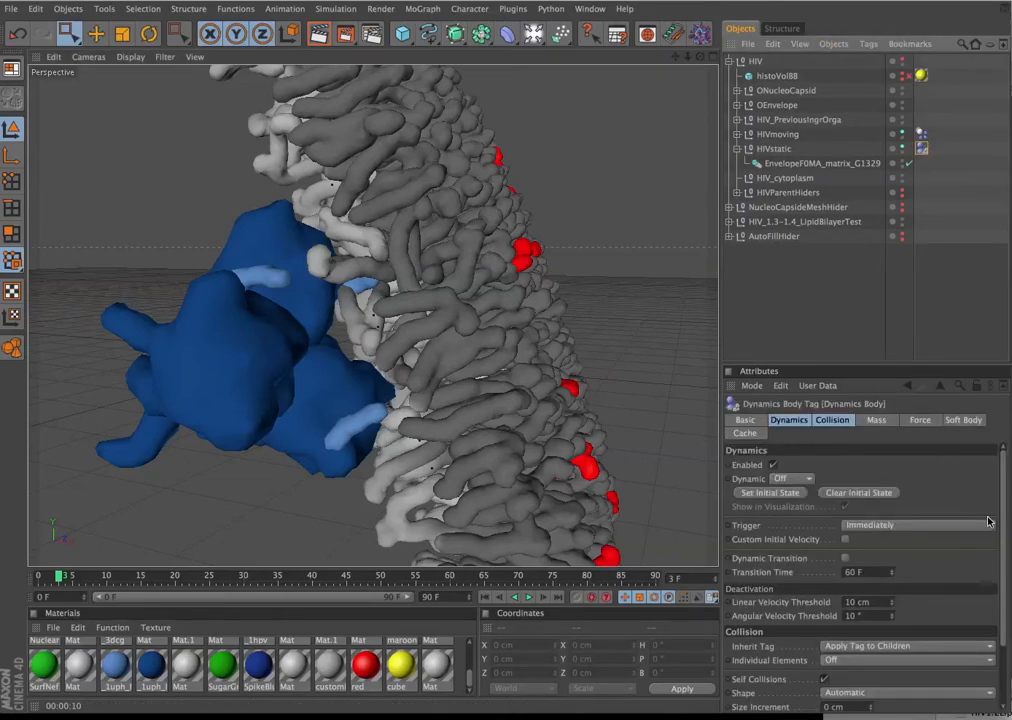
click(831, 419)
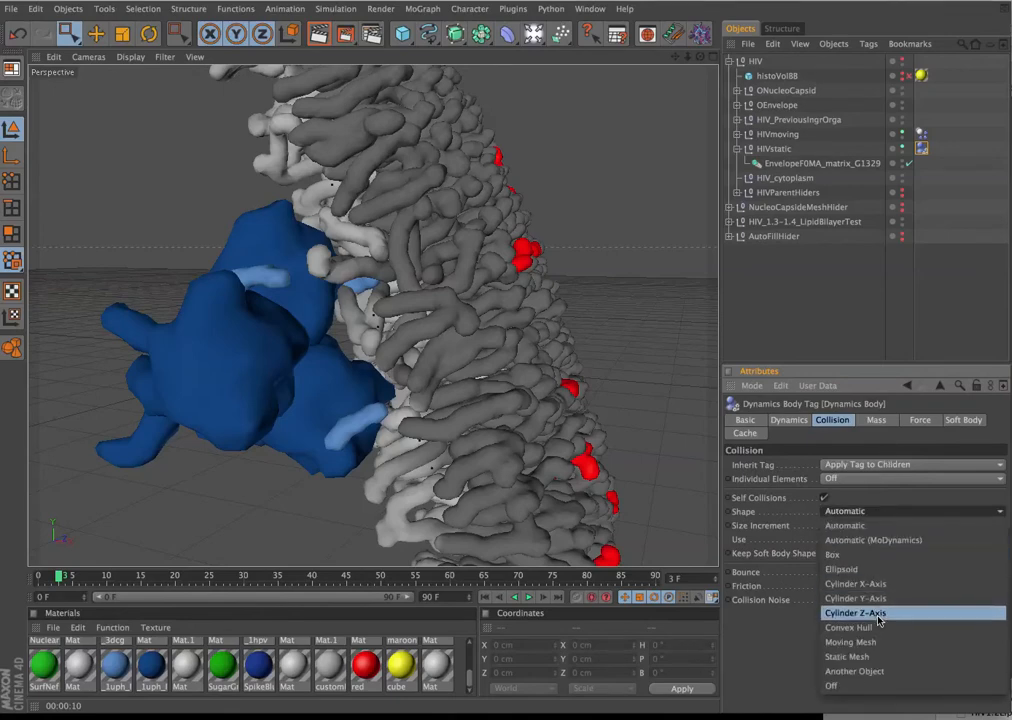
mouse_move(847, 656)
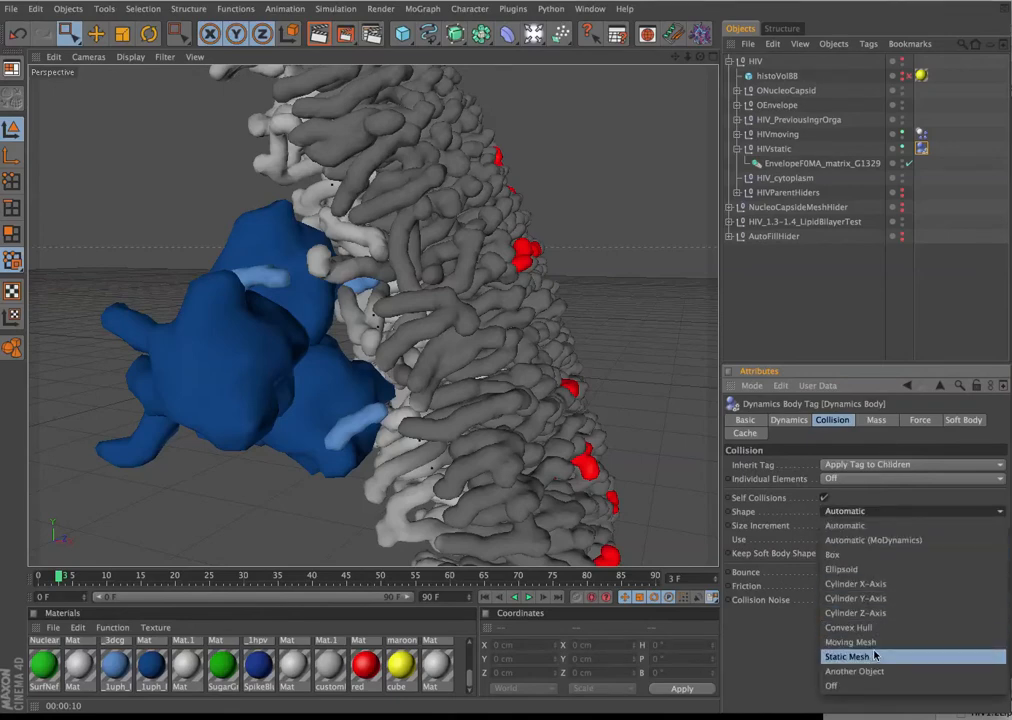
click(848, 656)
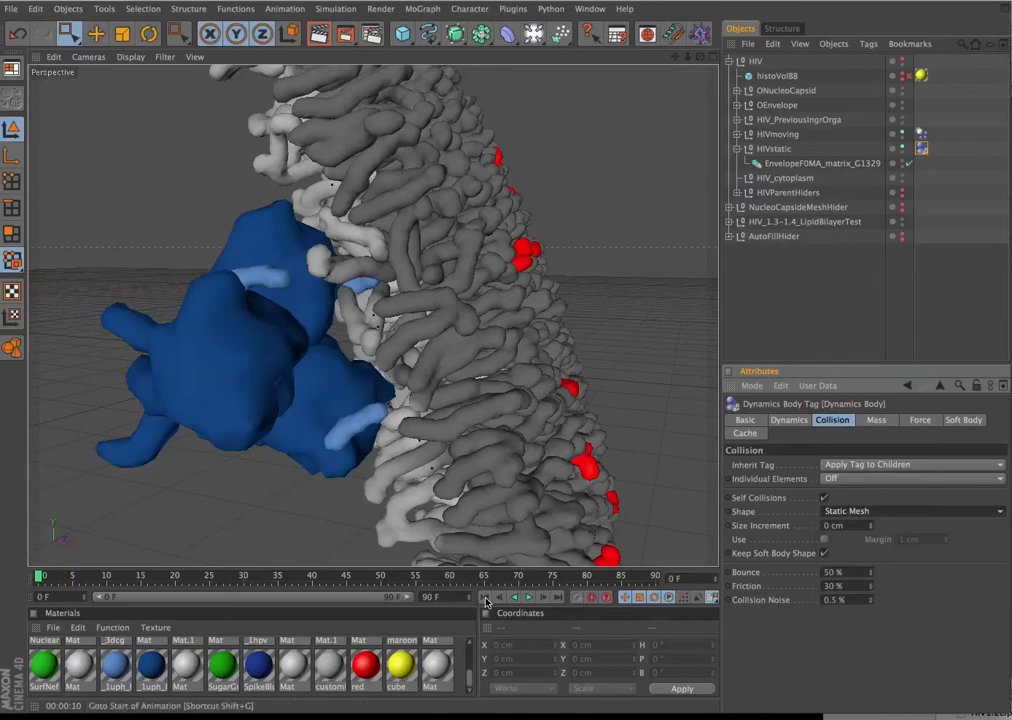
Rewind the simulation and step it forward frame by frame to frame 8
click(528, 596)
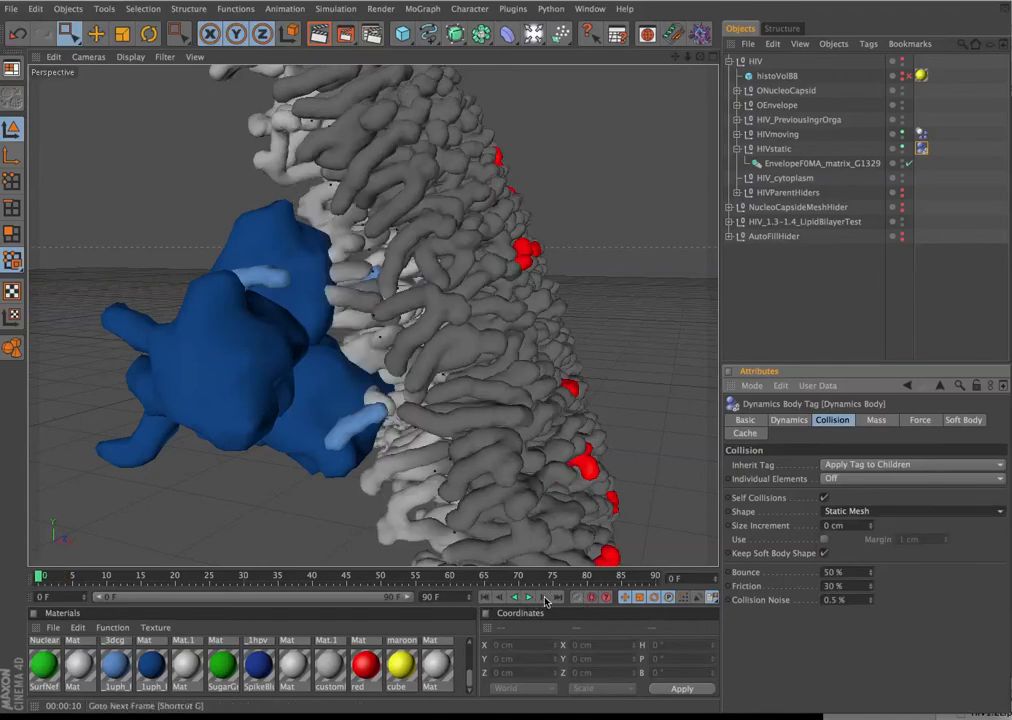
click(529, 596)
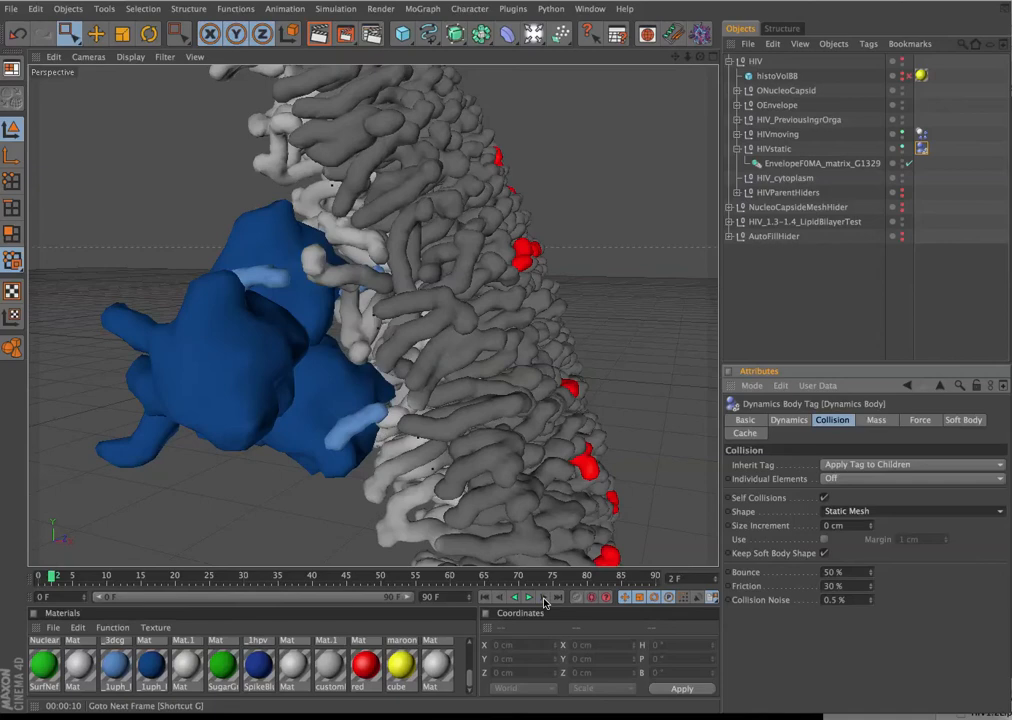
click(529, 596)
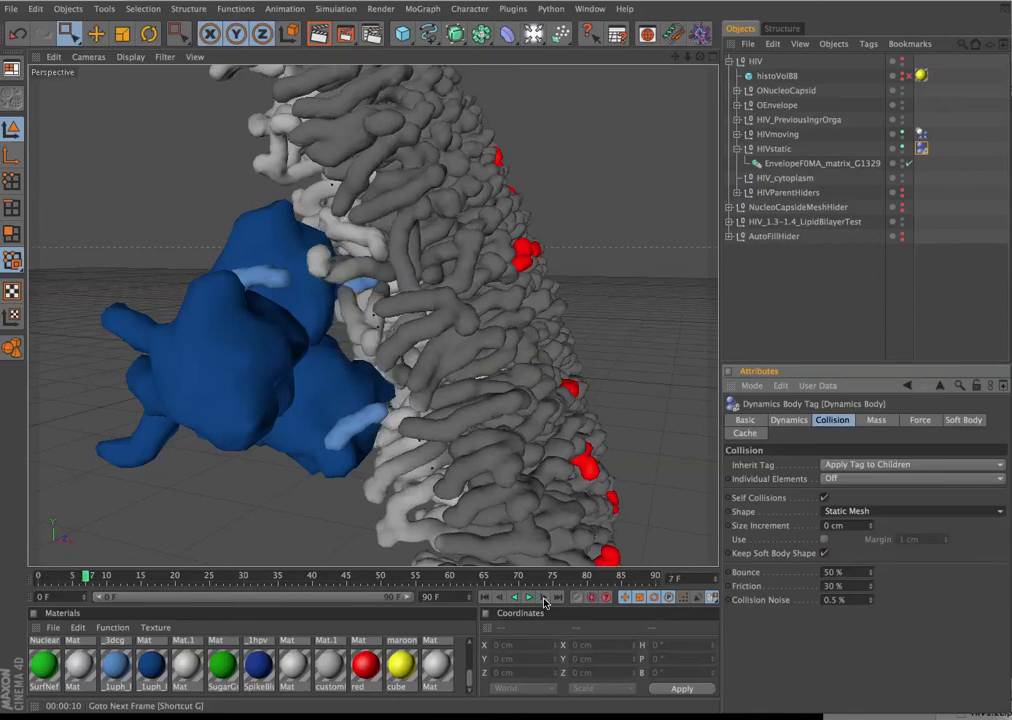
click(530, 596)
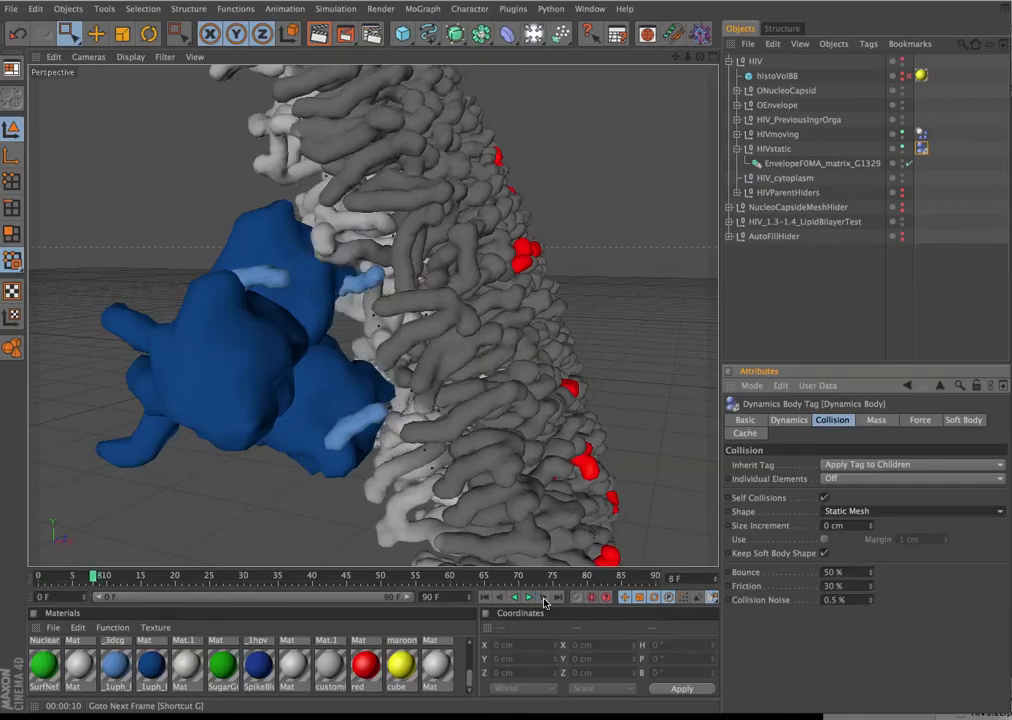
click(919, 419)
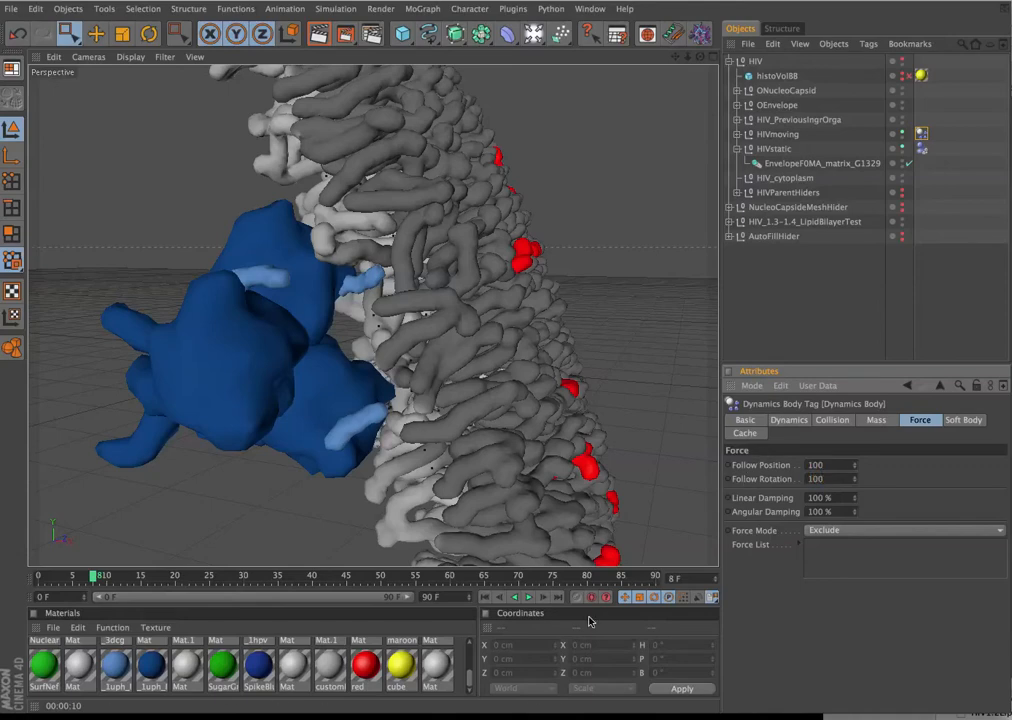
Replay the simulation from the start to frame 8 and inspect lipid LipidSurface_1_0F0POP1718
click(528, 596)
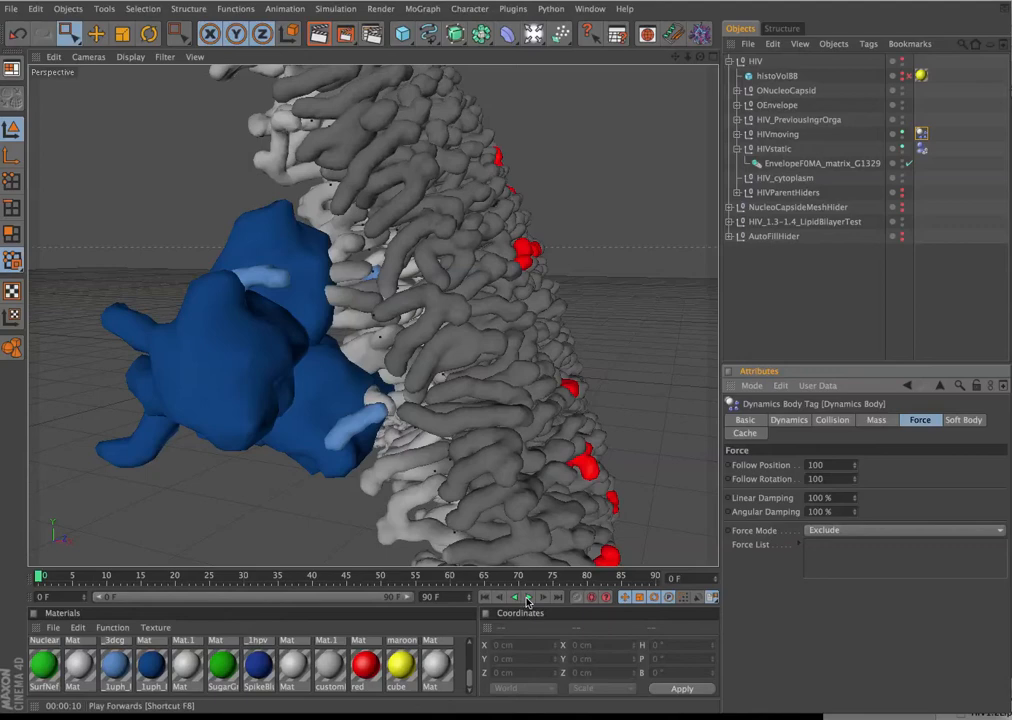
click(528, 596)
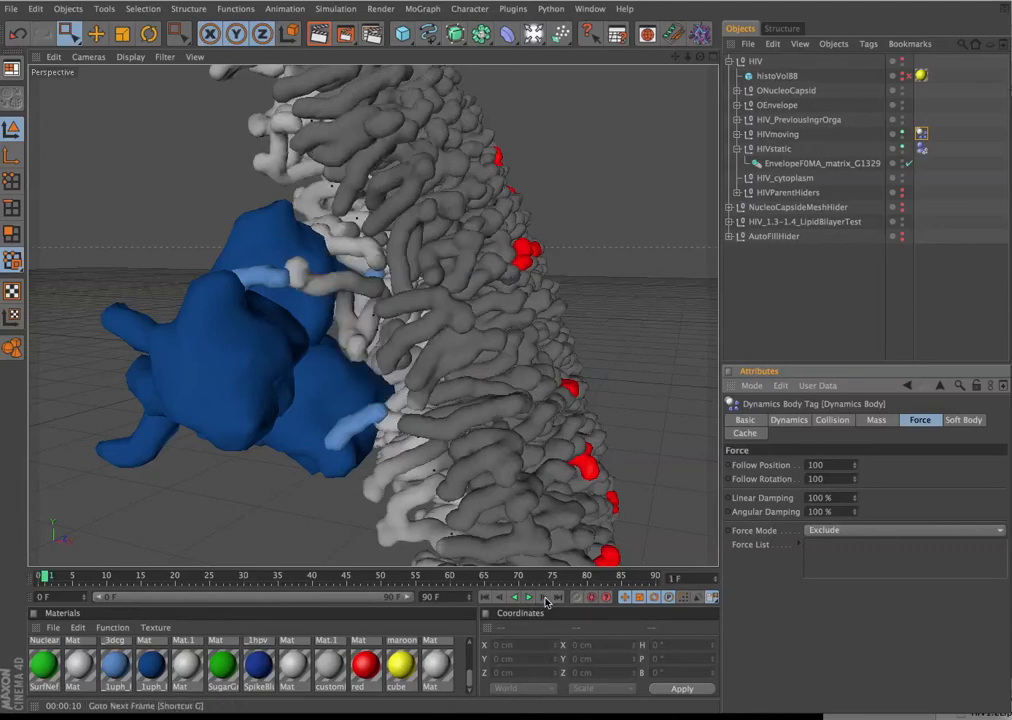
click(528, 597)
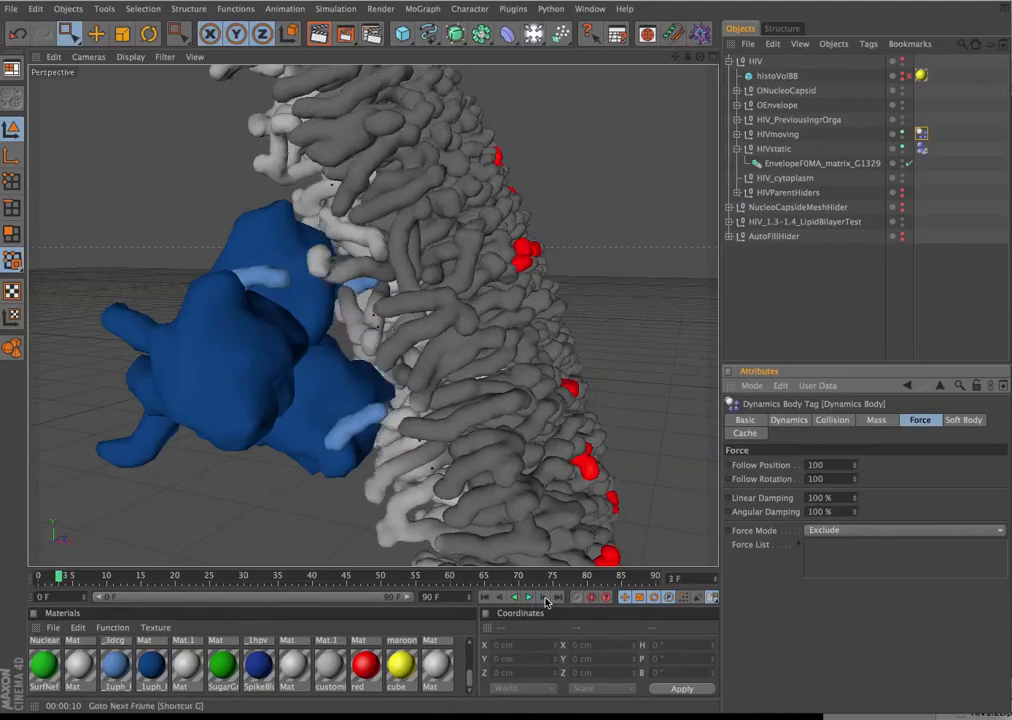
click(528, 596)
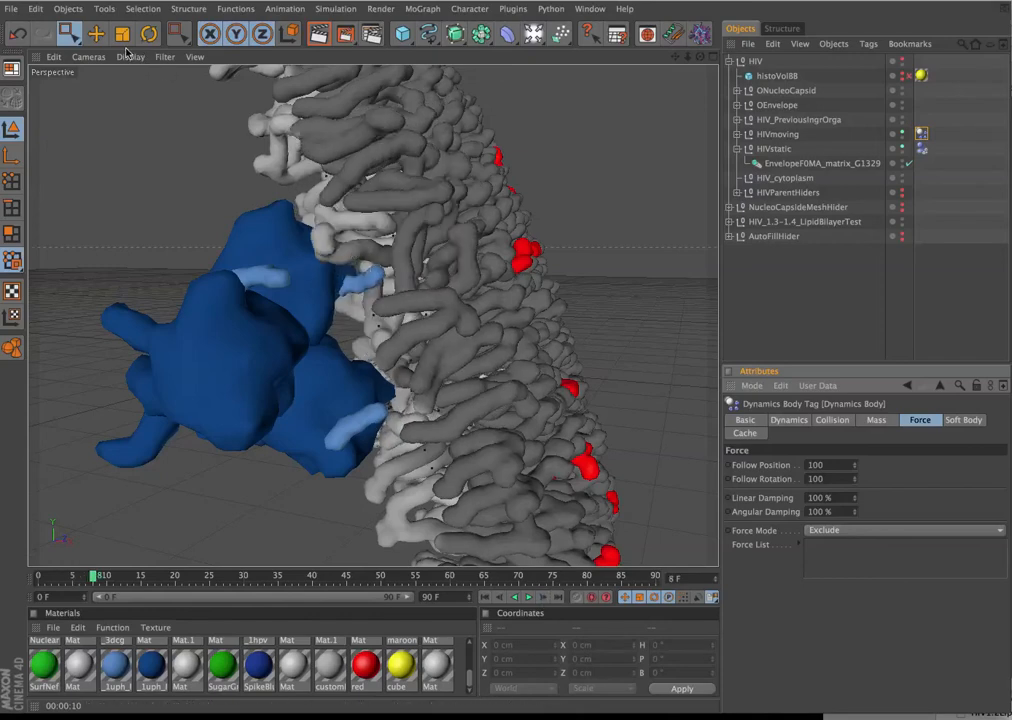
click(350, 245)
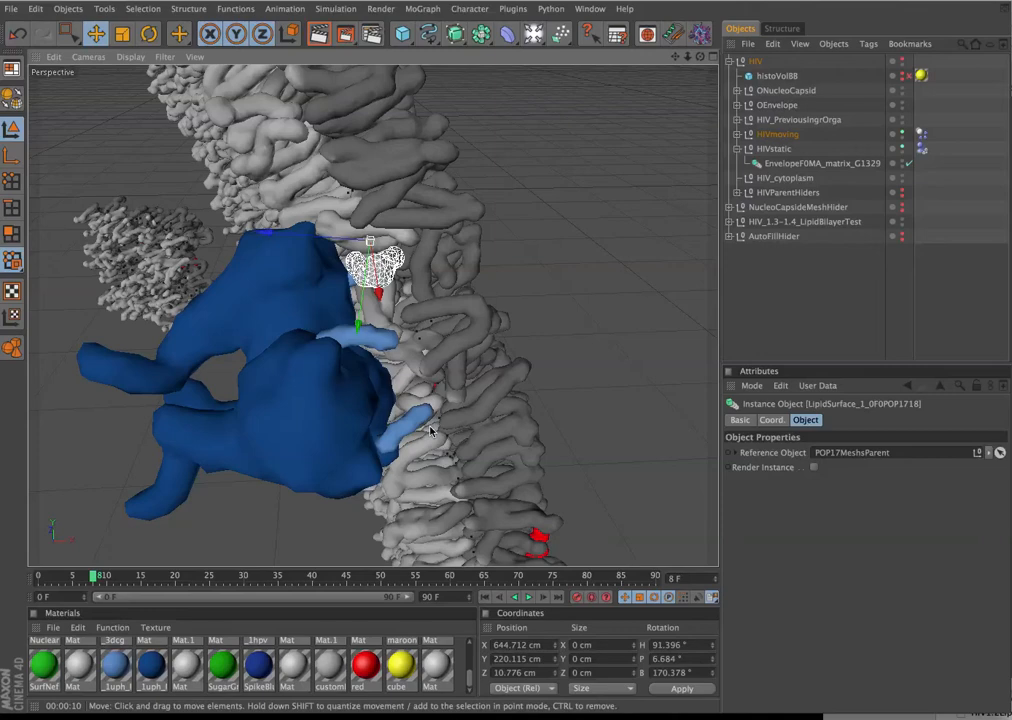
mouse_move(390, 430)
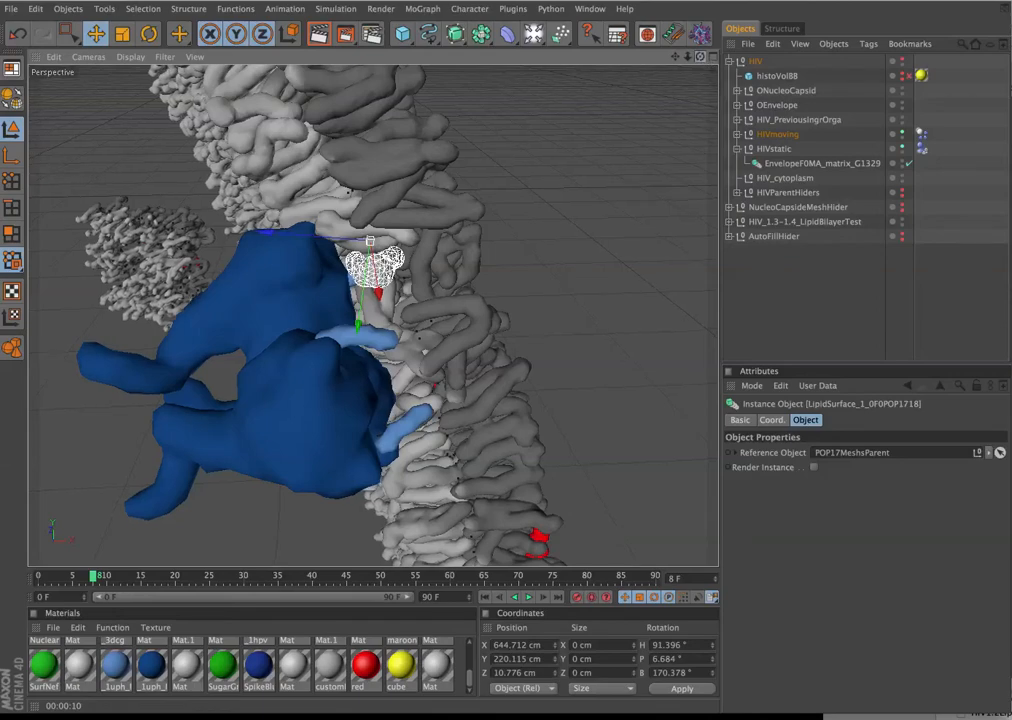
drag(400, 350, 380, 280)
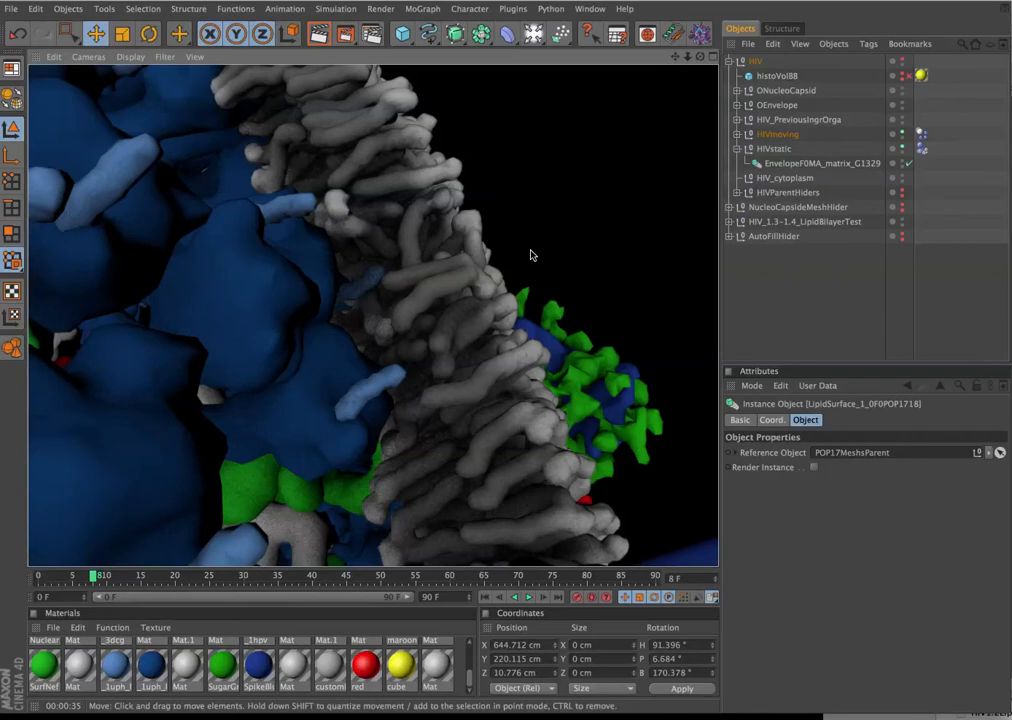
mouse_move(503, 427)
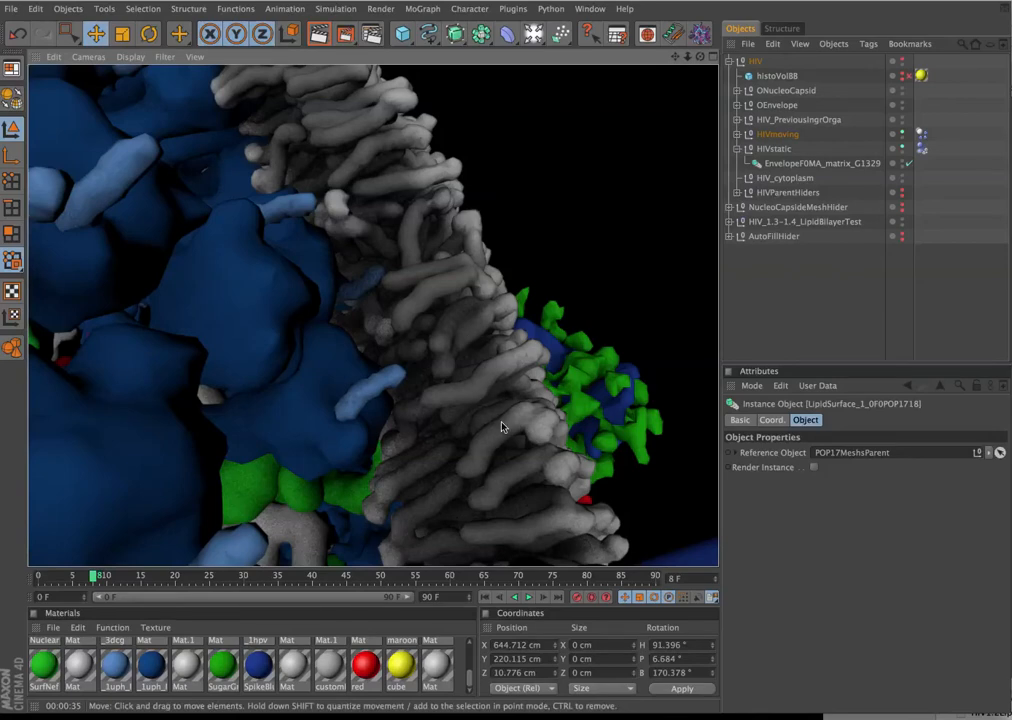
mouse_move(511, 372)
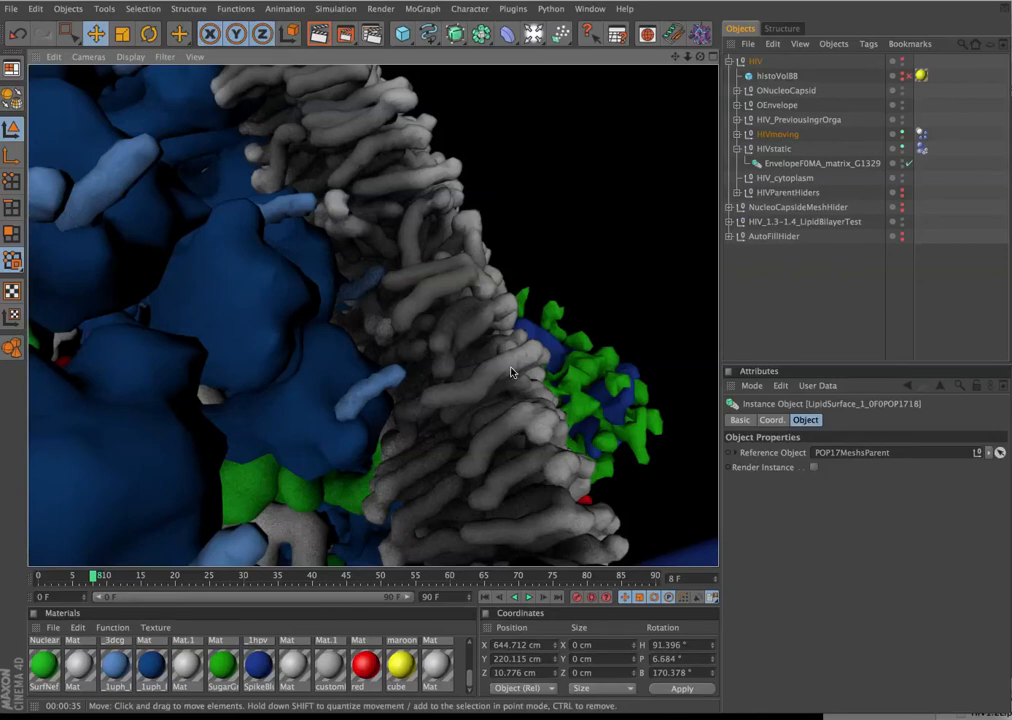